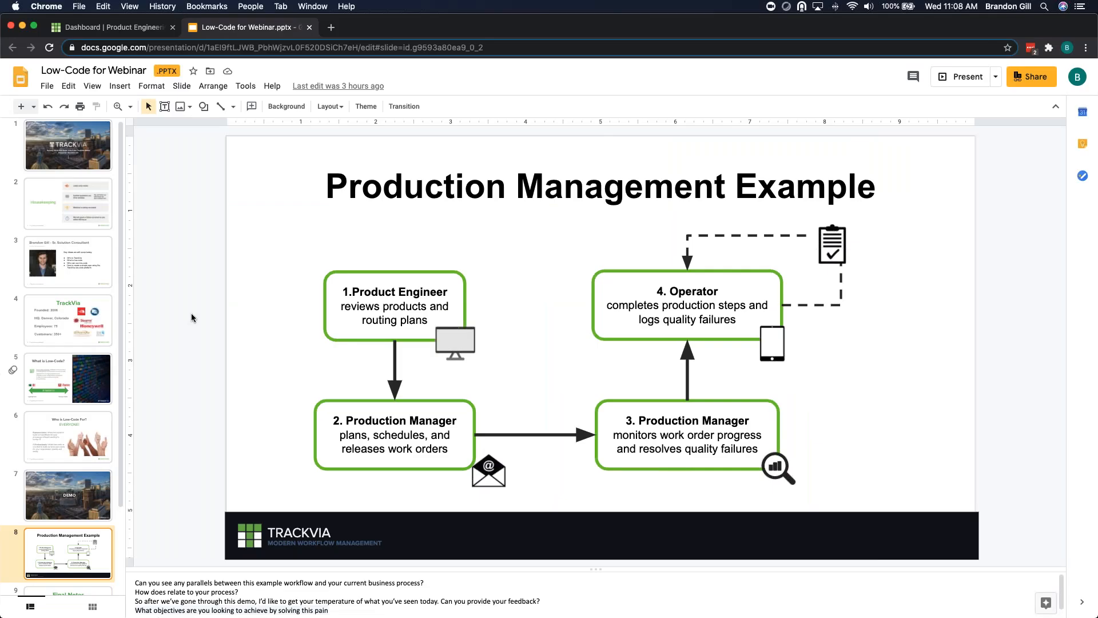
# Switch to the TrackVia 'Dashboard | Product Engineering' browser tab
pyautogui.click(109, 27)
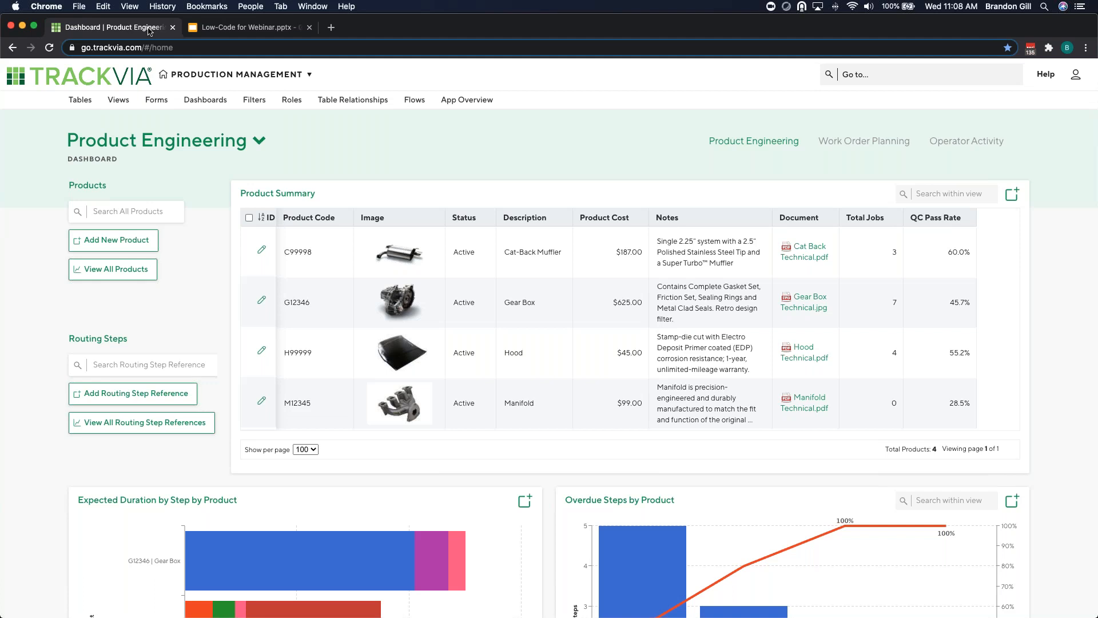
pyautogui.moveTo(208, 286)
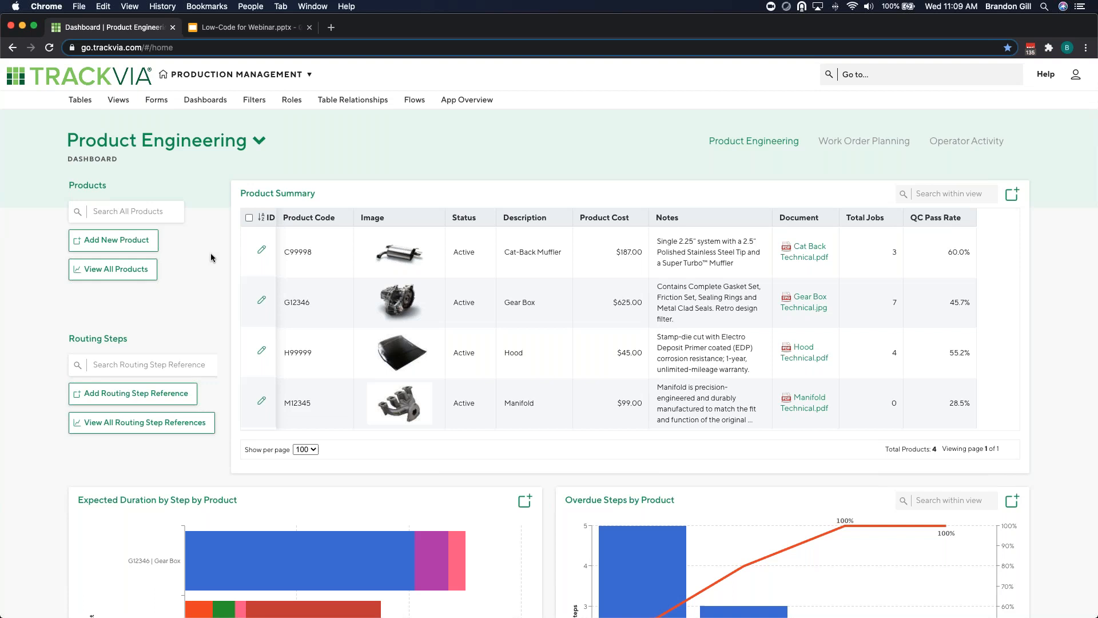
pyautogui.moveTo(59, 84)
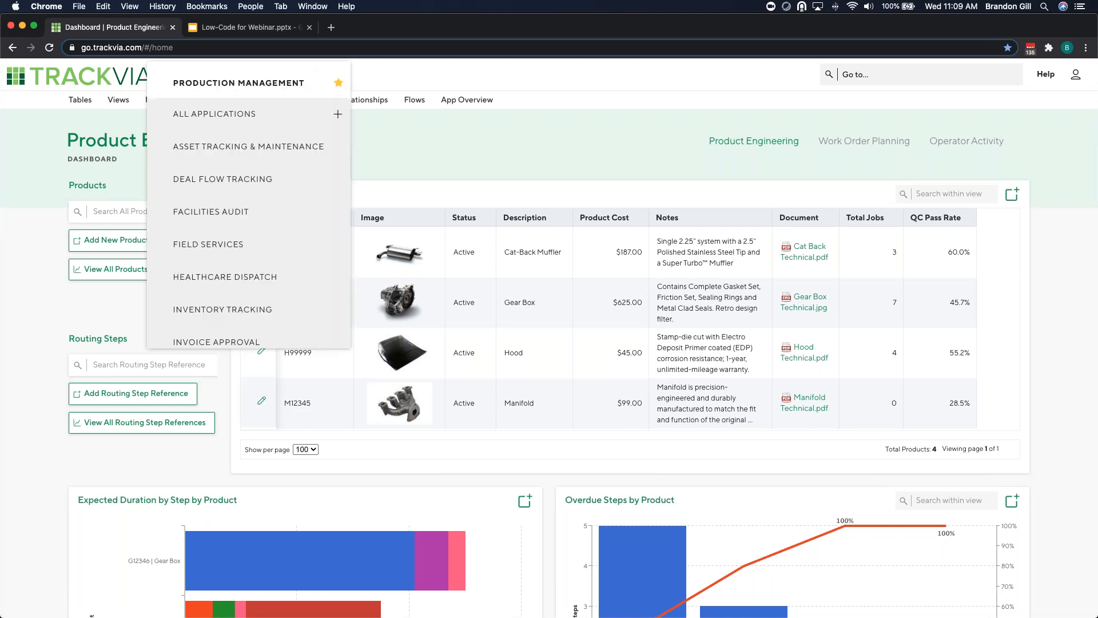
pyautogui.moveTo(248, 146)
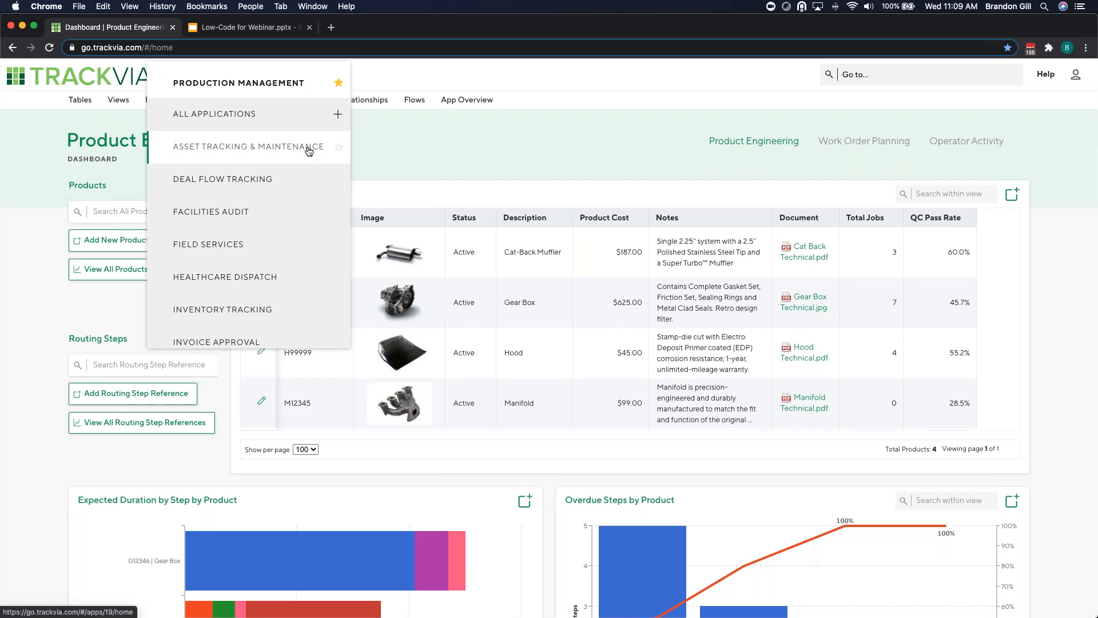
pyautogui.scroll(-3)
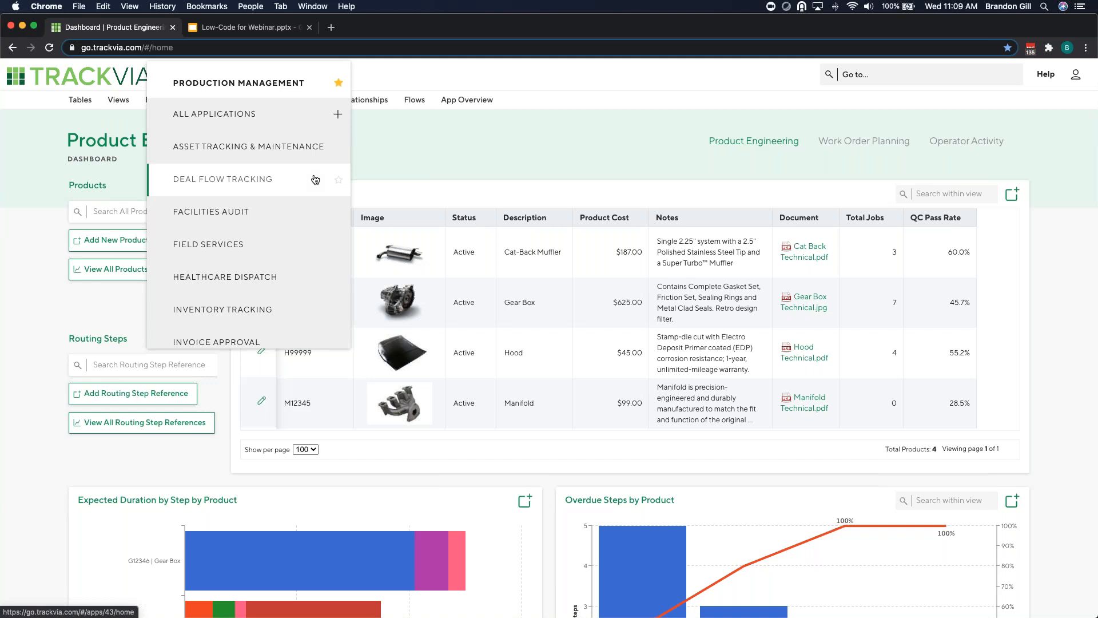
pyautogui.moveTo(329, 174)
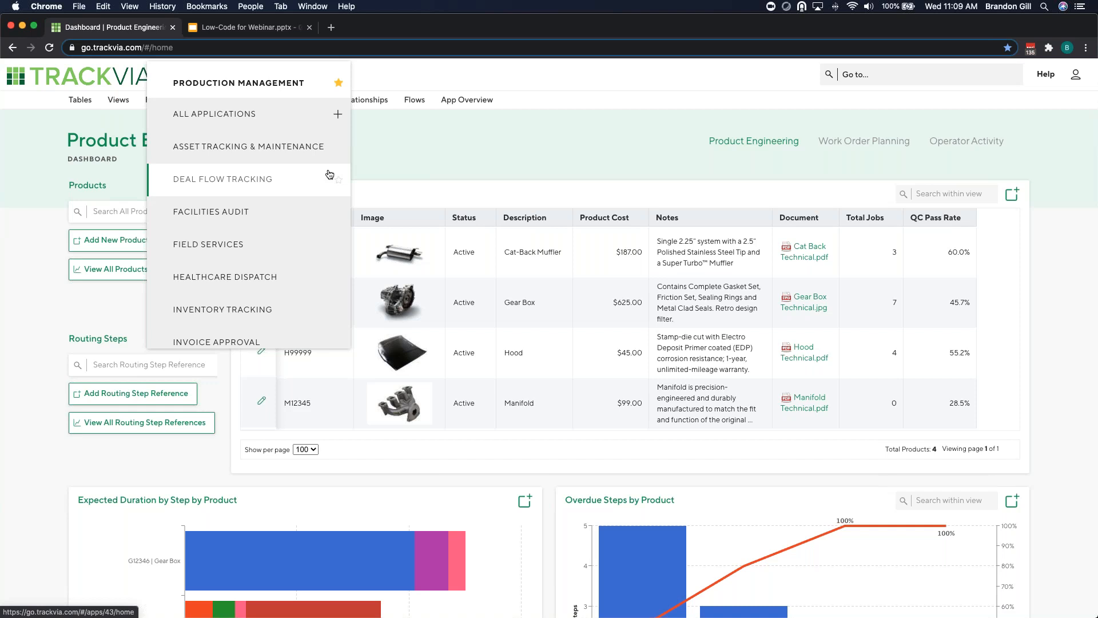
pyautogui.moveTo(385, 163)
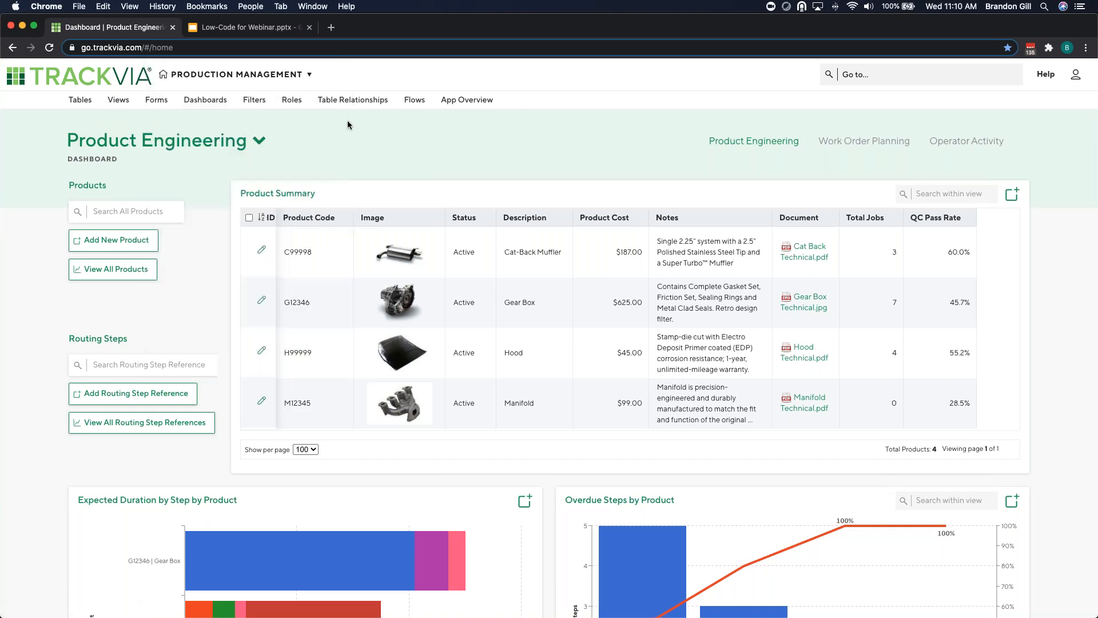
pyautogui.moveTo(325, 122)
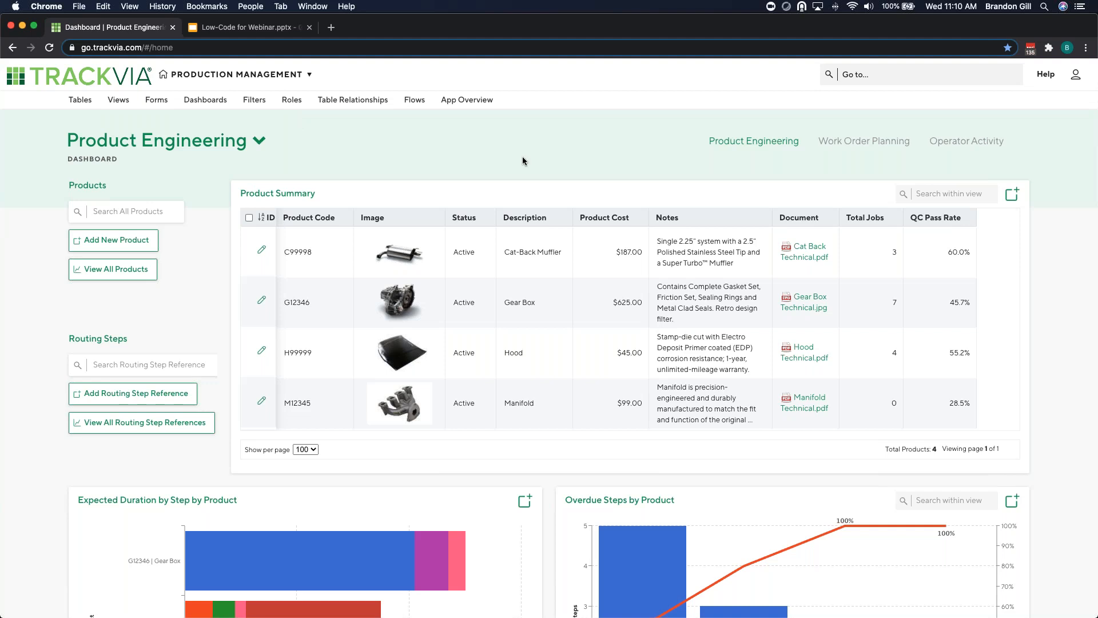
pyautogui.moveTo(711, 176)
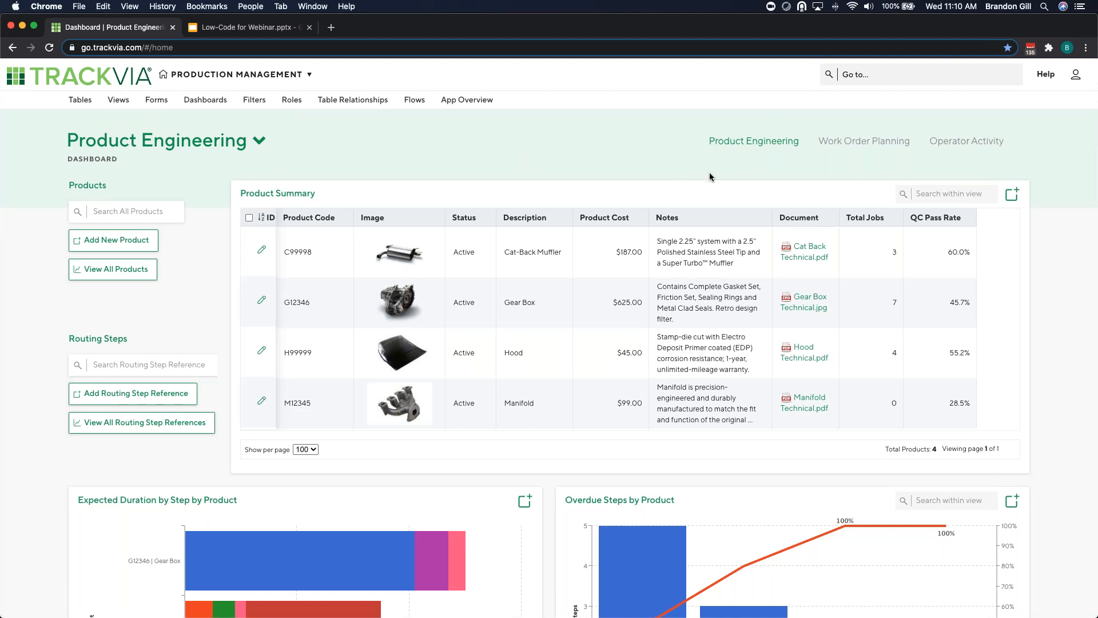
pyautogui.moveTo(568, 133)
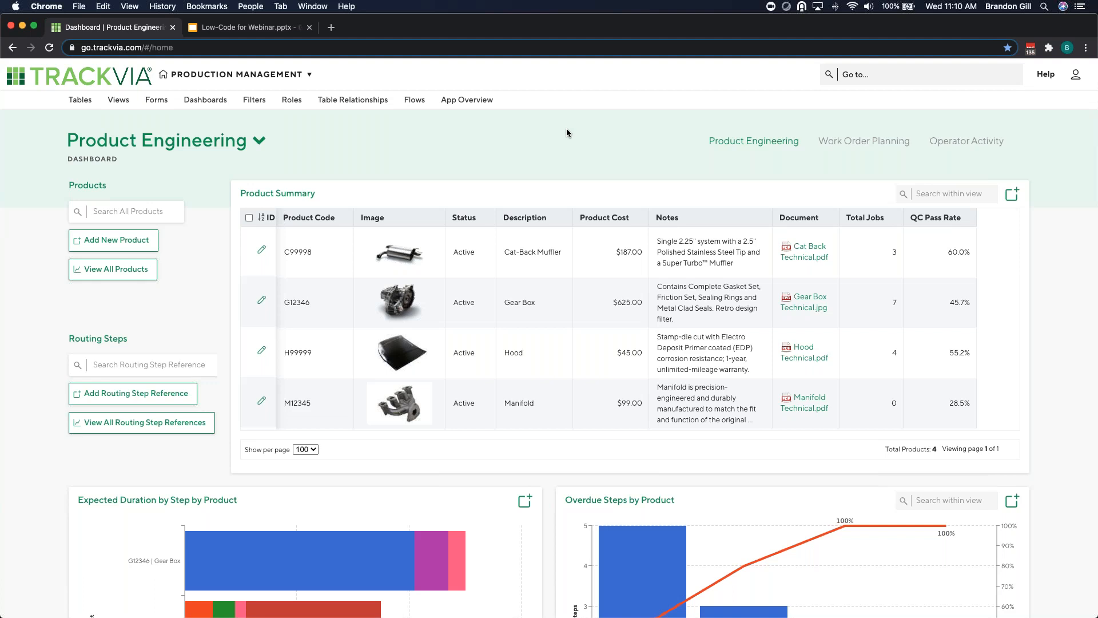
pyautogui.moveTo(453, 136)
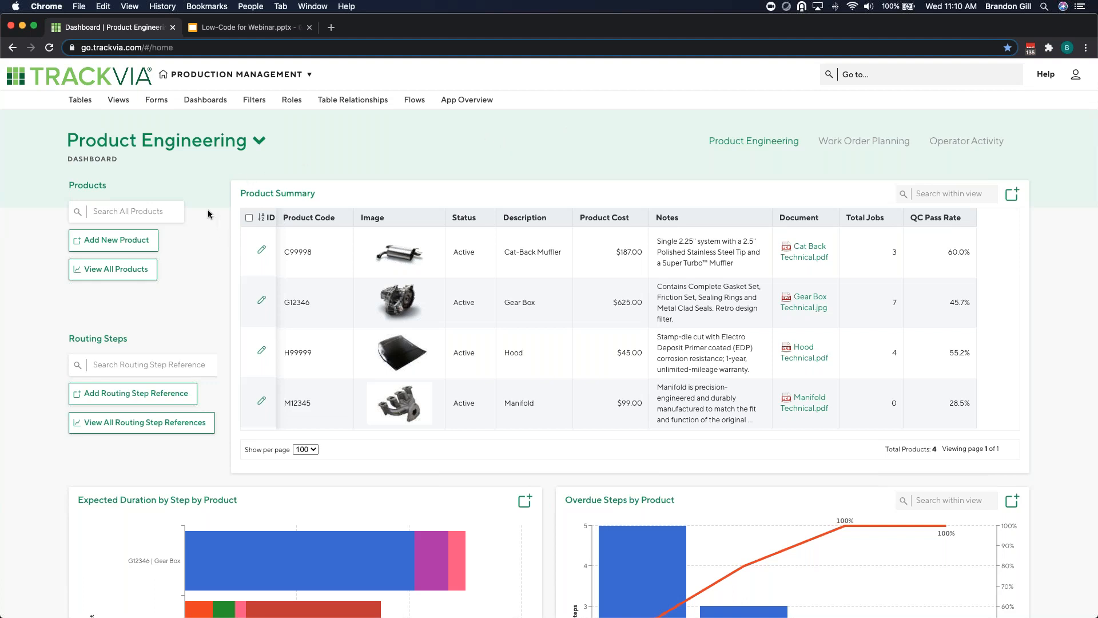
pyautogui.moveTo(52, 403)
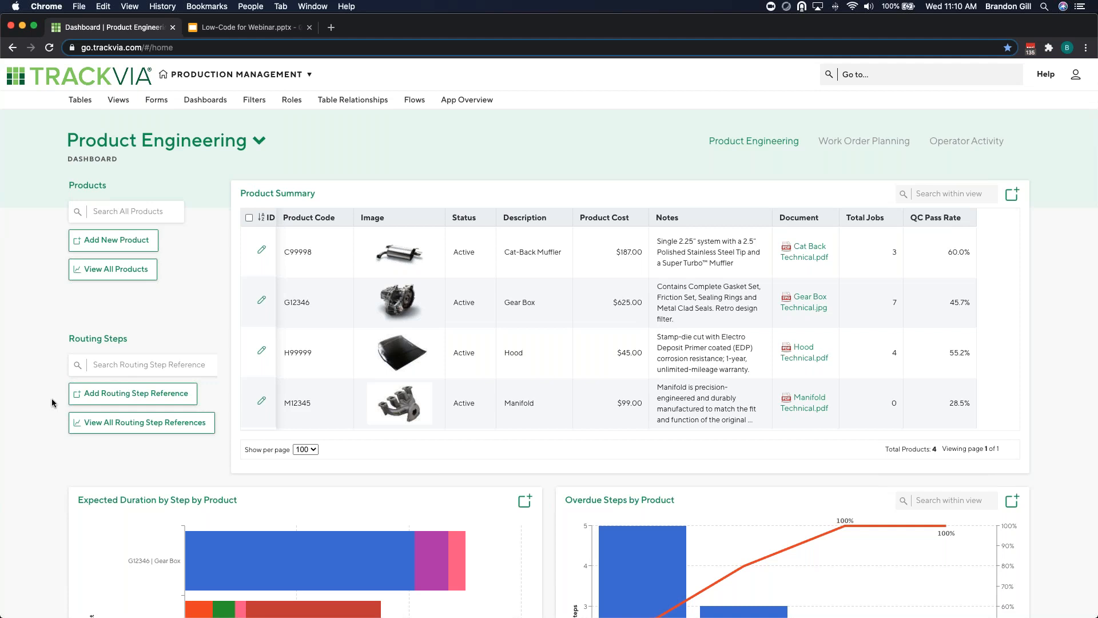
pyautogui.moveTo(483, 438)
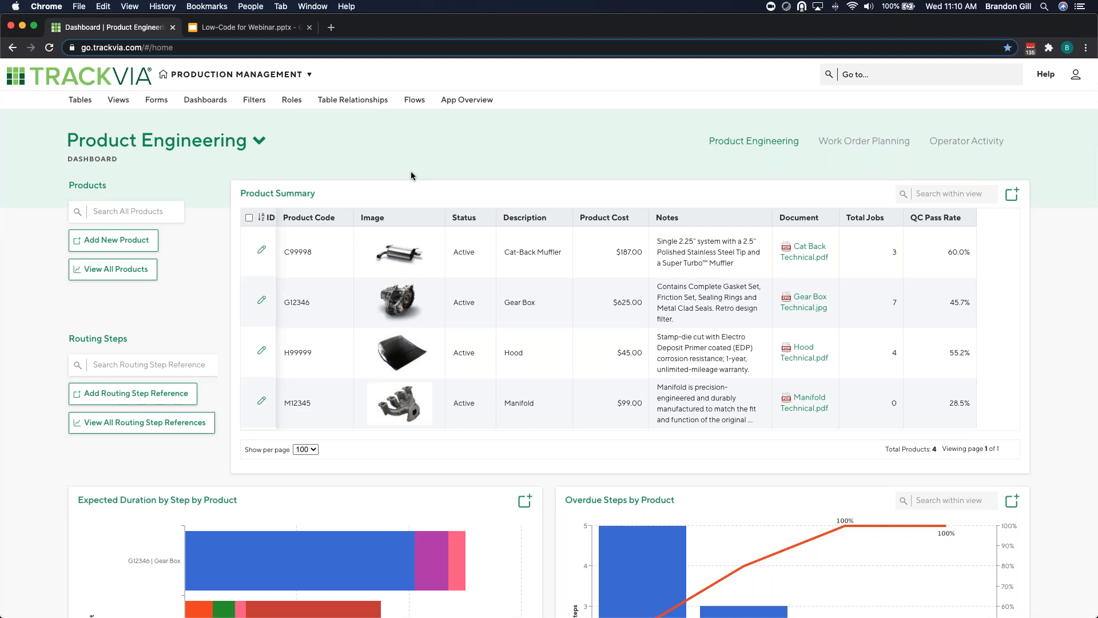
pyautogui.moveTo(402, 164)
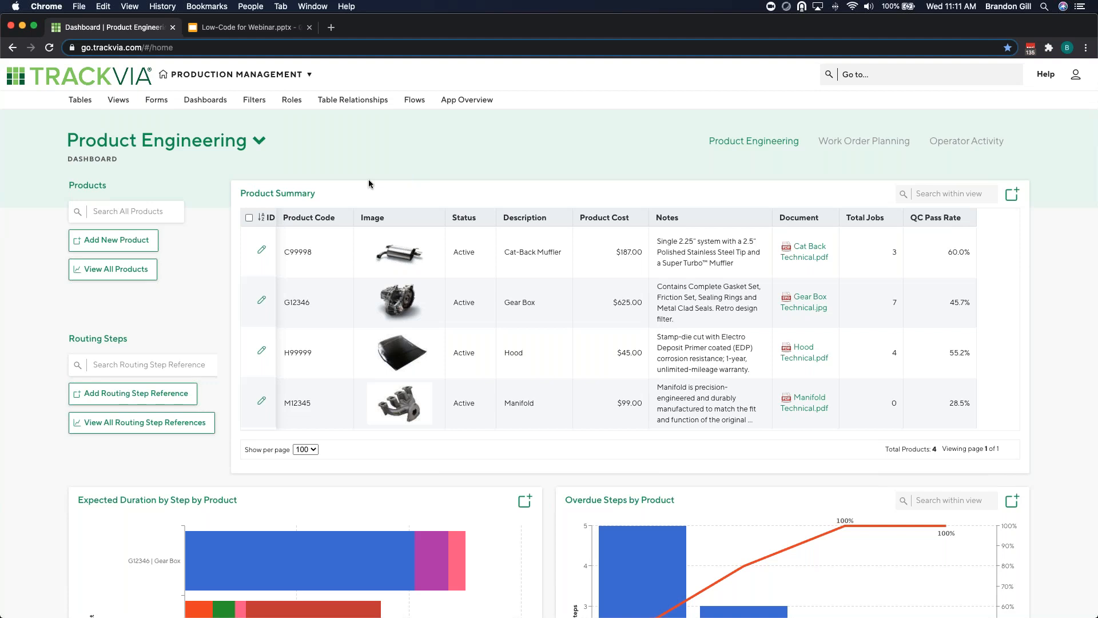
pyautogui.moveTo(434, 238)
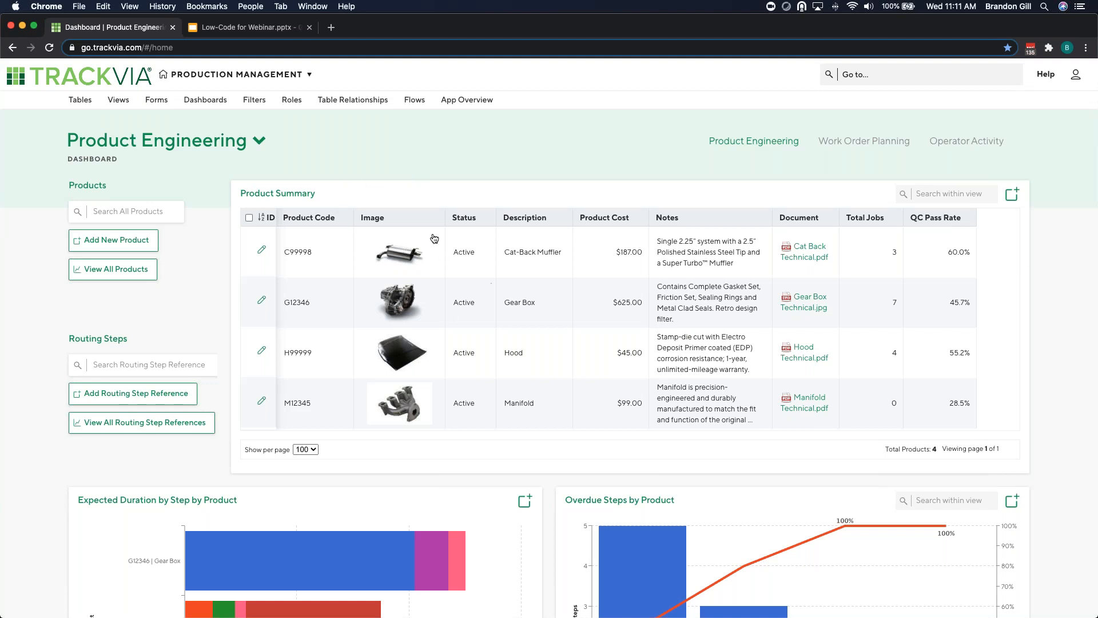
pyautogui.moveTo(359, 194)
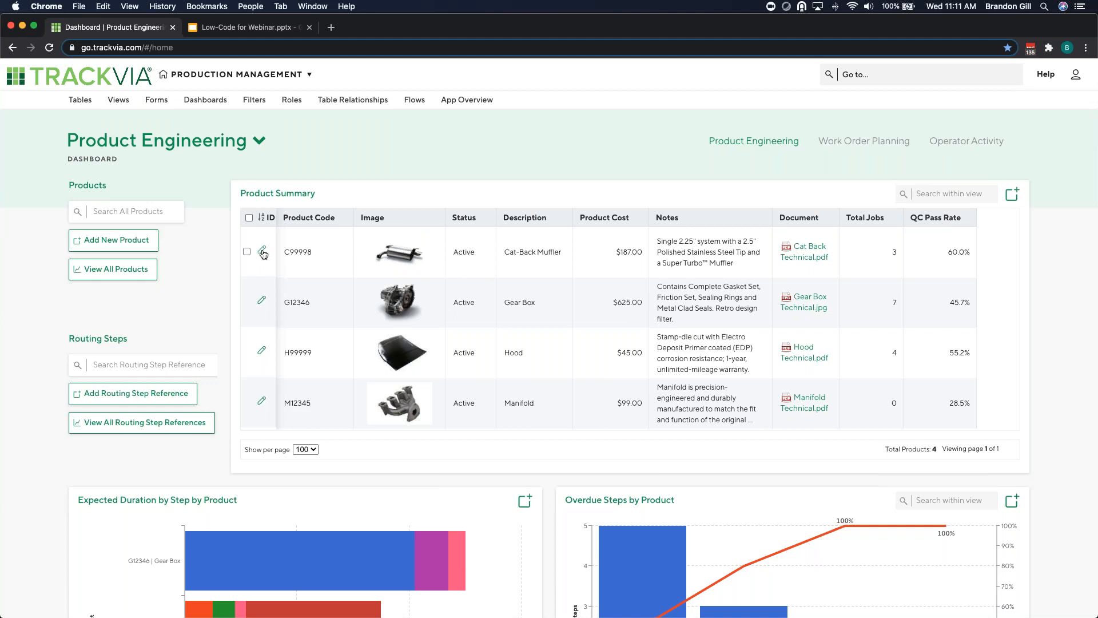
pyautogui.click(263, 252)
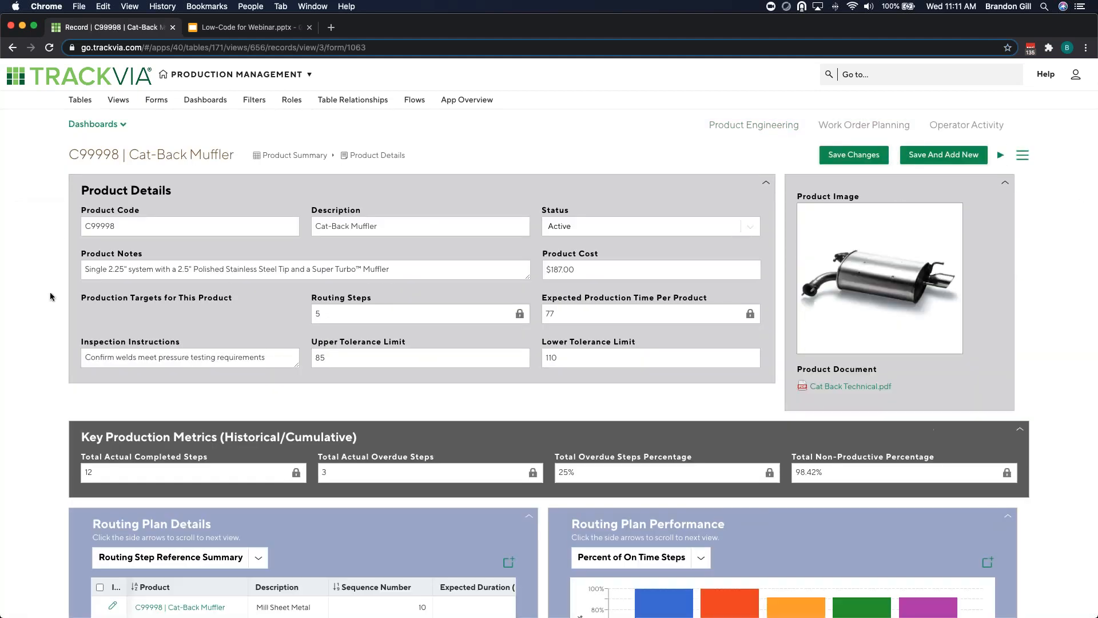
pyautogui.moveTo(61, 300)
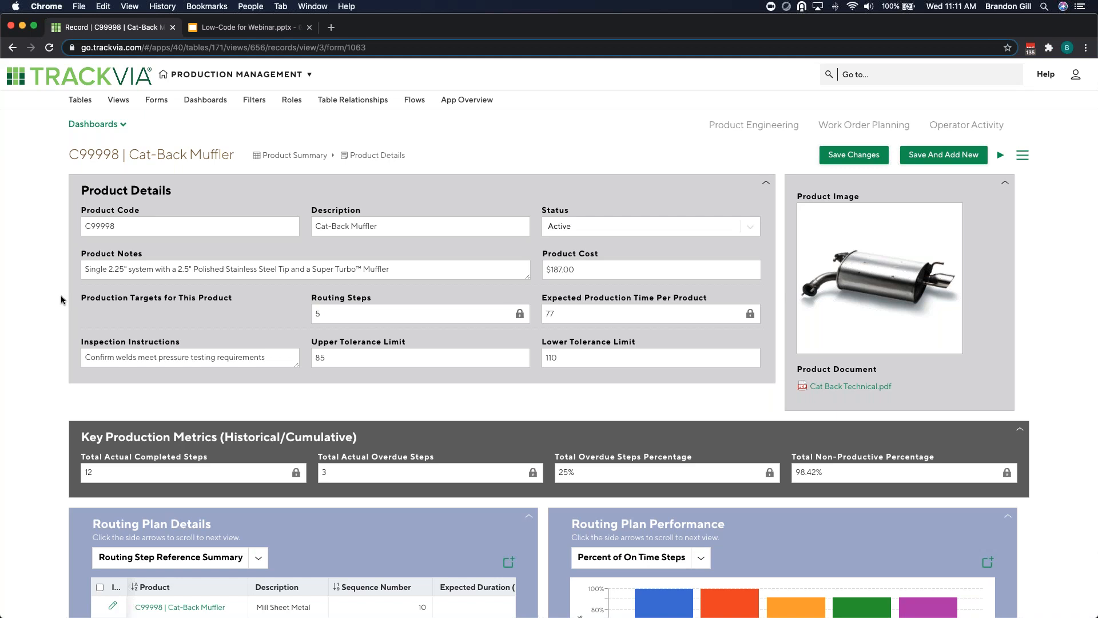
pyautogui.scroll(-3)
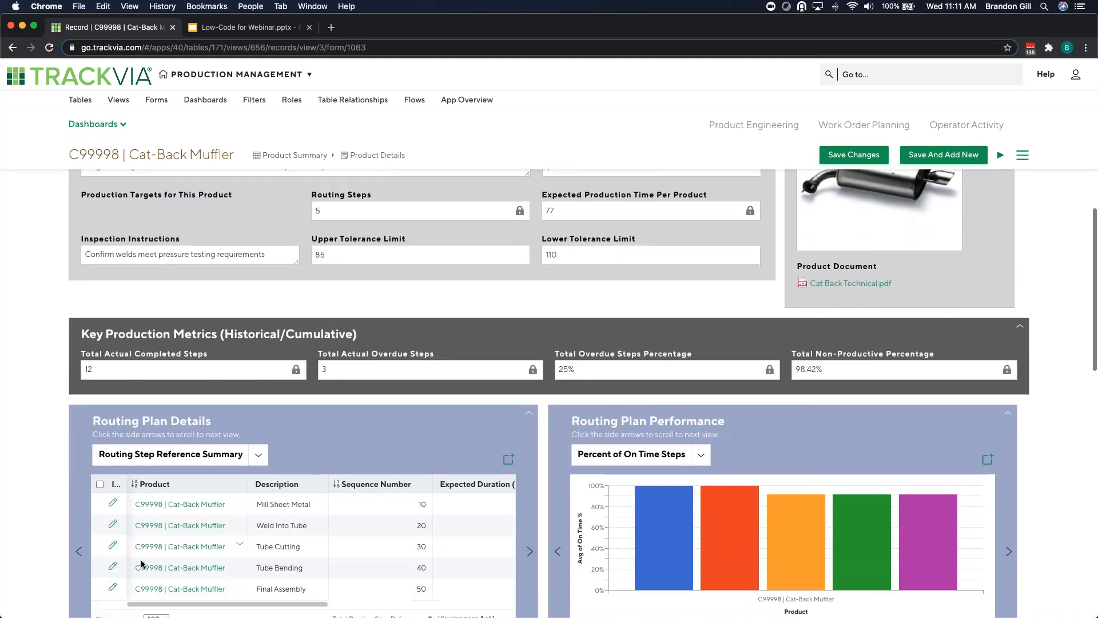
pyautogui.scroll(-3)
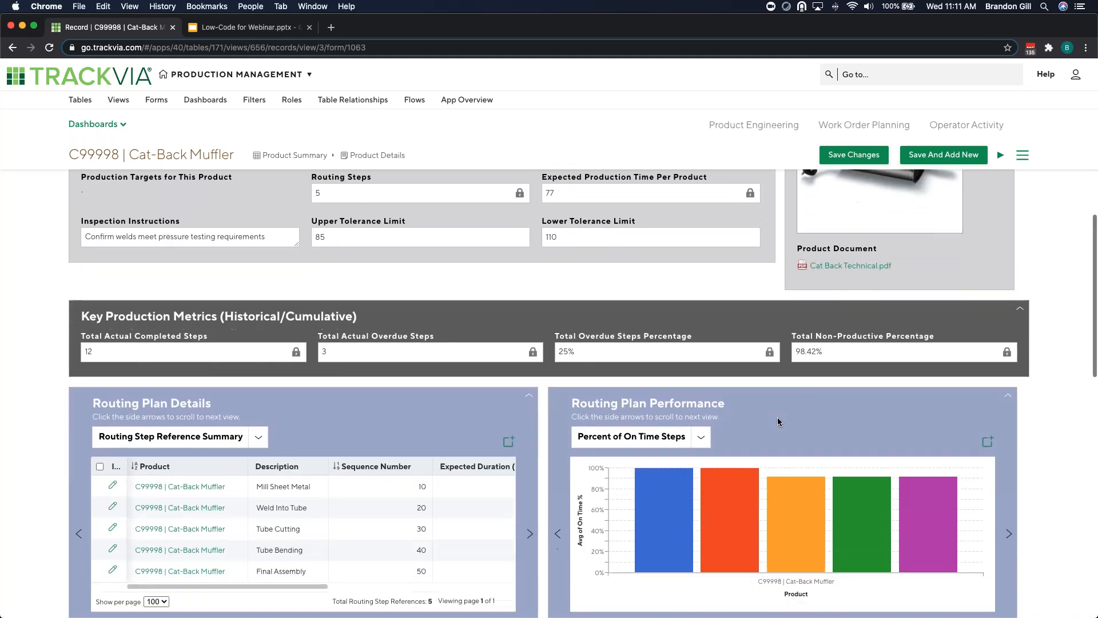
pyautogui.scroll(-3)
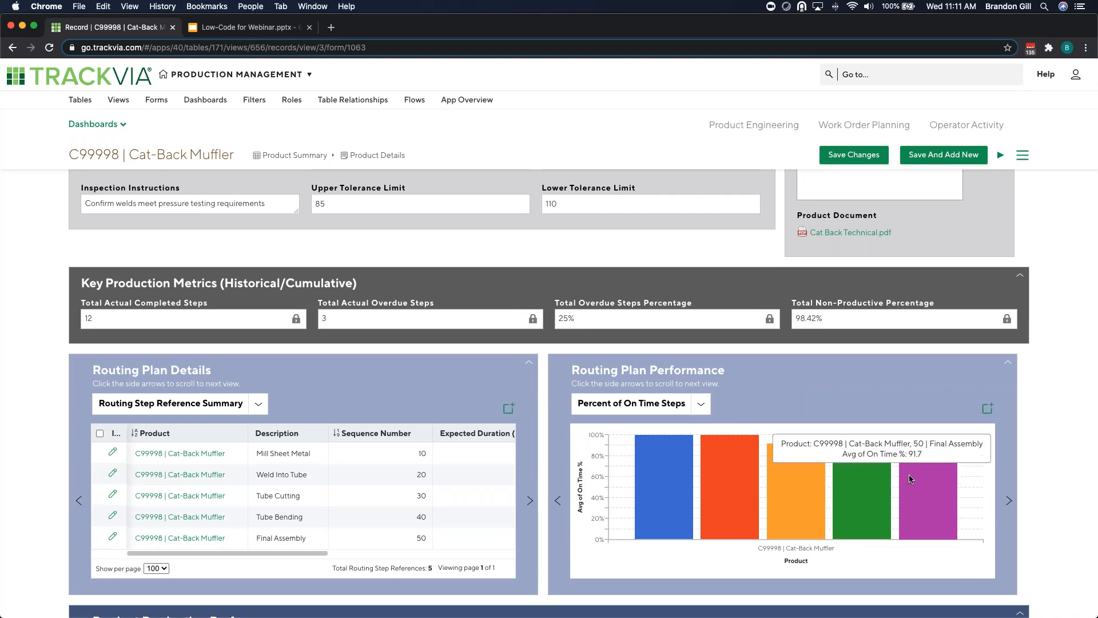
pyautogui.moveTo(1017, 475)
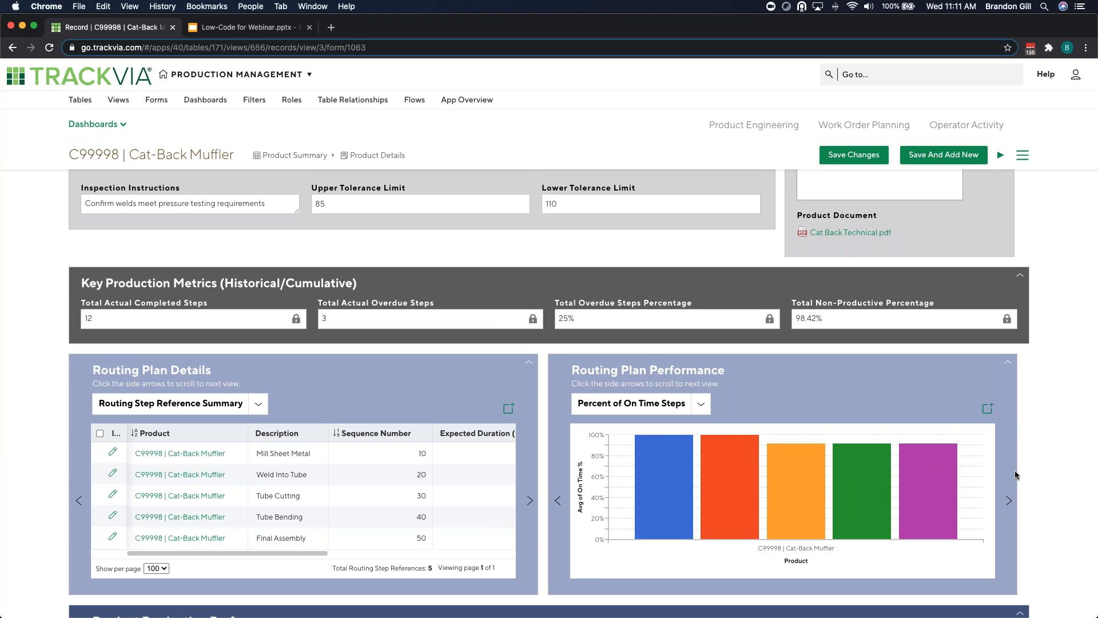
pyautogui.scroll(-3)
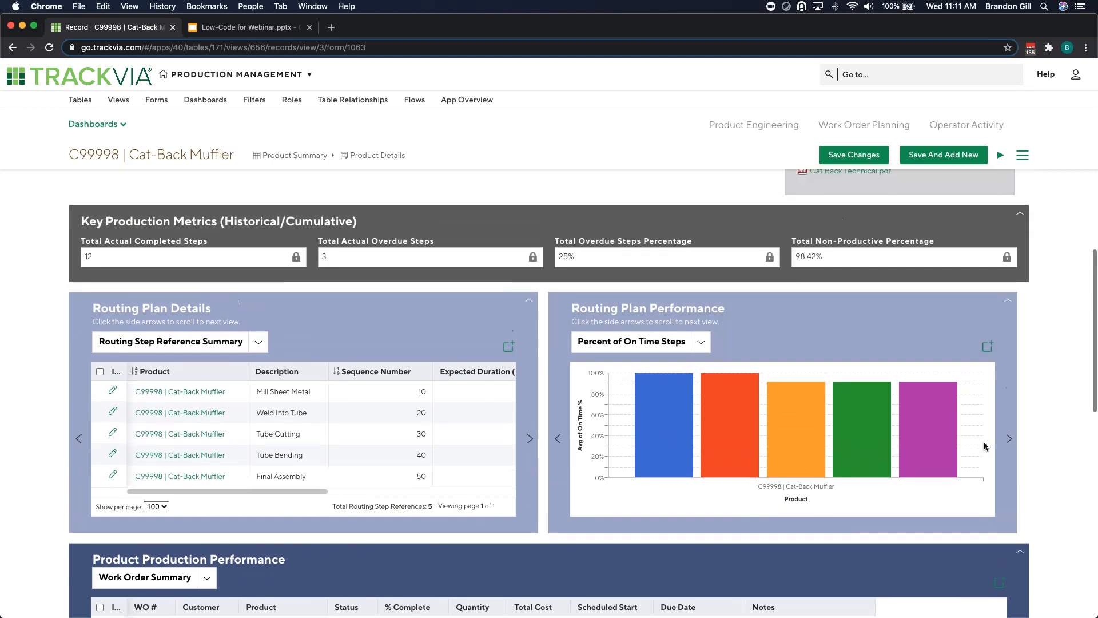
pyautogui.scroll(3)
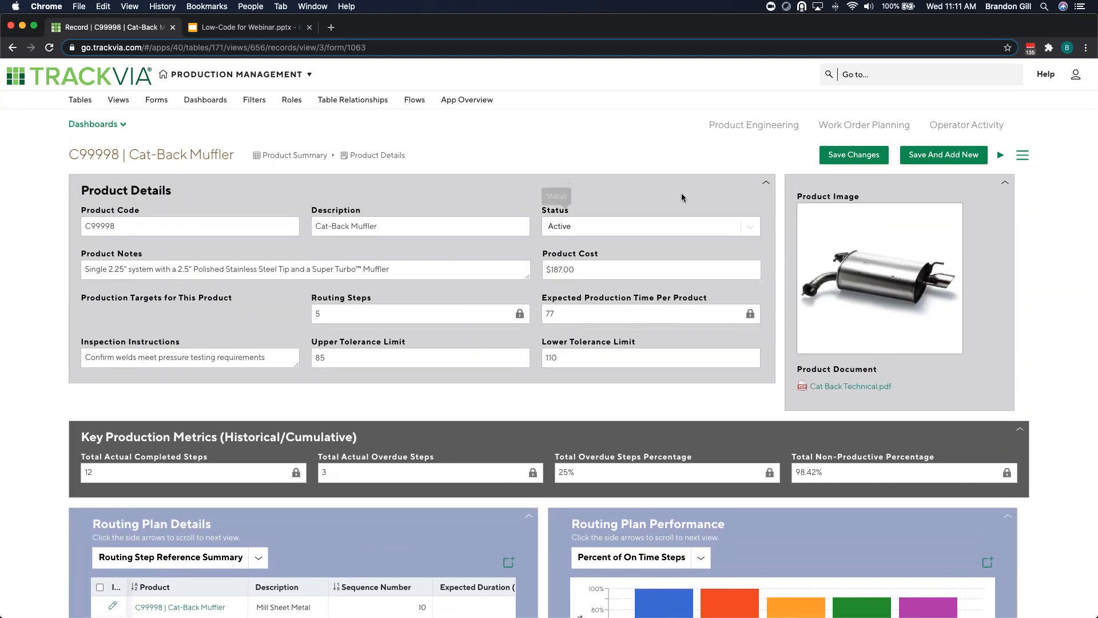
pyautogui.click(754, 125)
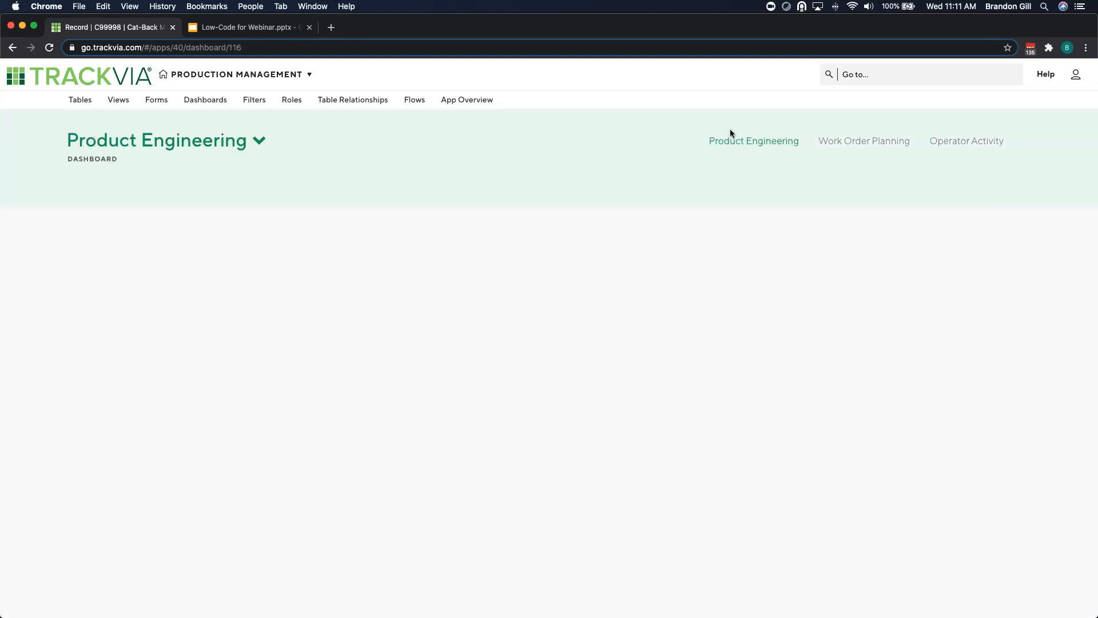
# Open the Work Order Planning dashboard from the top-right dashboard links
pyautogui.click(754, 141)
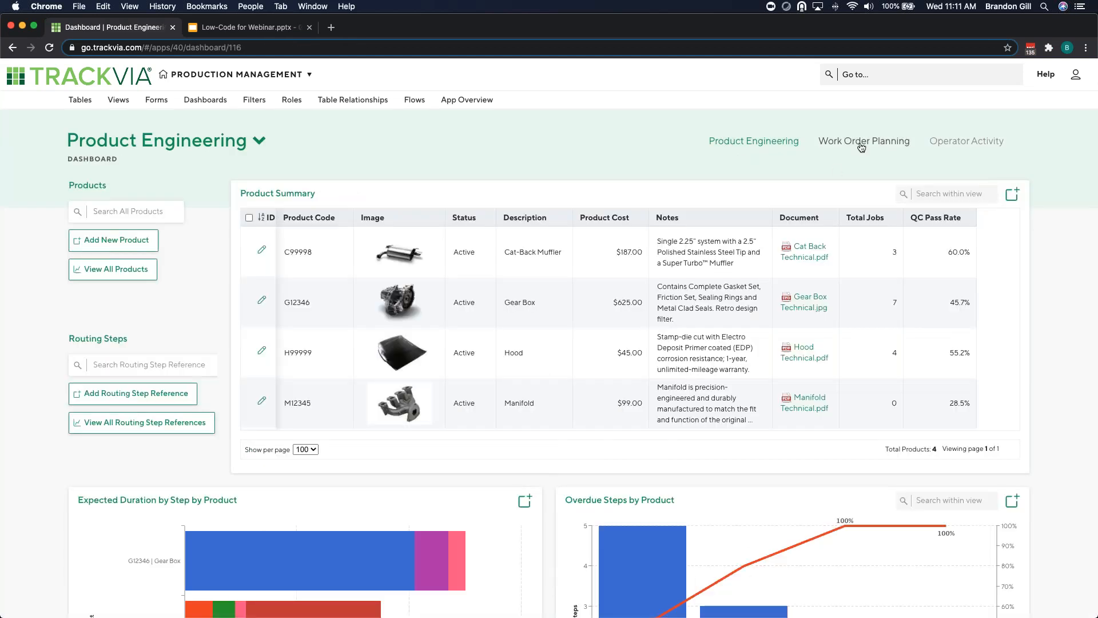
pyautogui.click(864, 141)
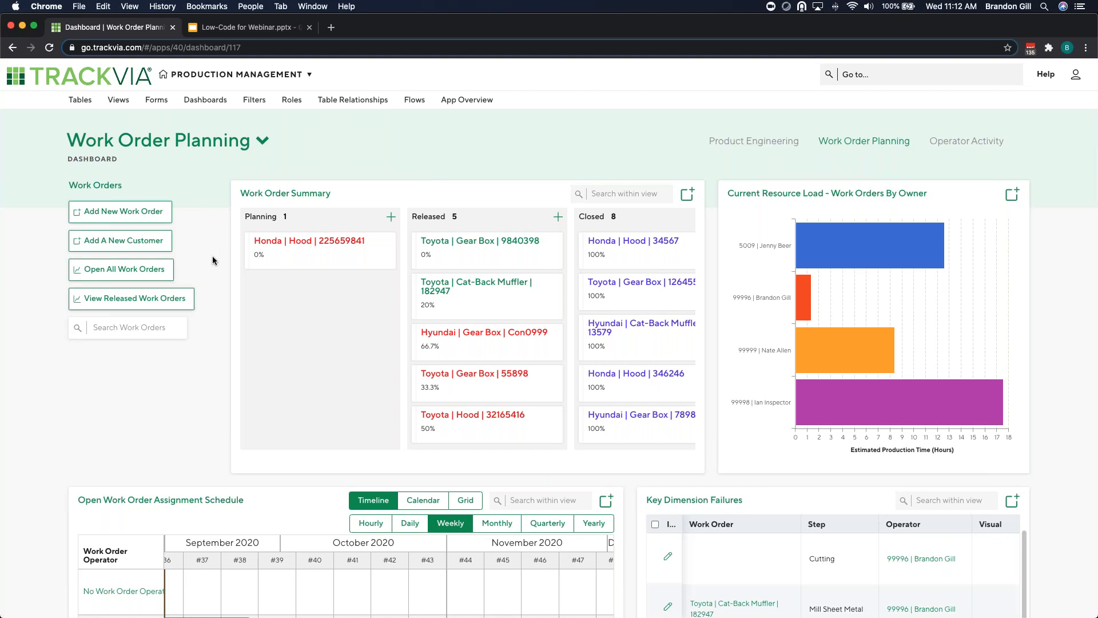
pyautogui.click(119, 211)
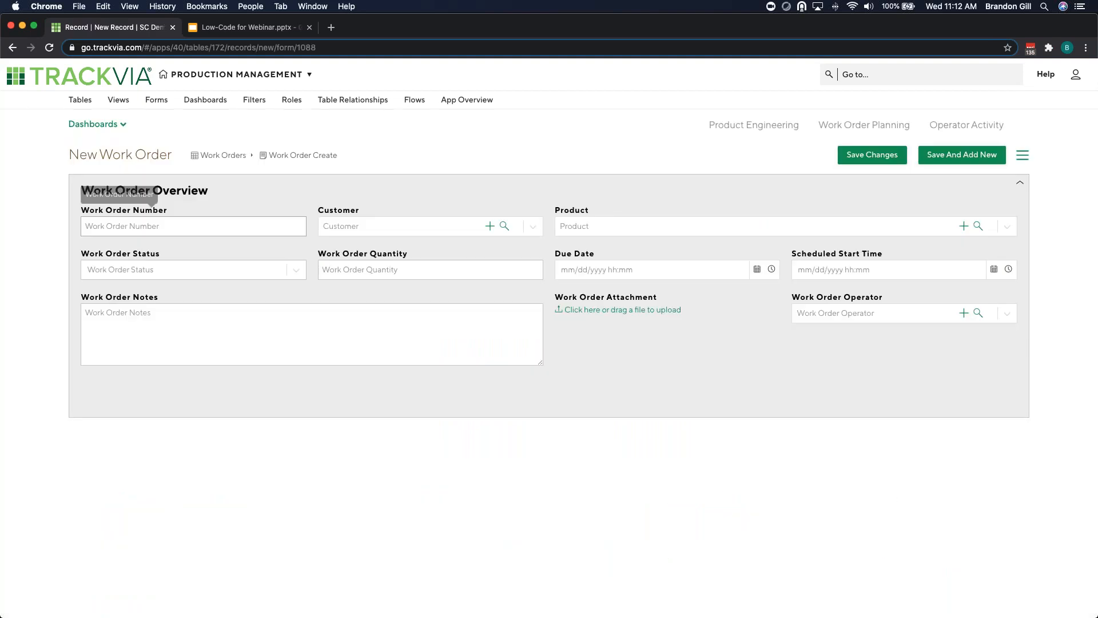
pyautogui.moveTo(243, 193)
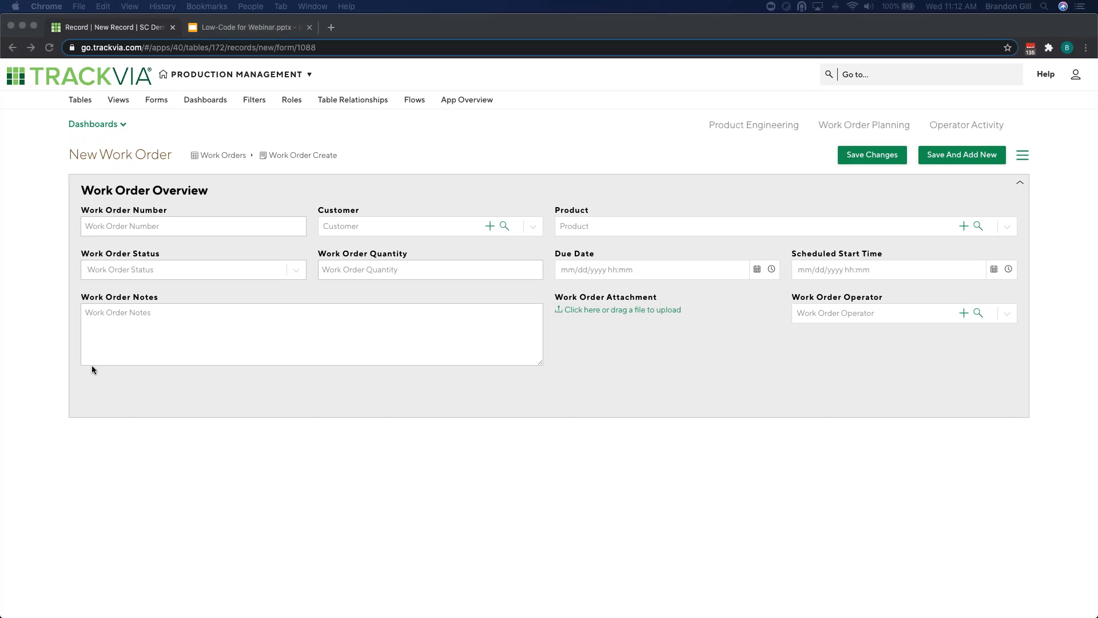
pyautogui.moveTo(247, 396)
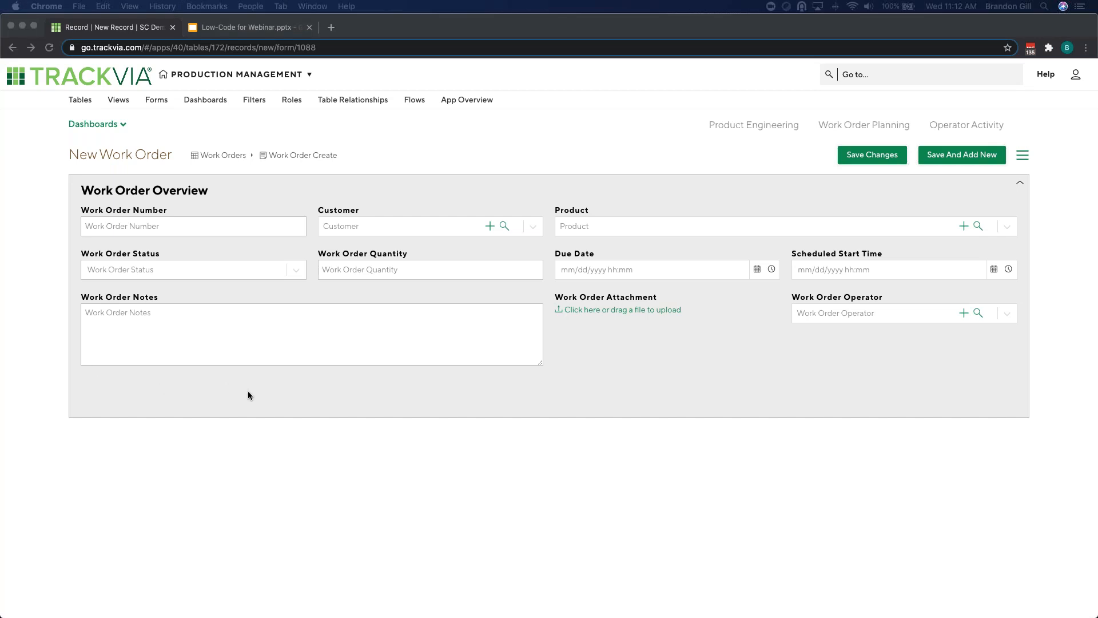
pyautogui.moveTo(197, 371)
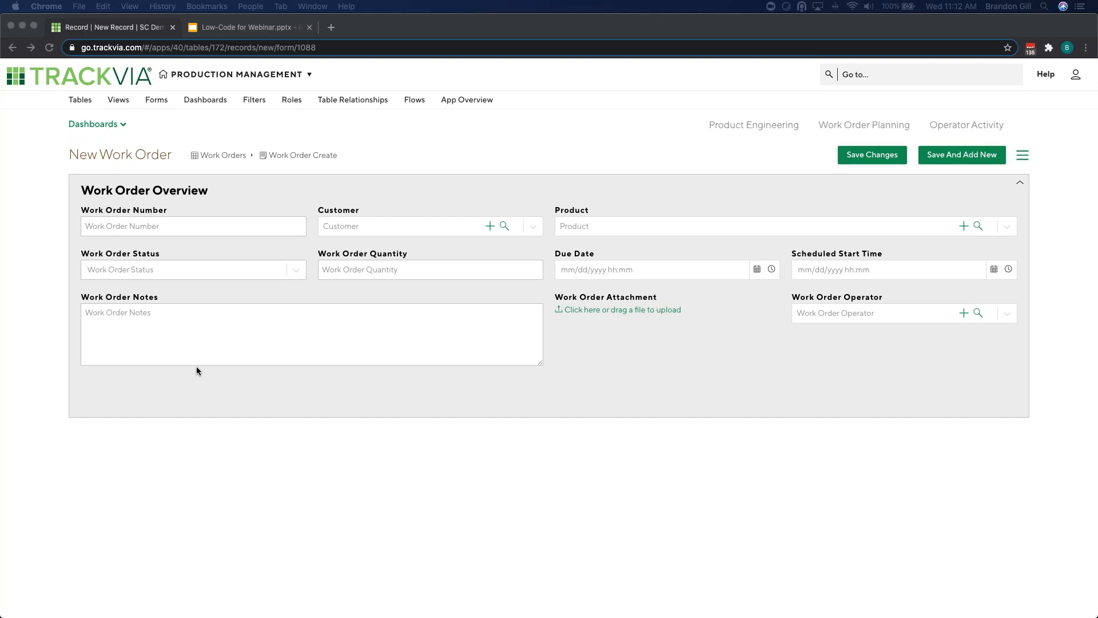
pyautogui.moveTo(205, 224)
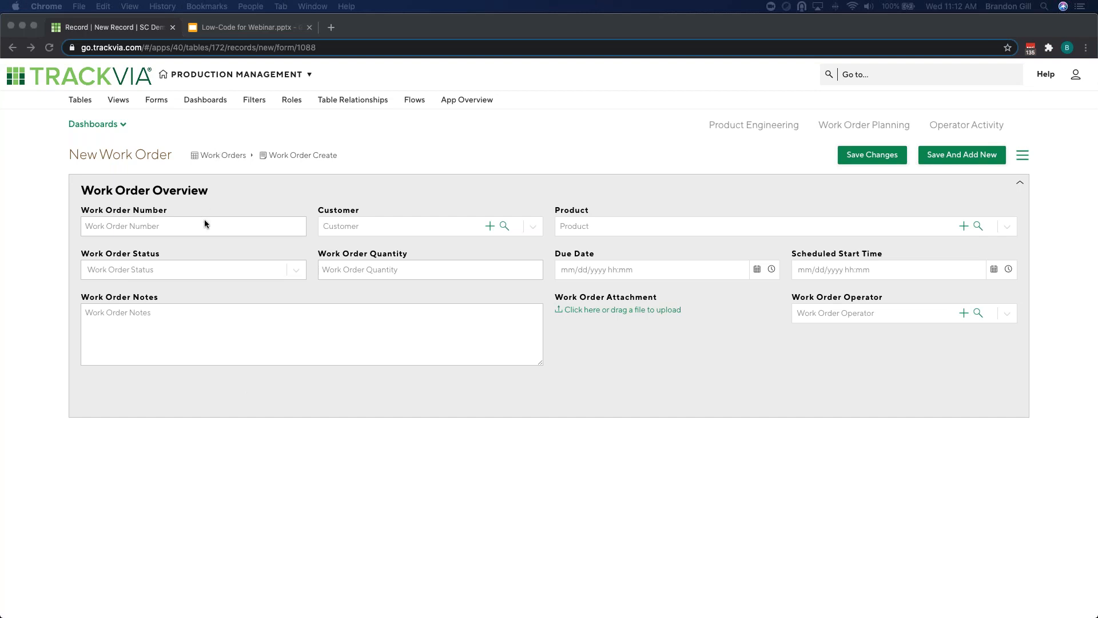
# Enter work order 1827173 for Hyundai's Cat-Back Muffler, status Planning, quantity 1
pyautogui.click(192, 225)
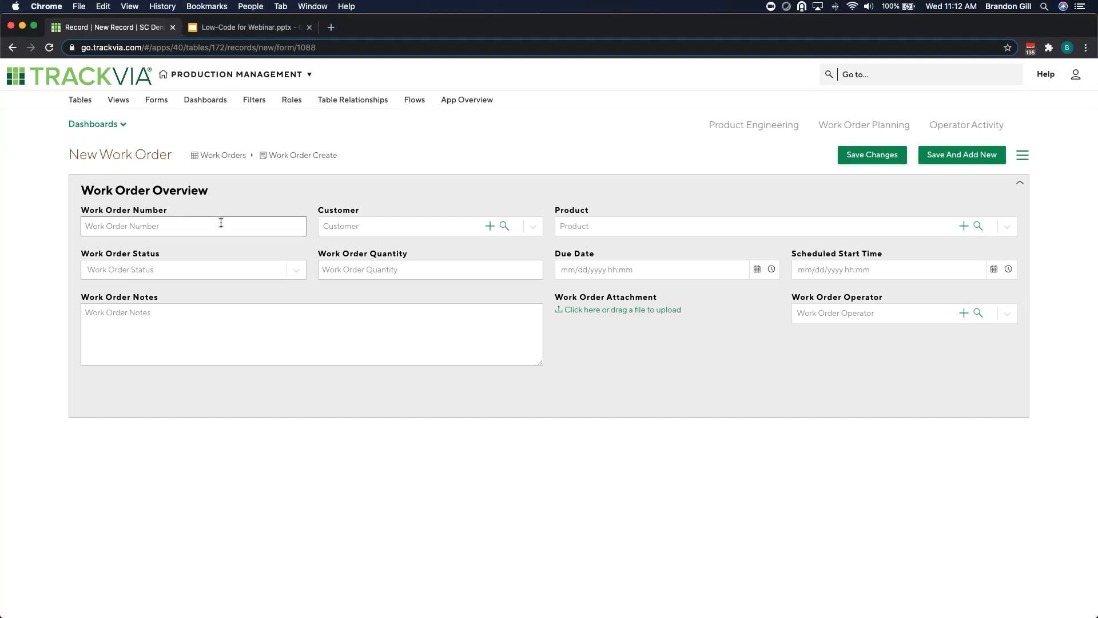
pyautogui.write('1827173')
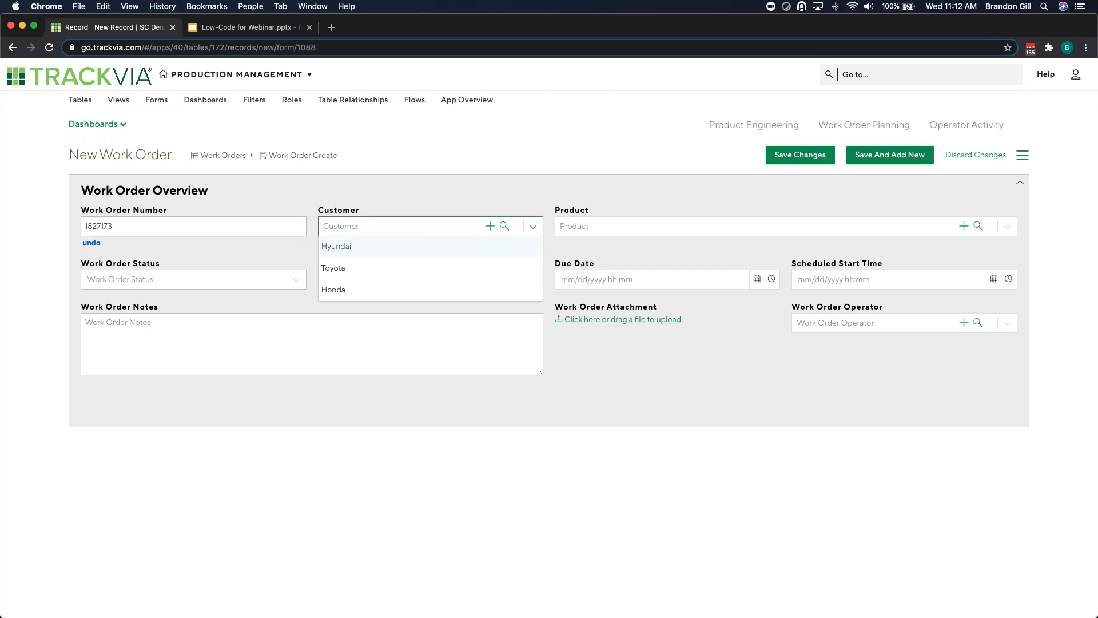
pyautogui.moveTo(436, 247)
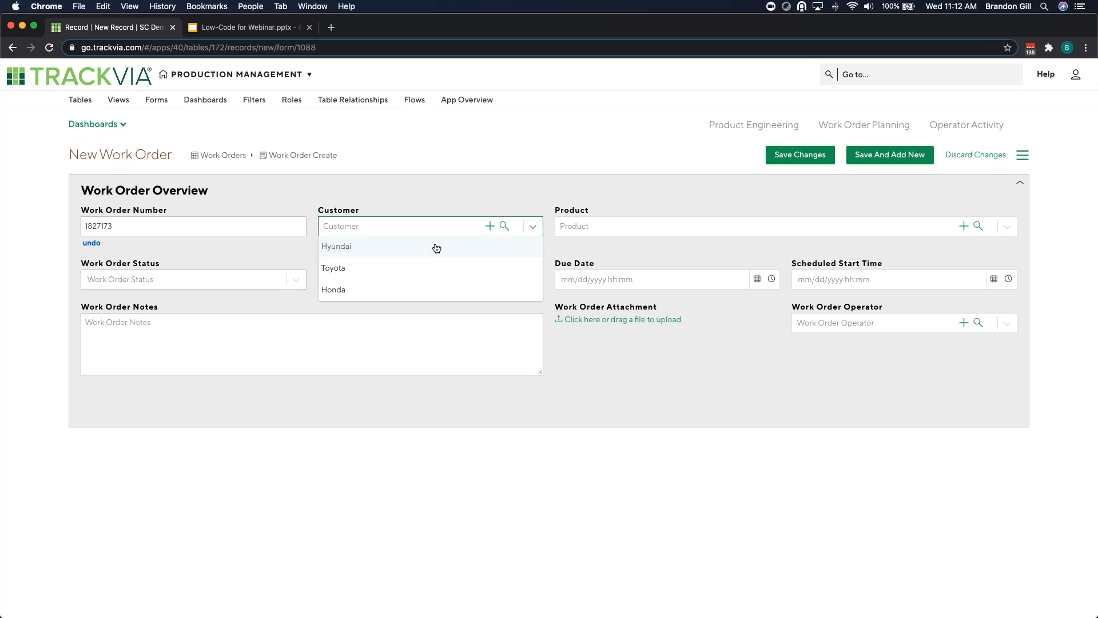
pyautogui.click(337, 246)
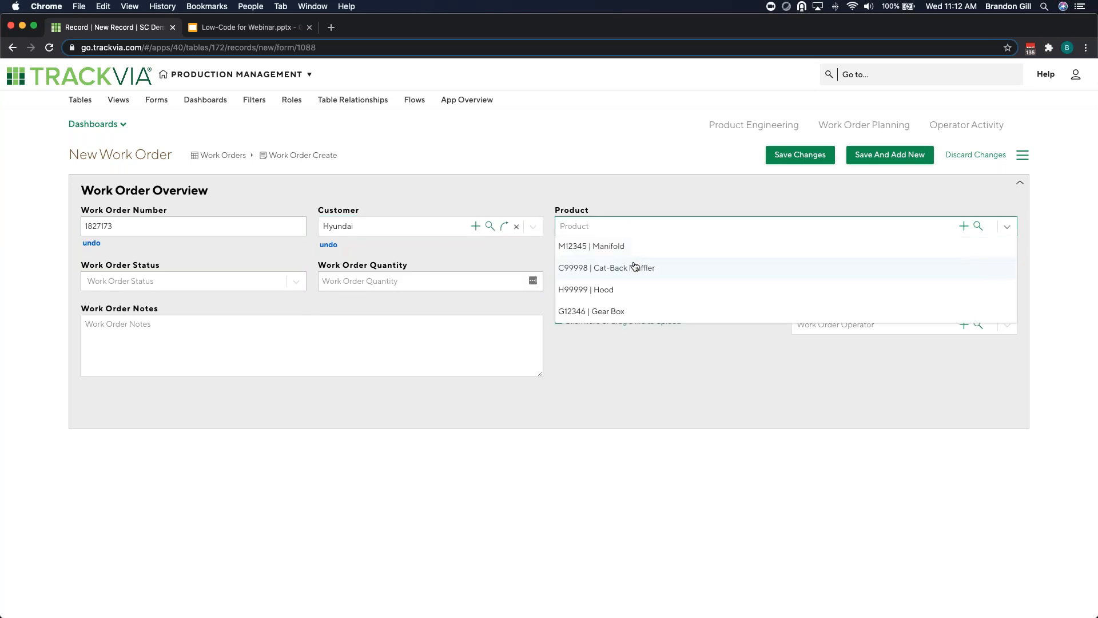
pyautogui.click(605, 267)
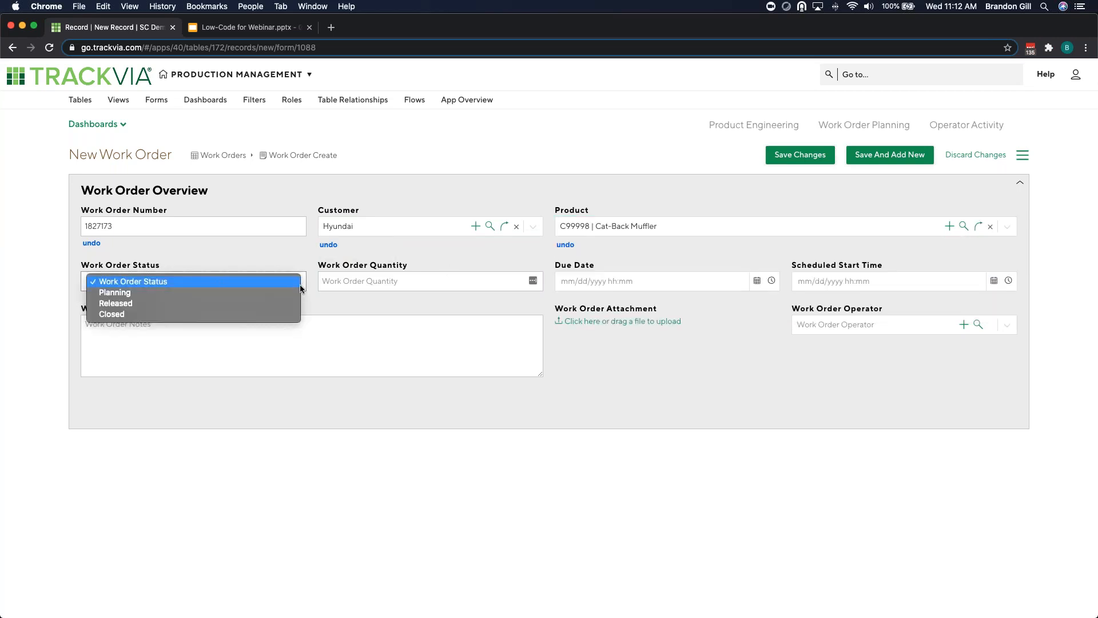
pyautogui.click(115, 292)
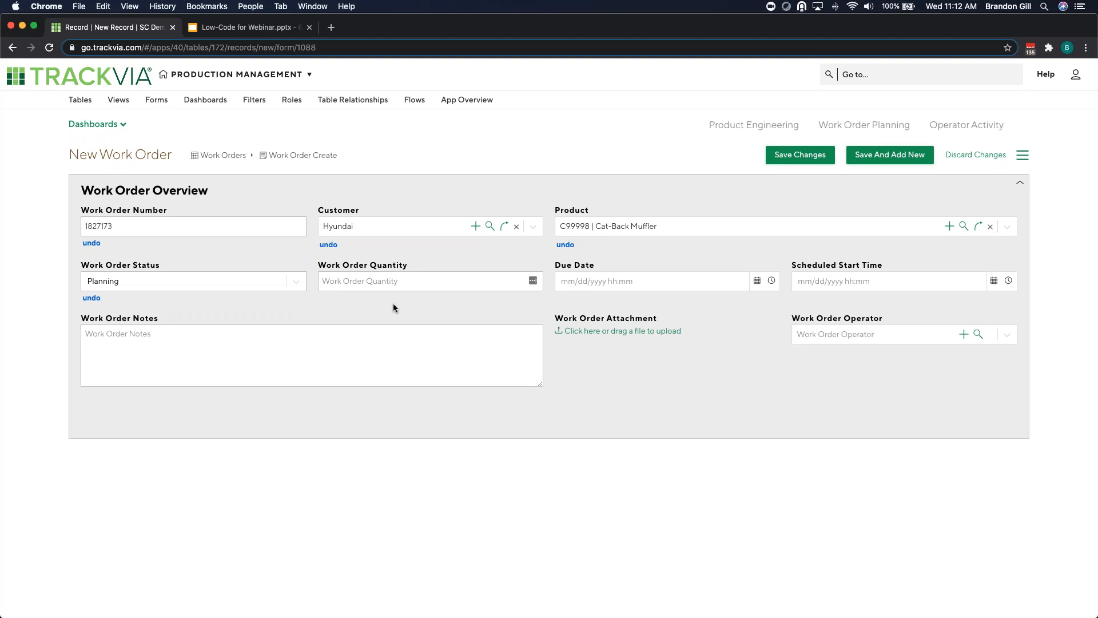
pyautogui.write('1')
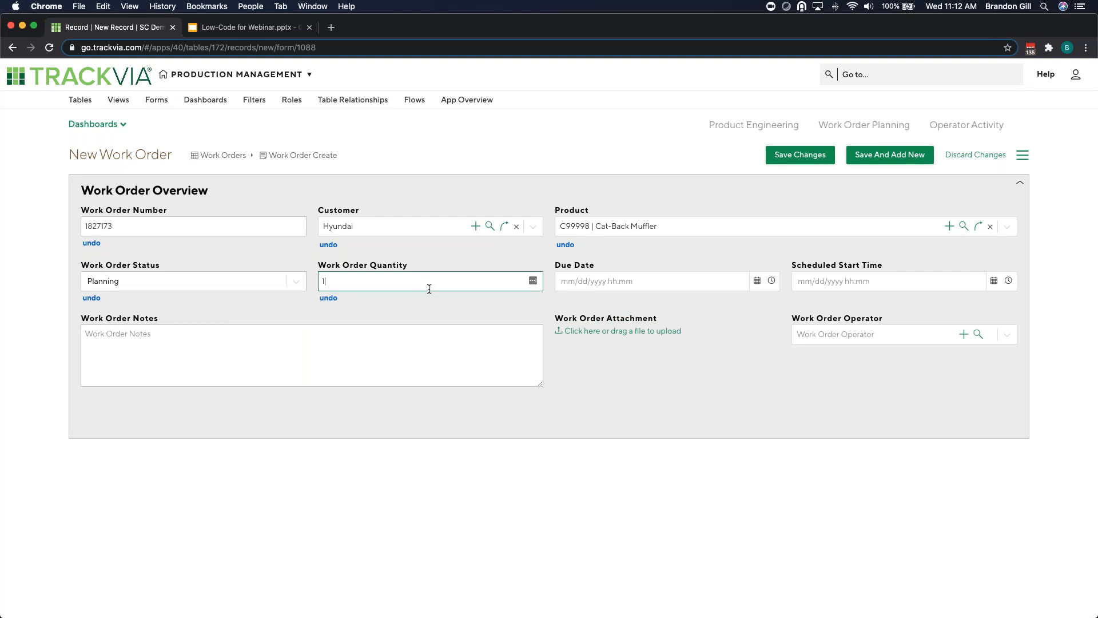
pyautogui.moveTo(764, 294)
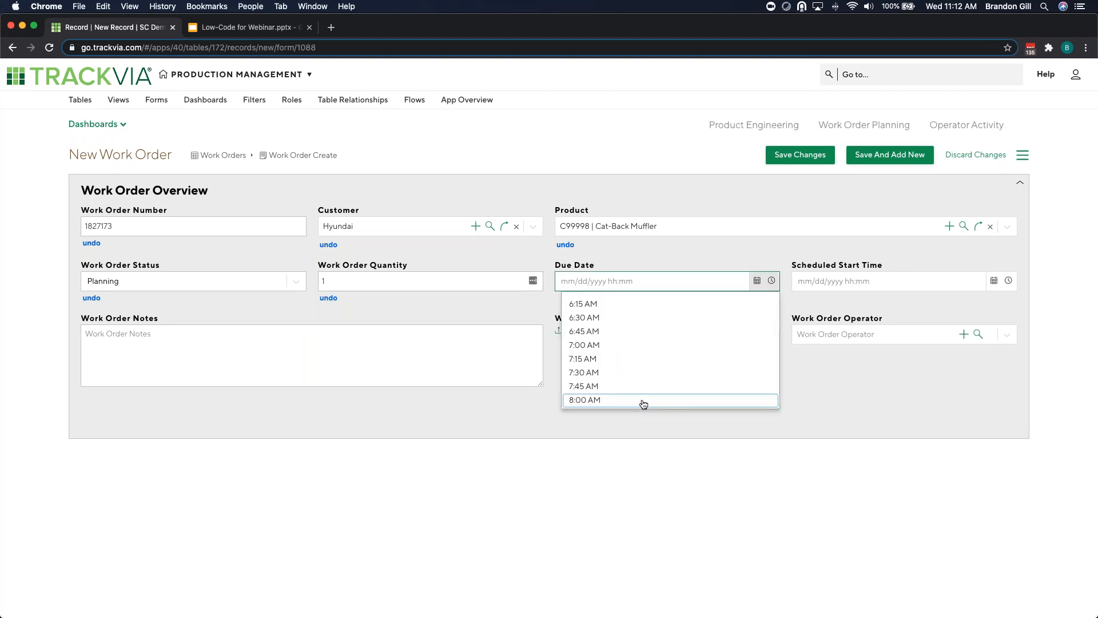
# Set 8:00 AM due and start times, attach Base Instructions PDF, assign operator 99996, save
pyautogui.click(584, 400)
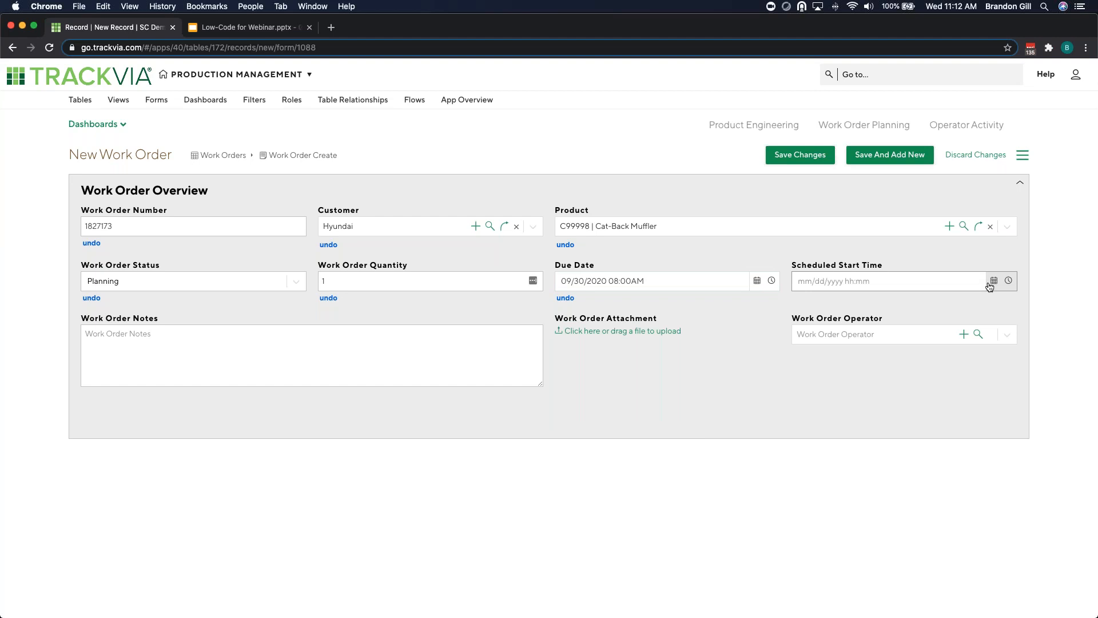
pyautogui.click(1008, 281)
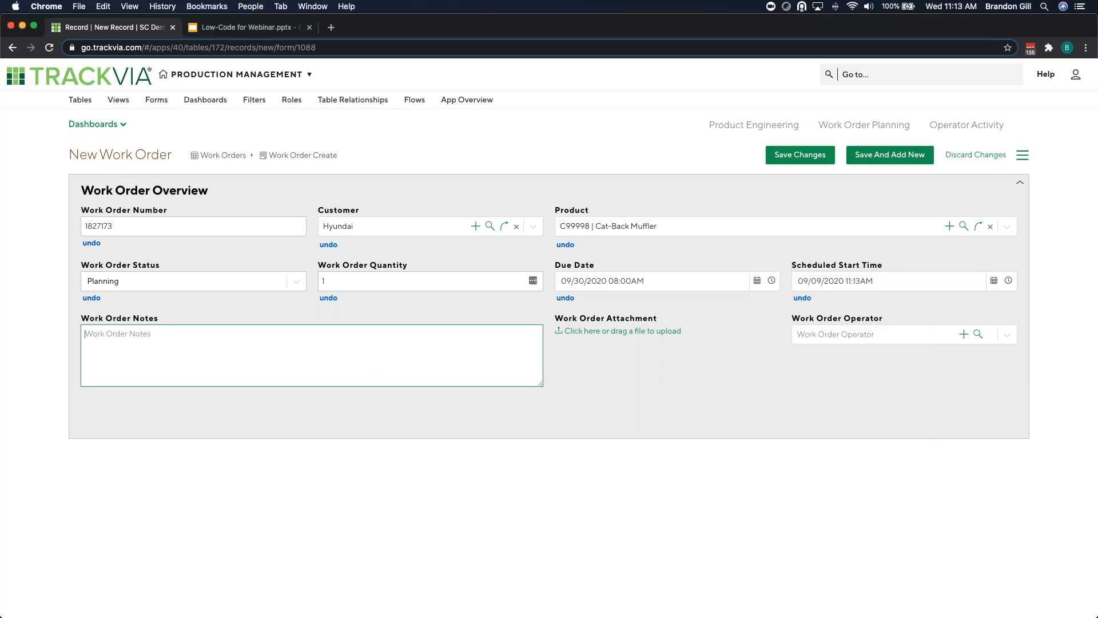
pyautogui.moveTo(652, 392); pyautogui.dragTo(652, 340)
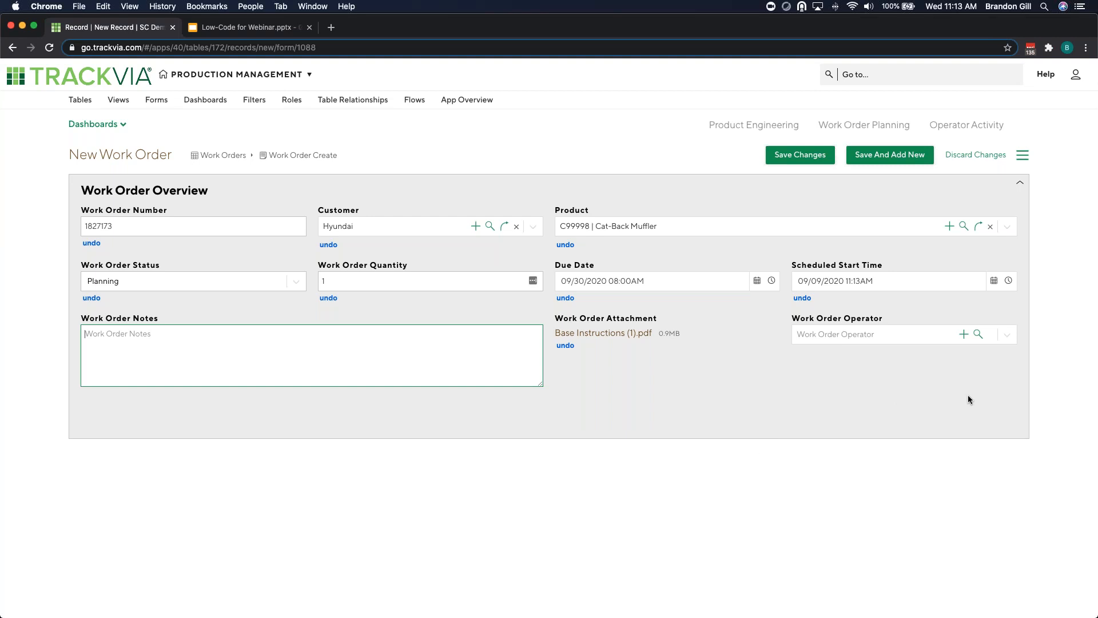
pyautogui.moveTo(810, 418)
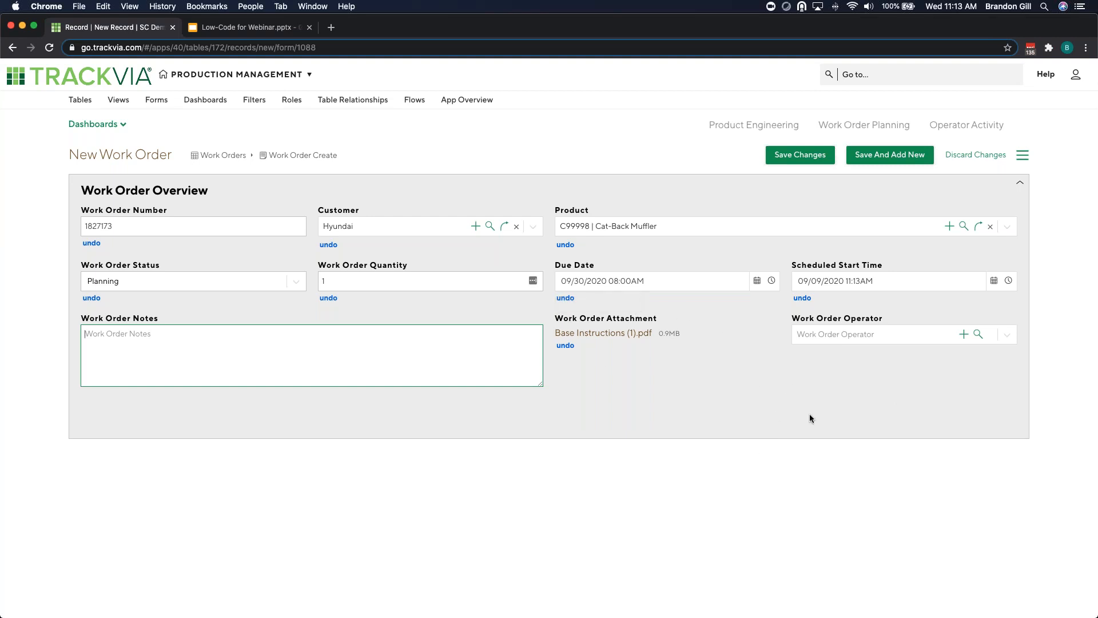
pyautogui.moveTo(1010, 336)
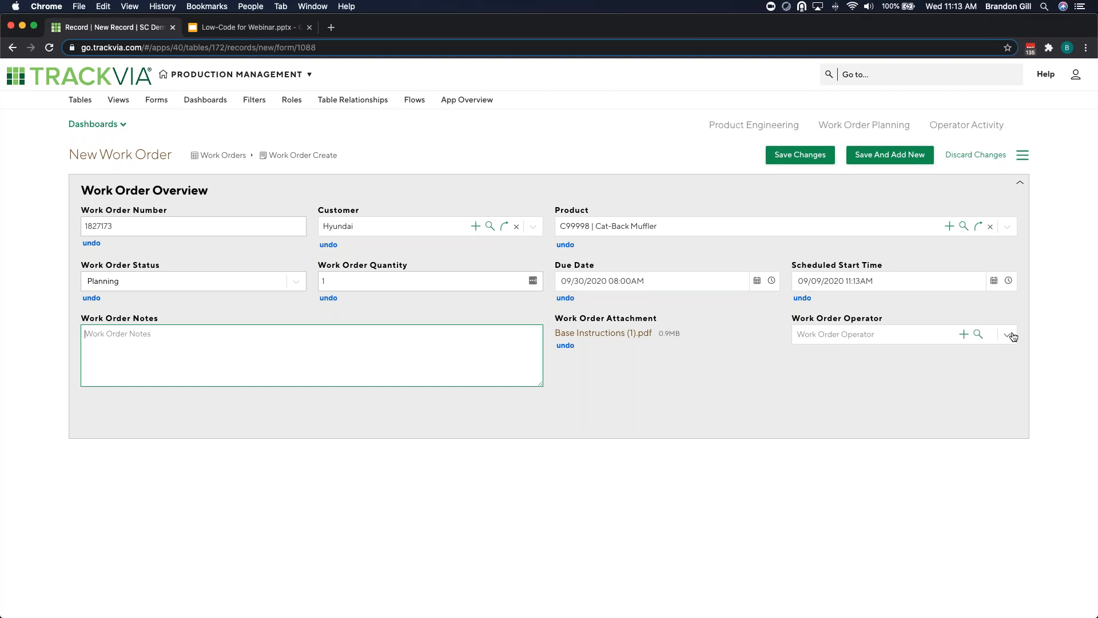
pyautogui.click(1008, 335)
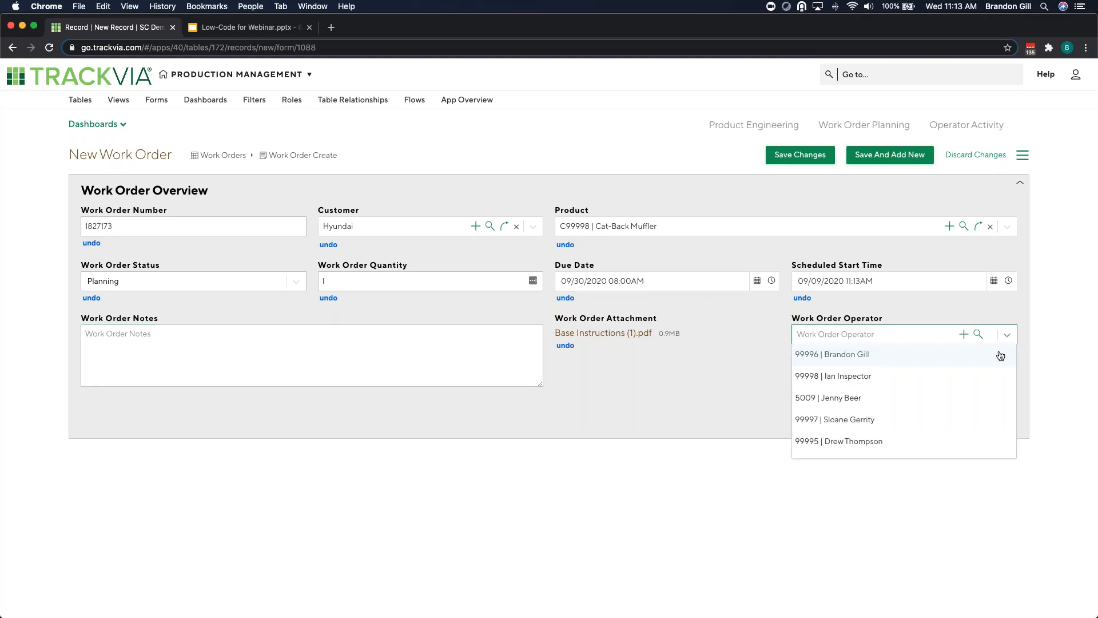
pyautogui.click(833, 355)
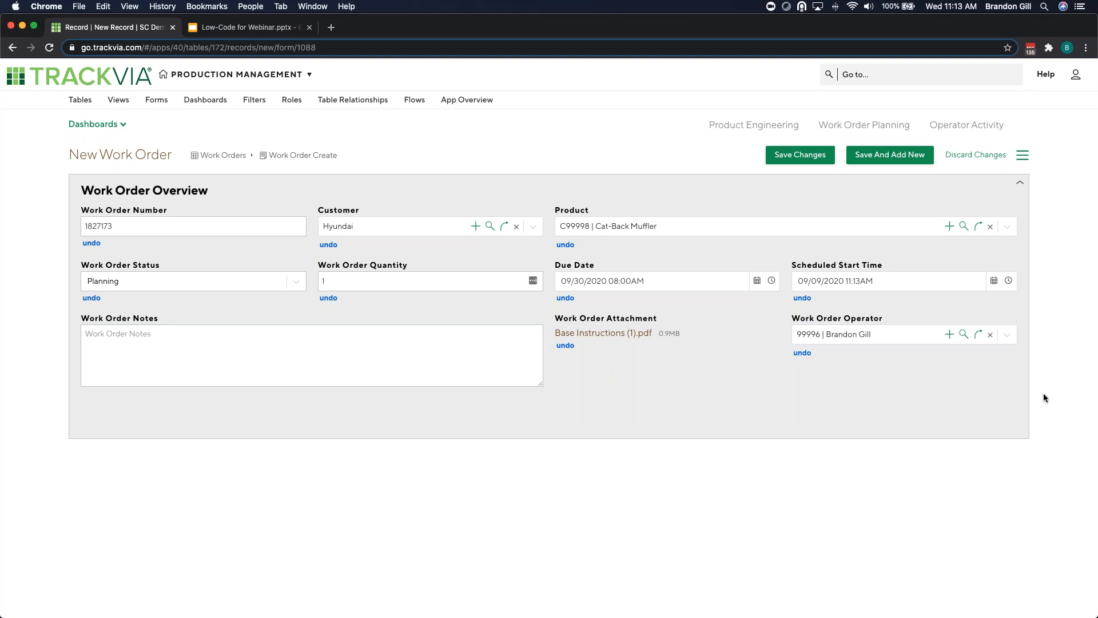
pyautogui.moveTo(824, 168)
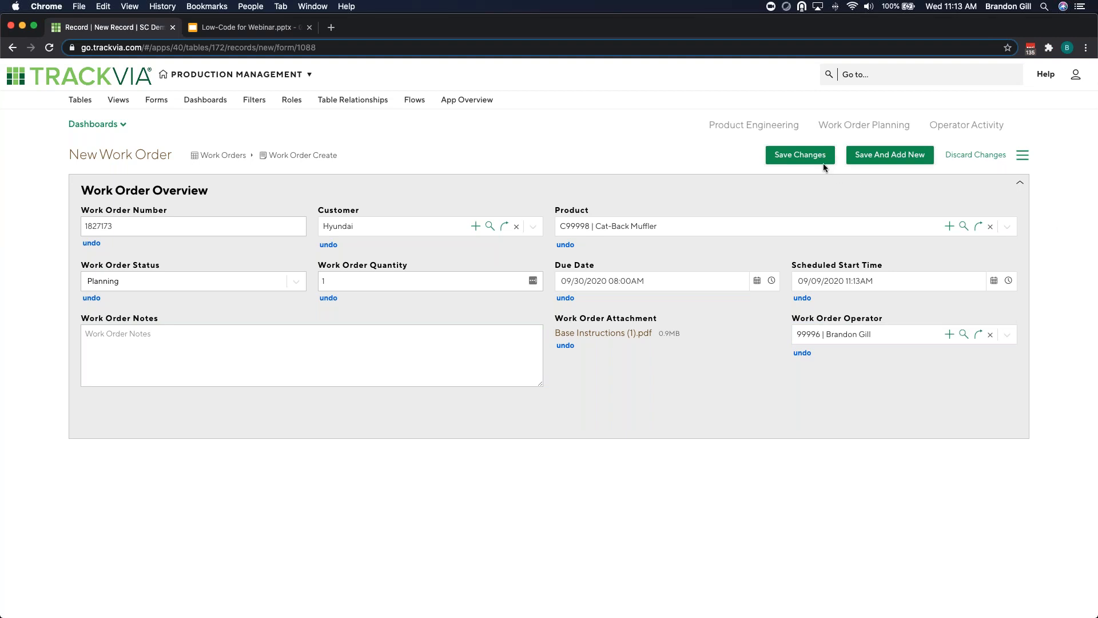
pyautogui.click(799, 155)
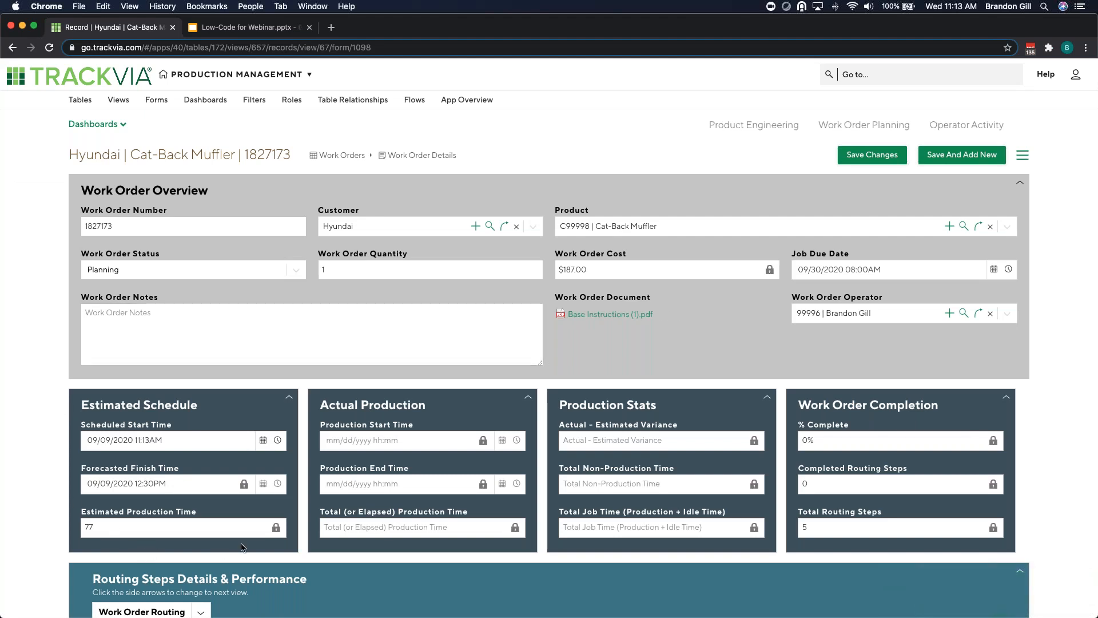
pyautogui.moveTo(583, 503)
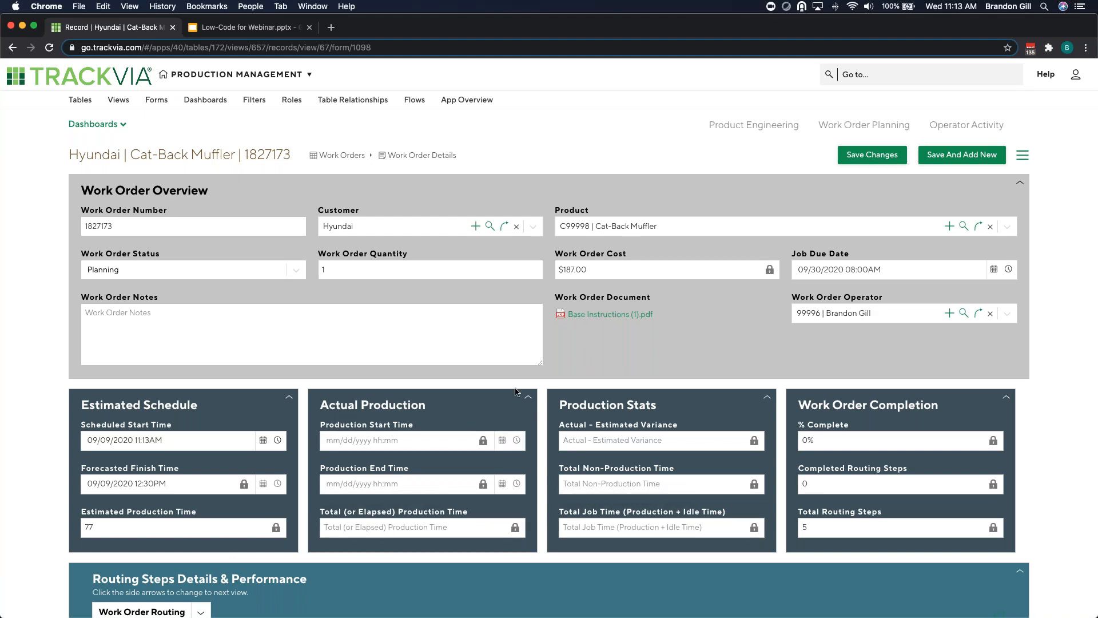
pyautogui.scroll(-3)
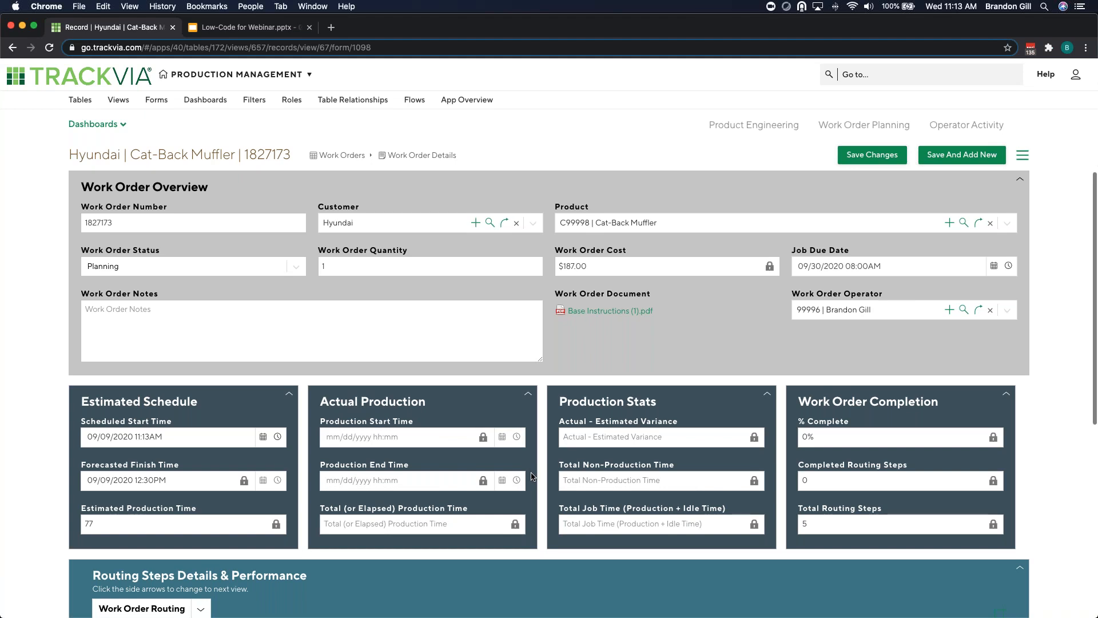
pyautogui.scroll(-3)
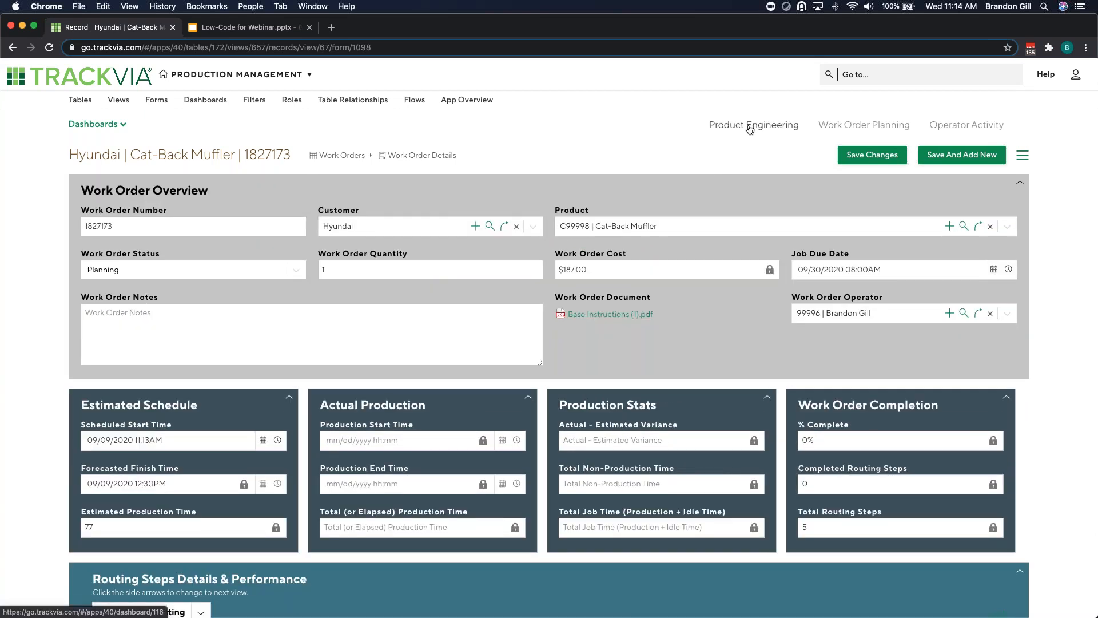
# Reload the Work Order Planning dashboard and review the Open Work Order Assignment Schedule
pyautogui.click(864, 125)
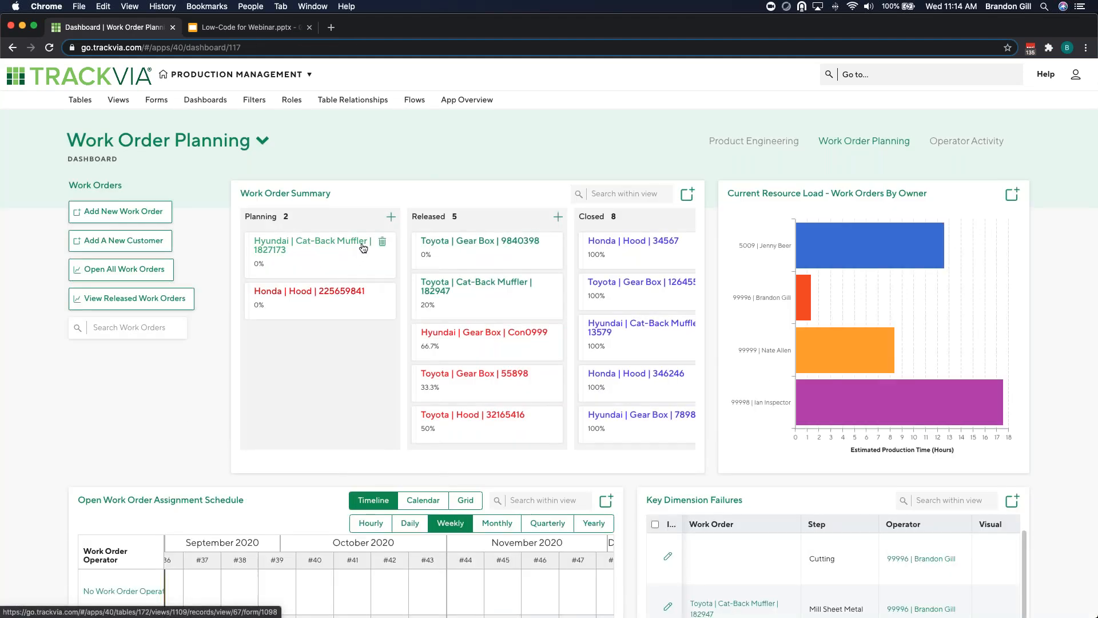
pyautogui.moveTo(336, 261)
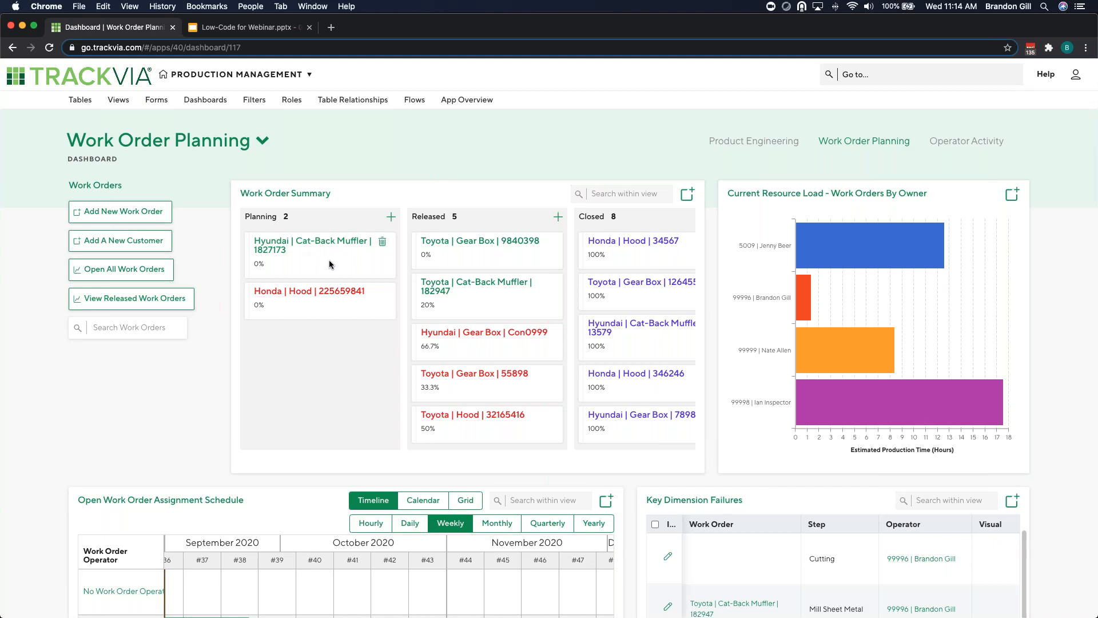
pyautogui.moveTo(324, 256)
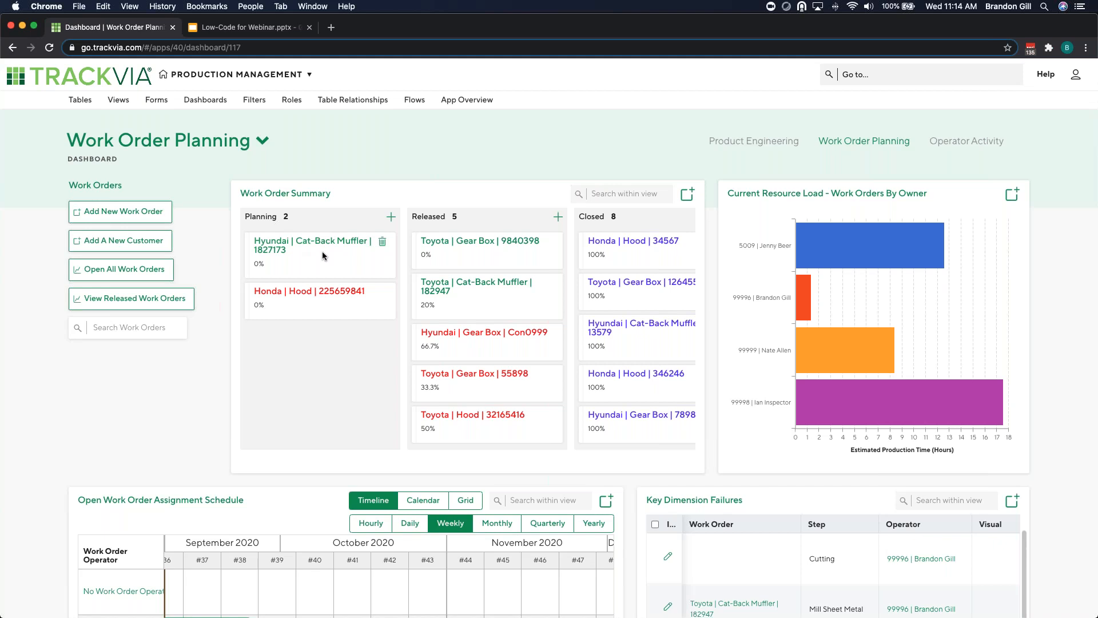
pyautogui.moveTo(460, 287)
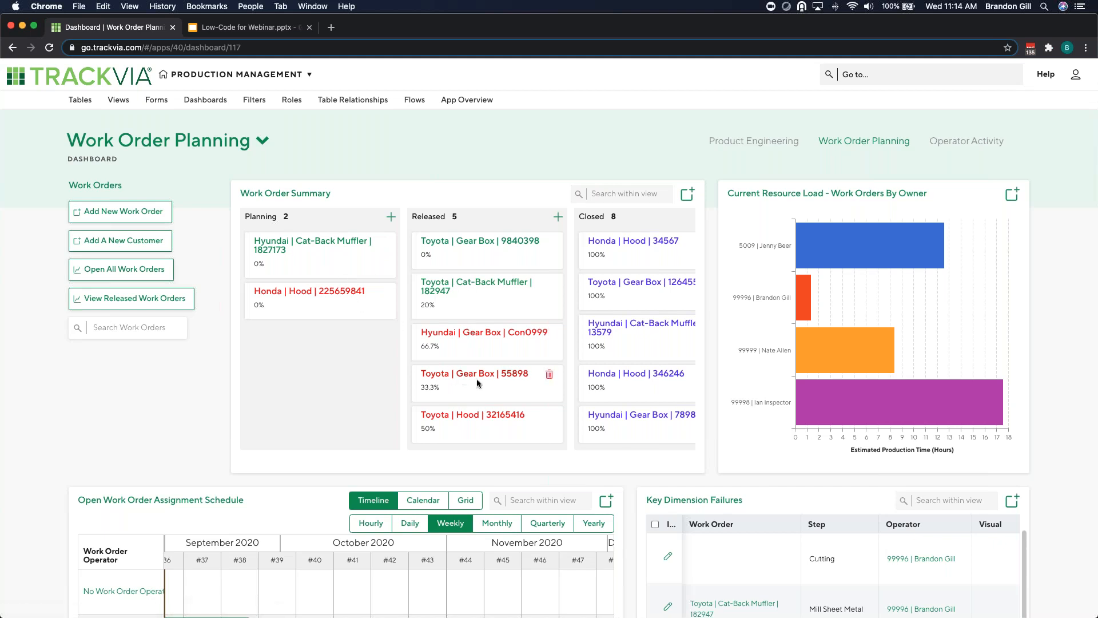
pyautogui.moveTo(315, 246)
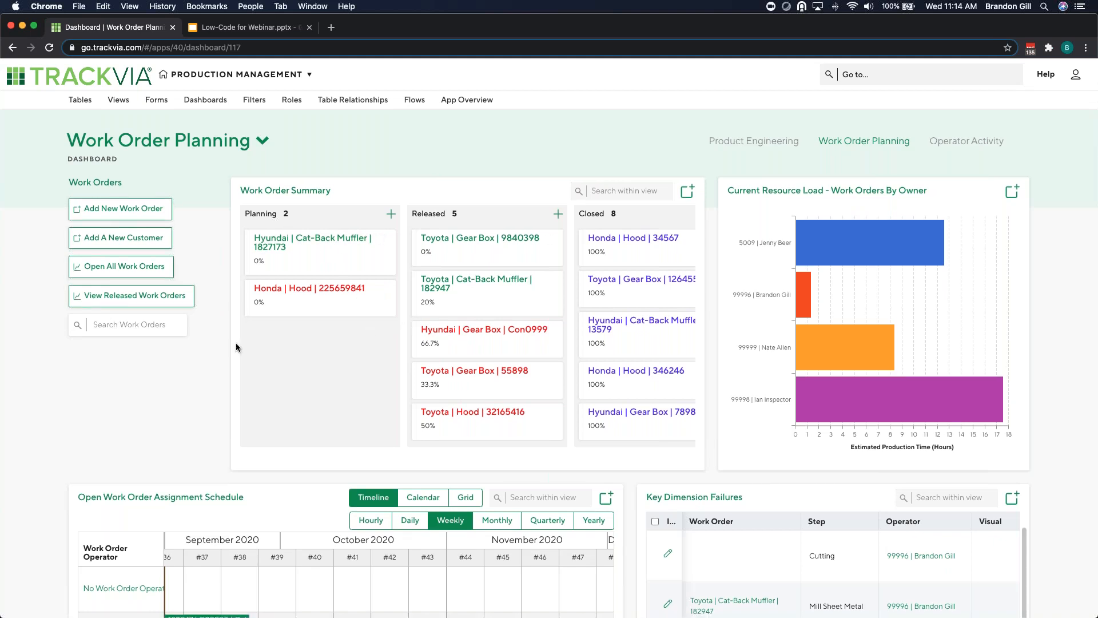
pyautogui.scroll(-3)
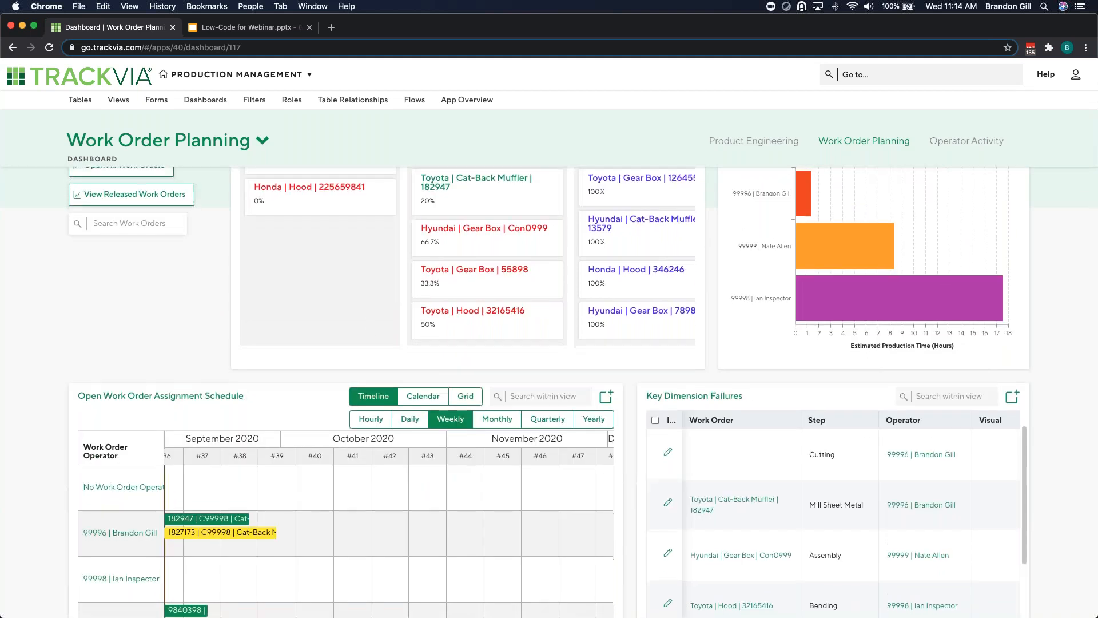
pyautogui.scroll(-3)
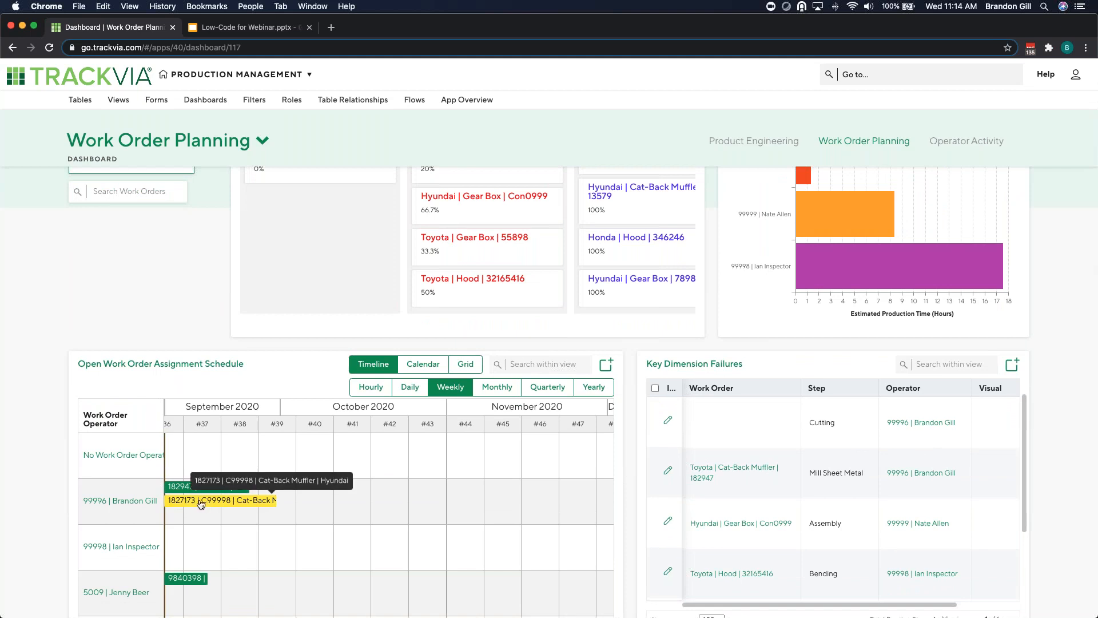
pyautogui.moveTo(230, 506)
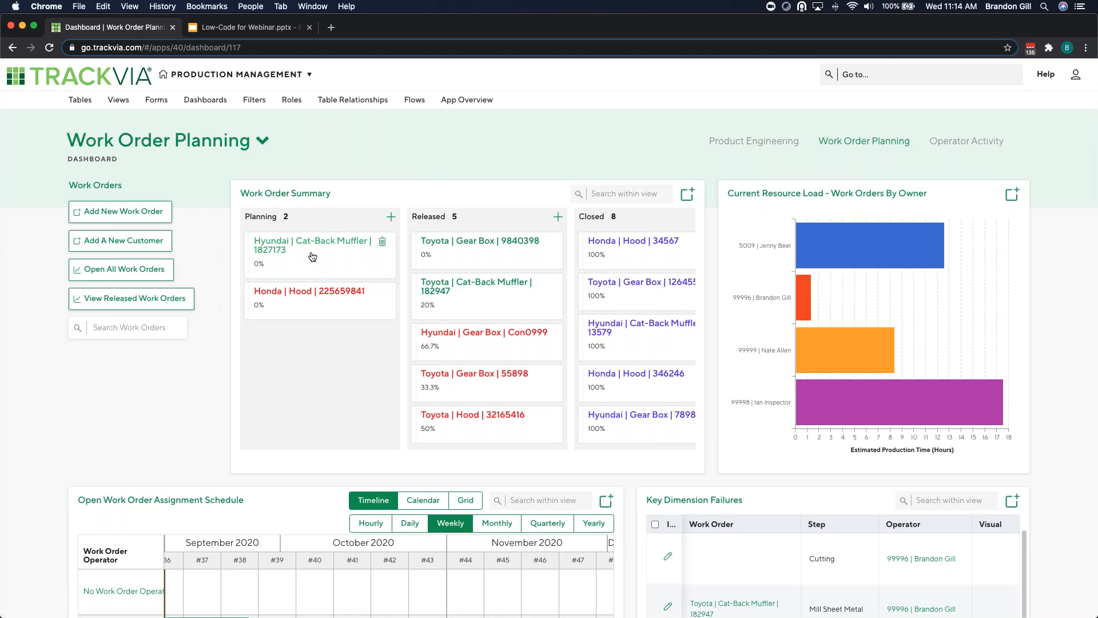
pyautogui.moveTo(305, 256)
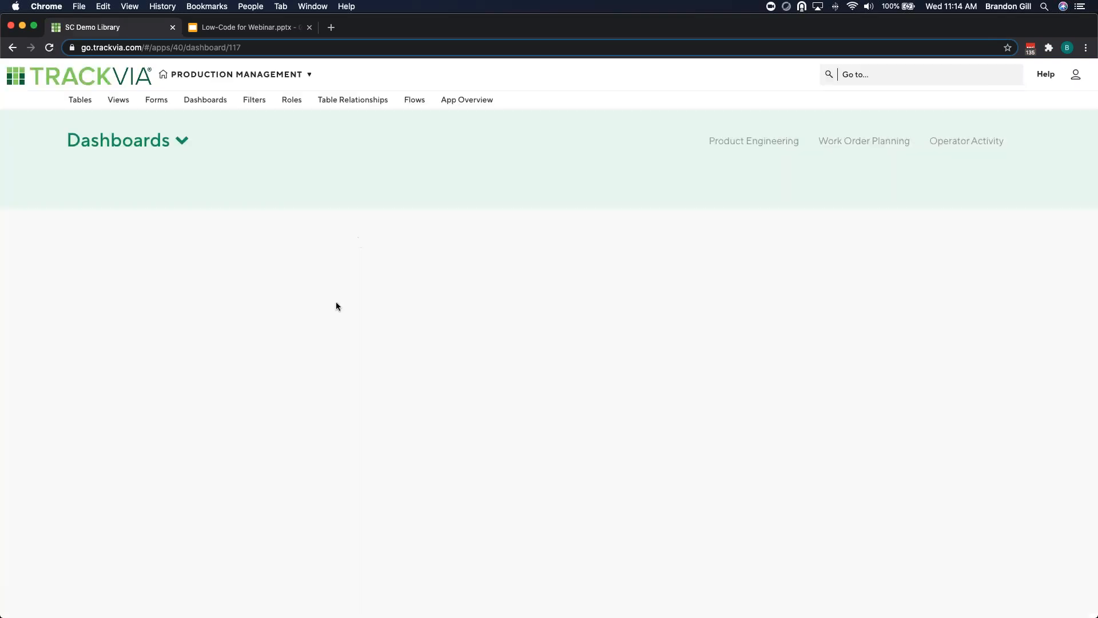
# Check that 1827173 is under Released (six orders) with a green schedule bar
pyautogui.click(864, 141)
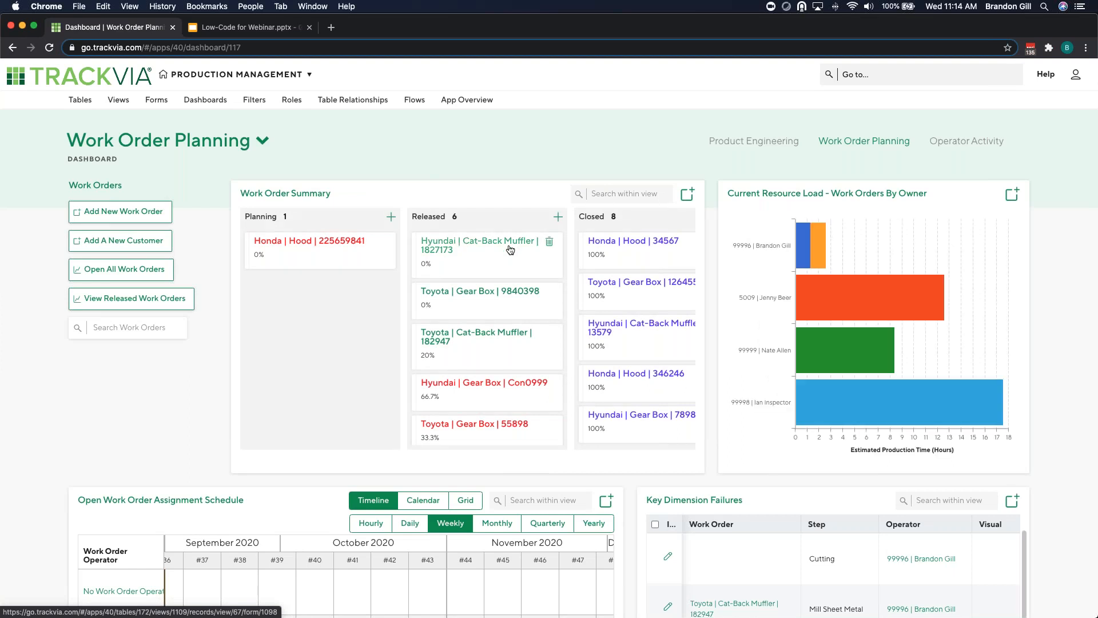
pyautogui.moveTo(820, 241)
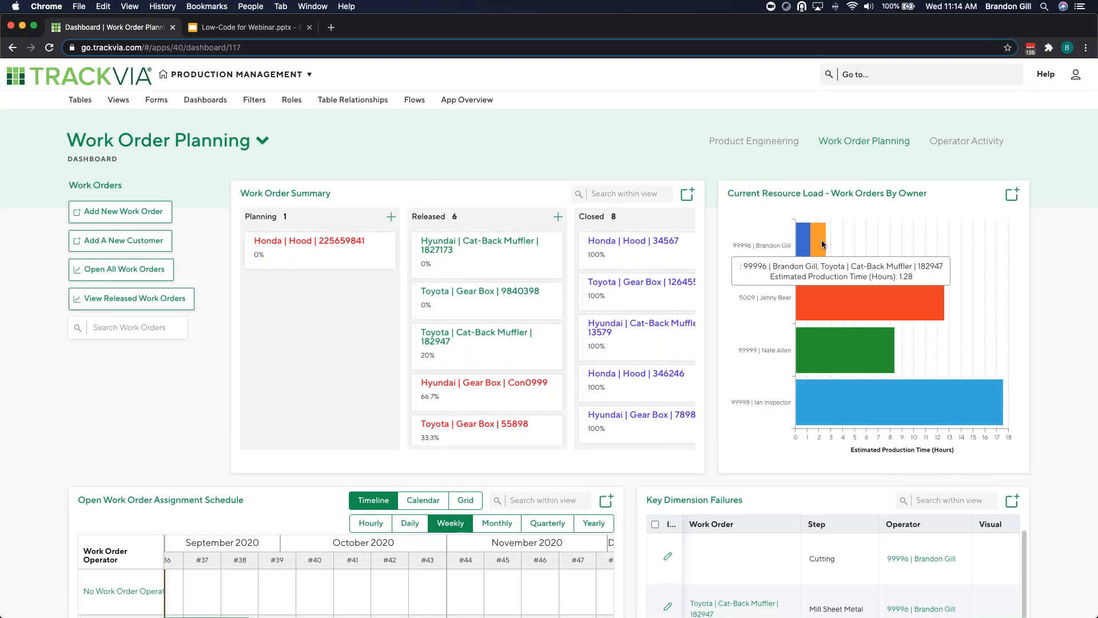
pyautogui.scroll(-3)
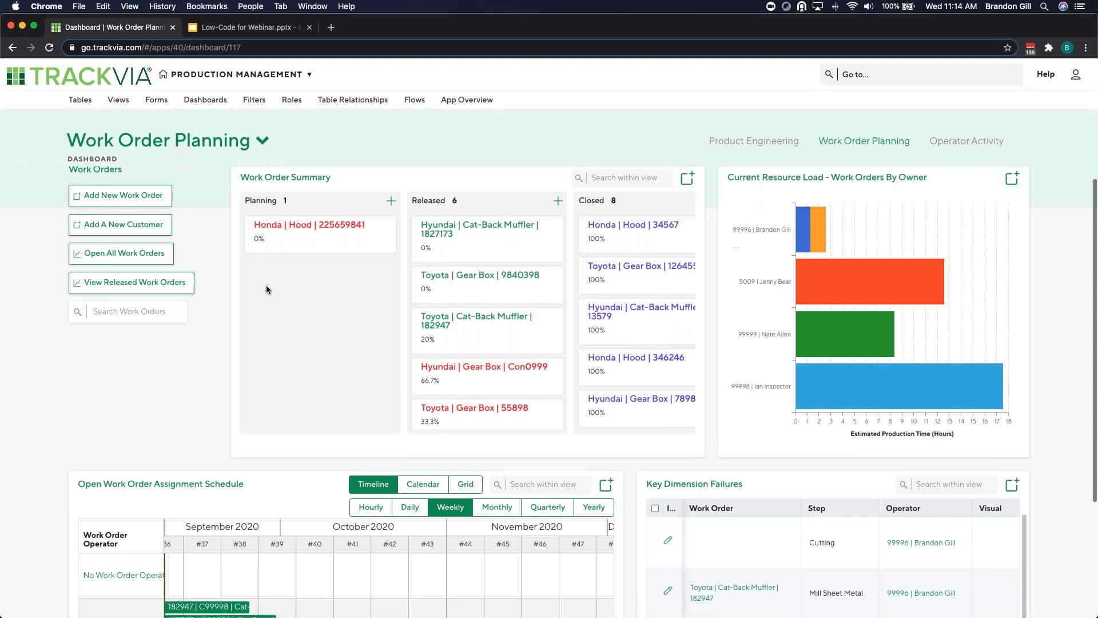
pyautogui.scroll(-3)
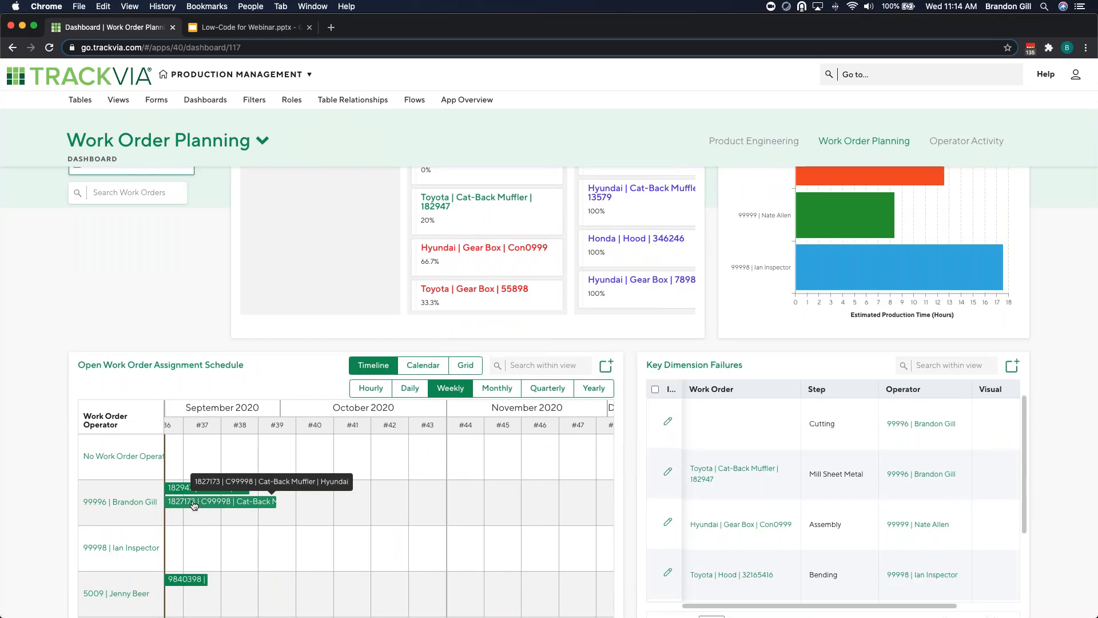
pyautogui.moveTo(220, 505)
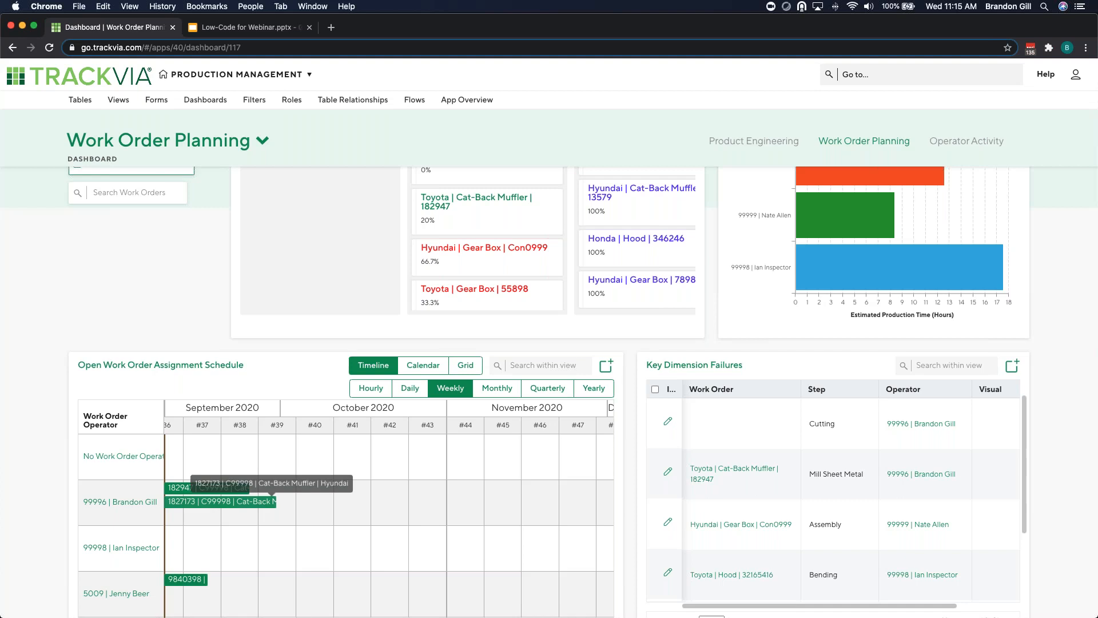
pyautogui.scroll(3)
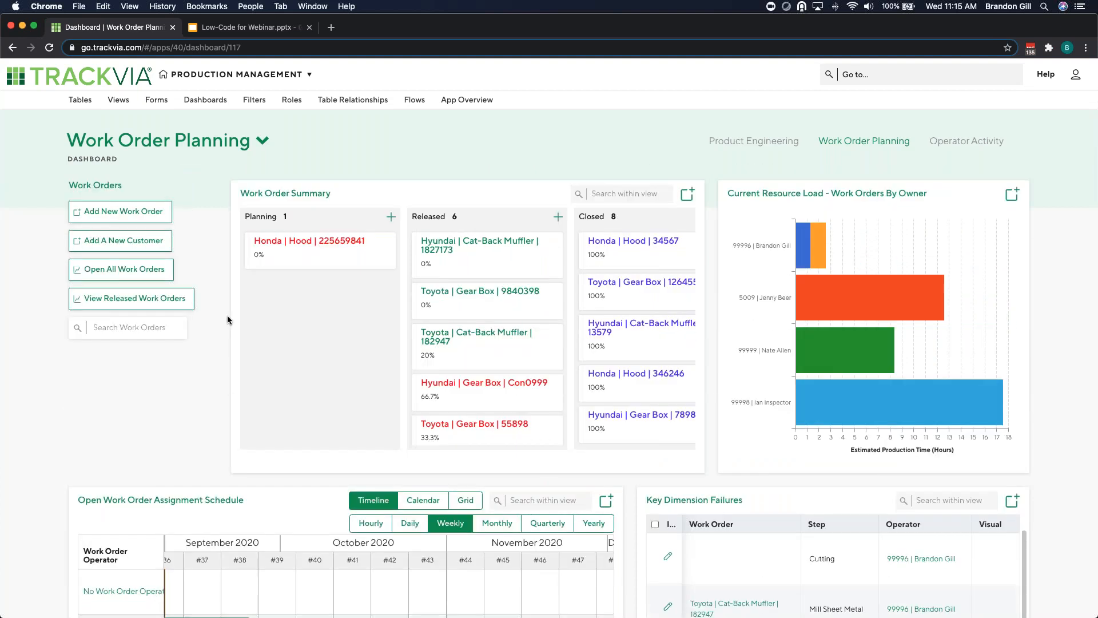
pyautogui.moveTo(233, 315)
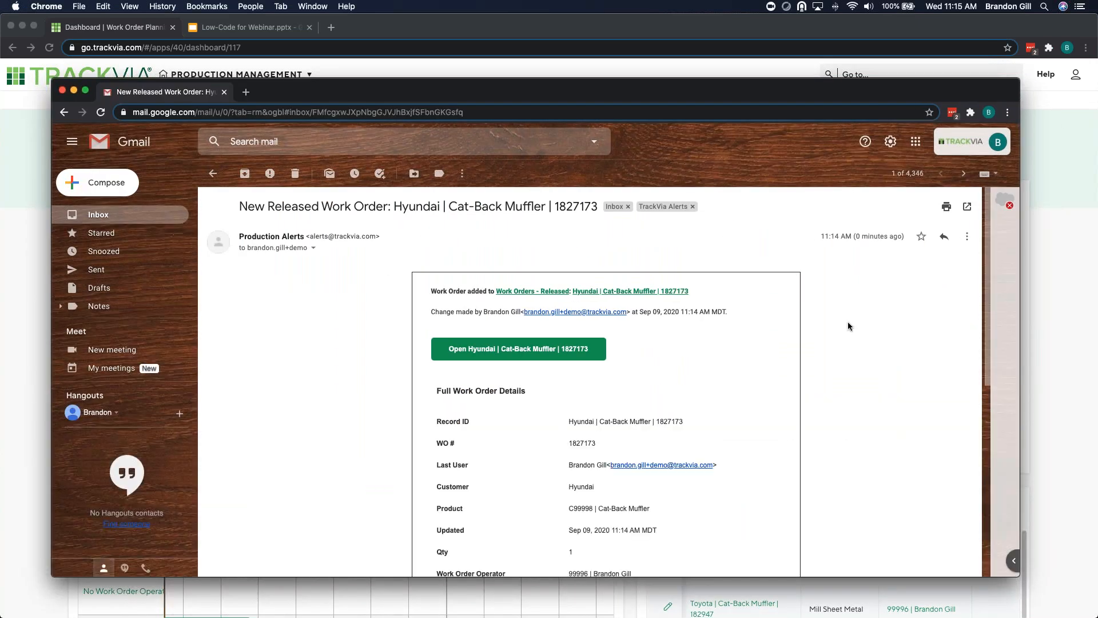
pyautogui.scroll(-3)
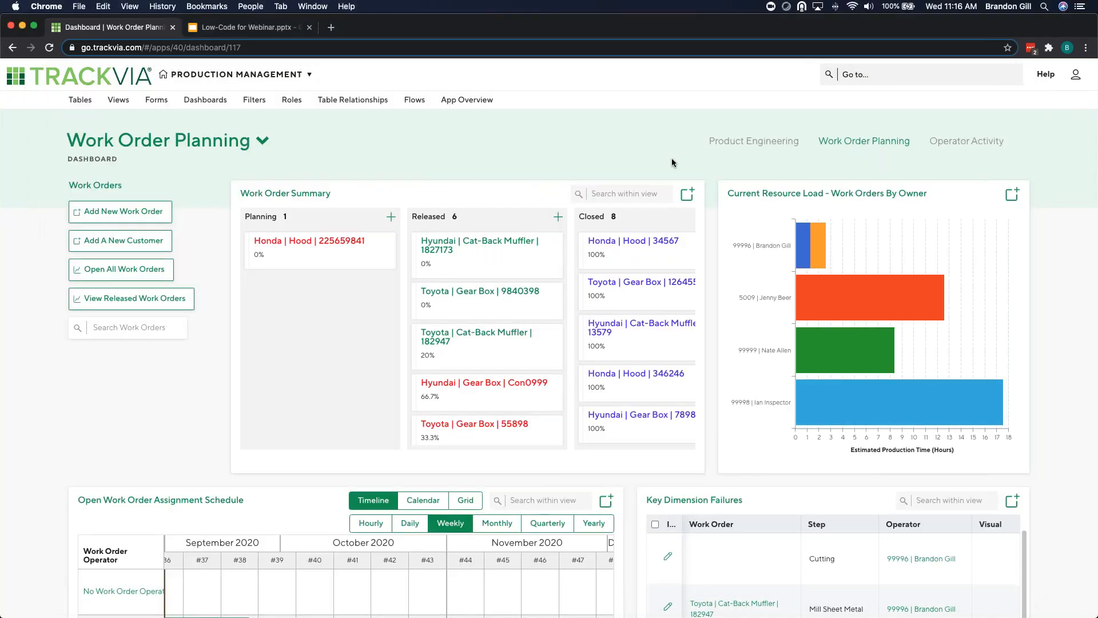
pyautogui.moveTo(960, 153)
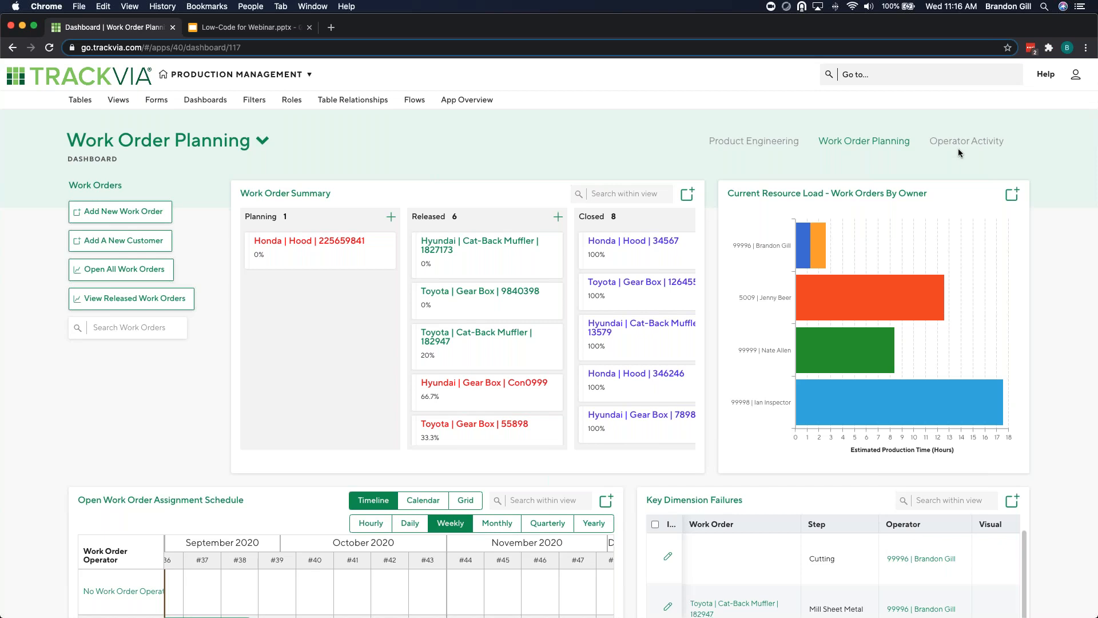
# Switch to the Operator Activity dashboard and scroll through its pending routing steps
pyautogui.click(966, 140)
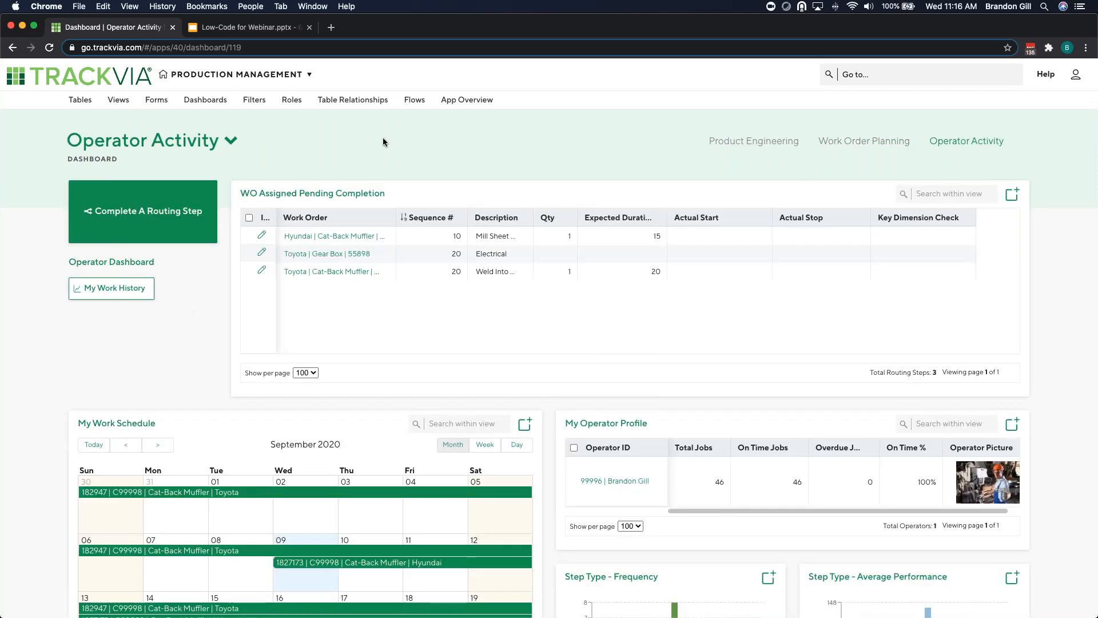
pyautogui.moveTo(208, 291)
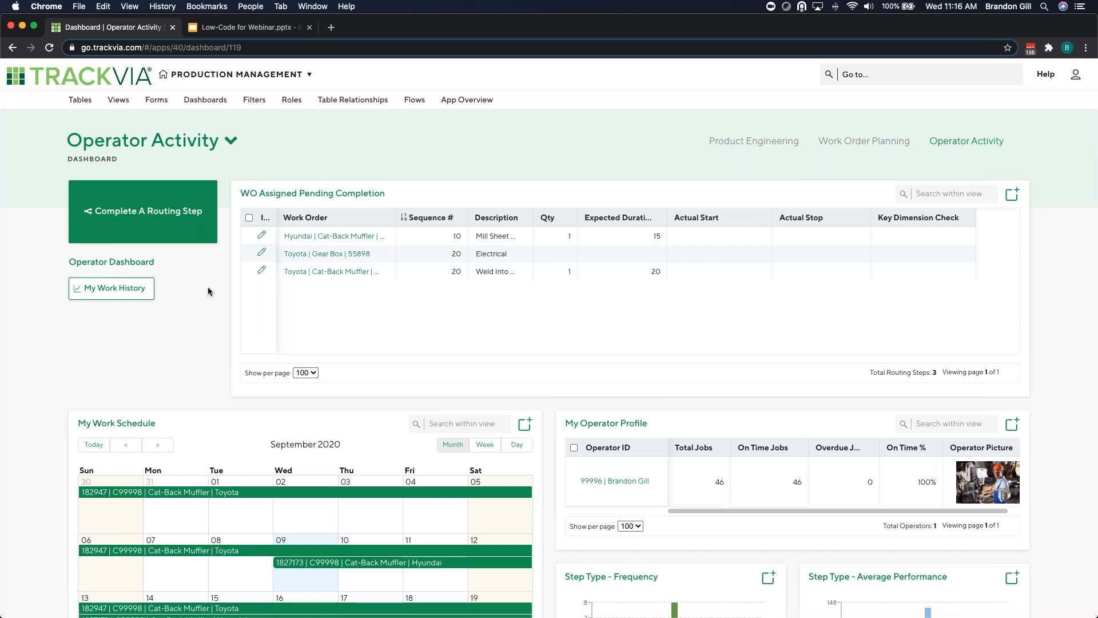
pyautogui.moveTo(206, 328)
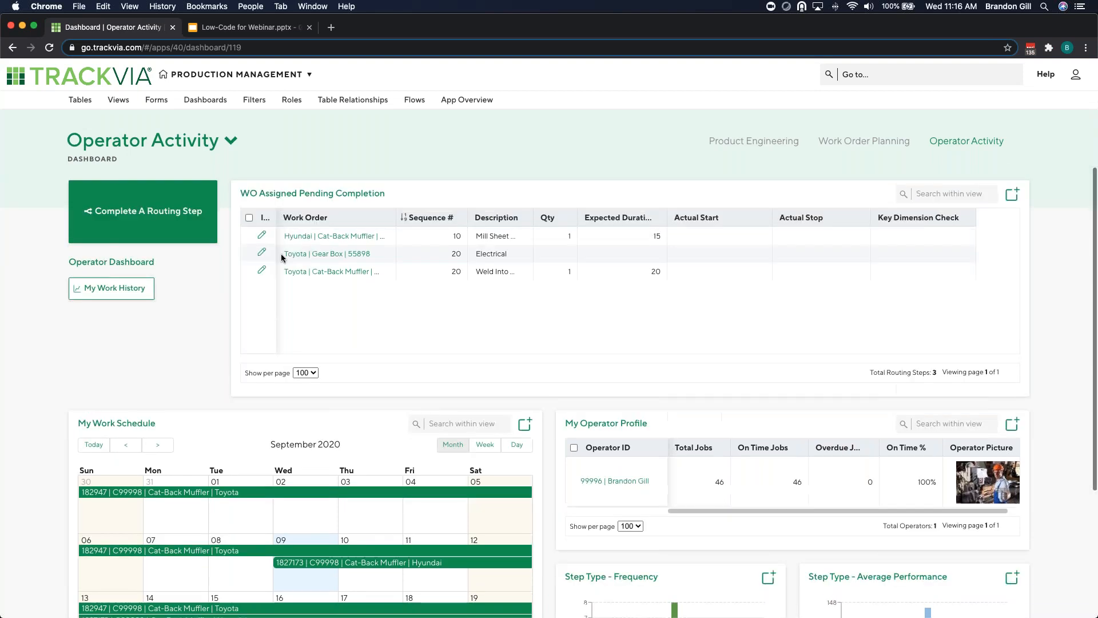
pyautogui.moveTo(315, 236)
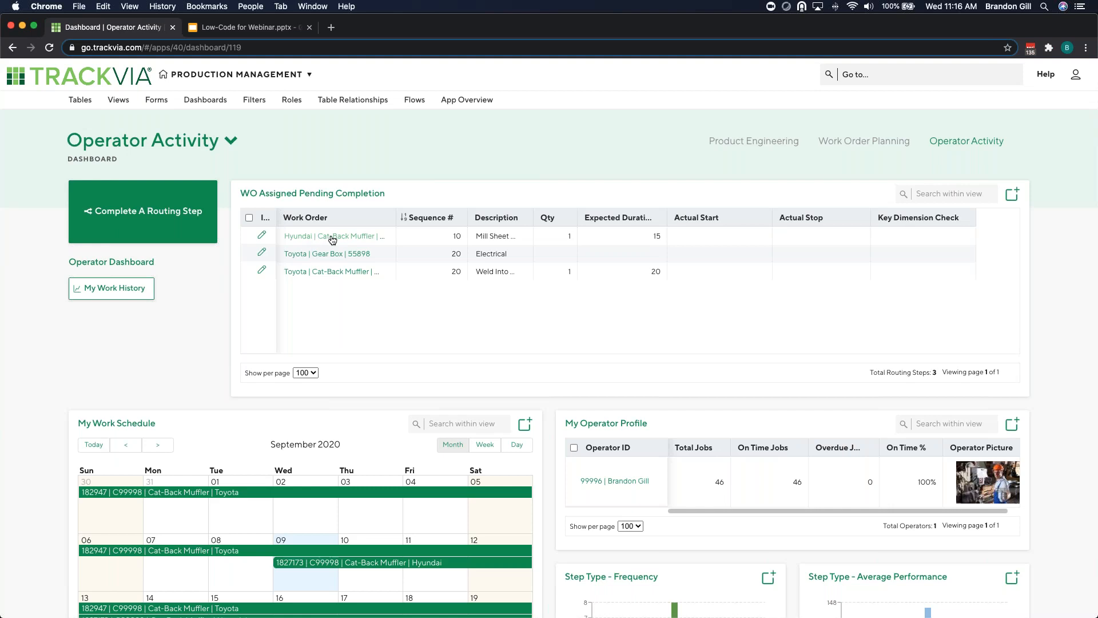
pyautogui.scroll(-3)
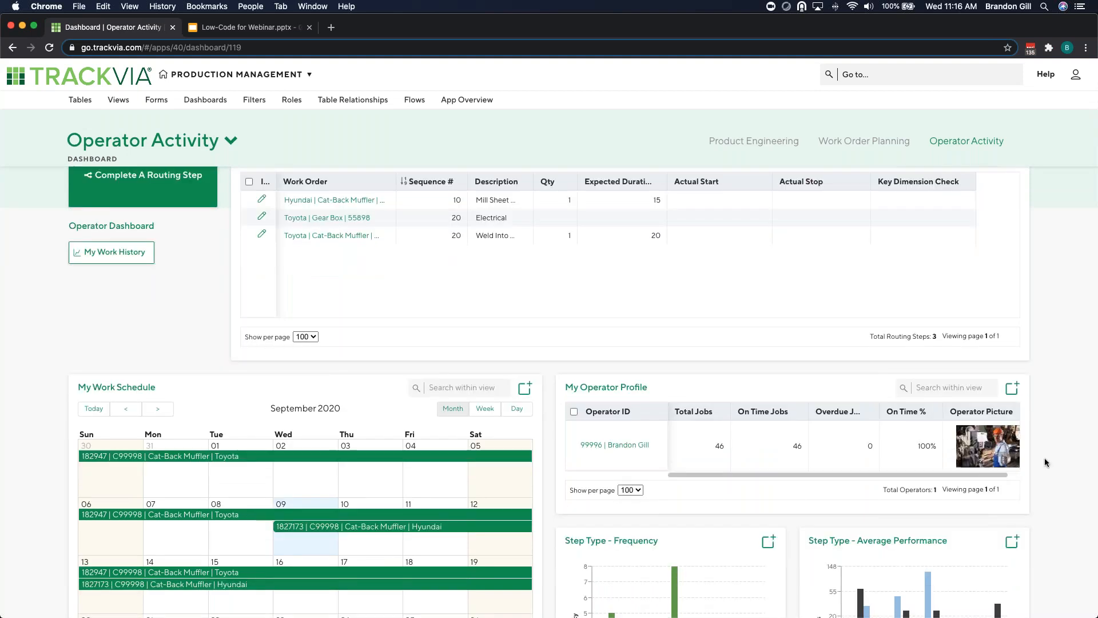
pyautogui.scroll(-3)
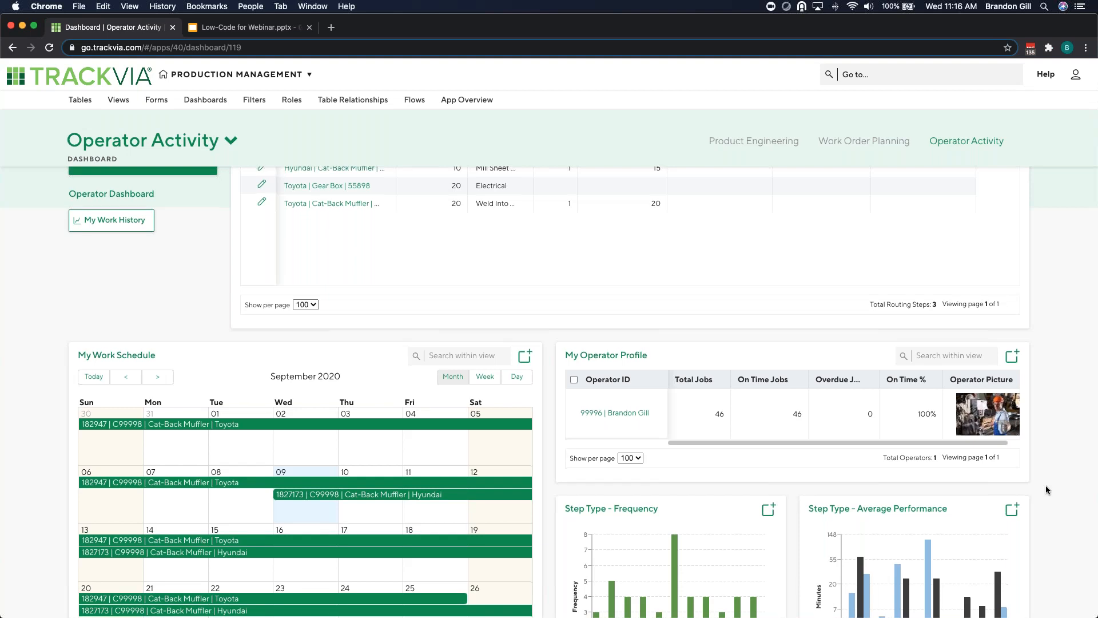
pyautogui.scroll(-3)
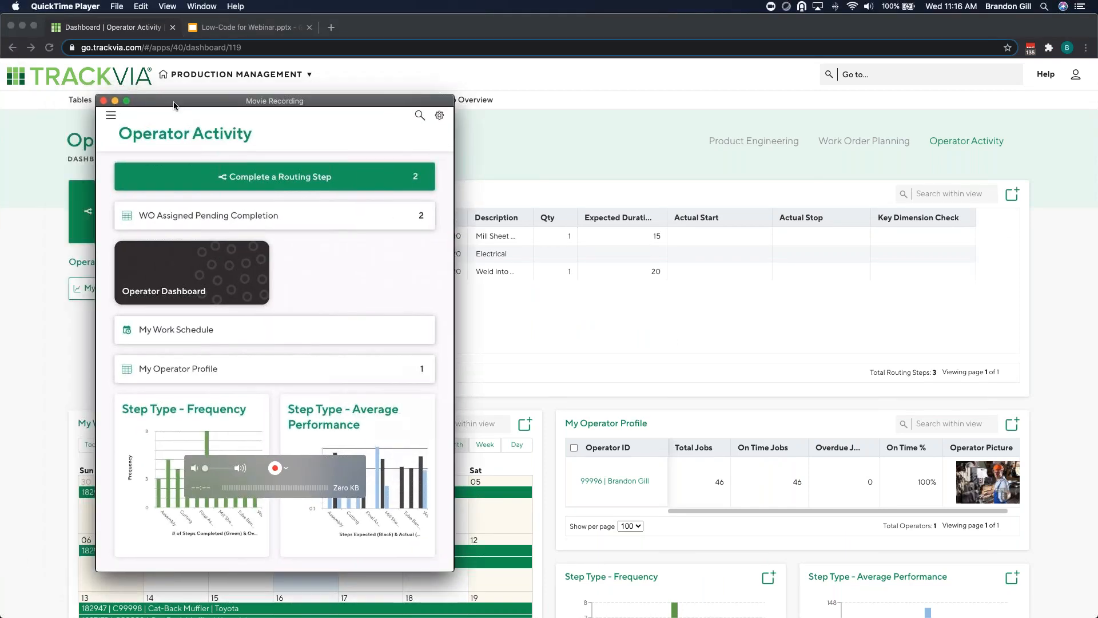
# Reposition the mirrored iPad, launch the TrackVia app, and open Complete a Routing Step
pyautogui.moveTo(274, 100); pyautogui.dragTo(636, 67)
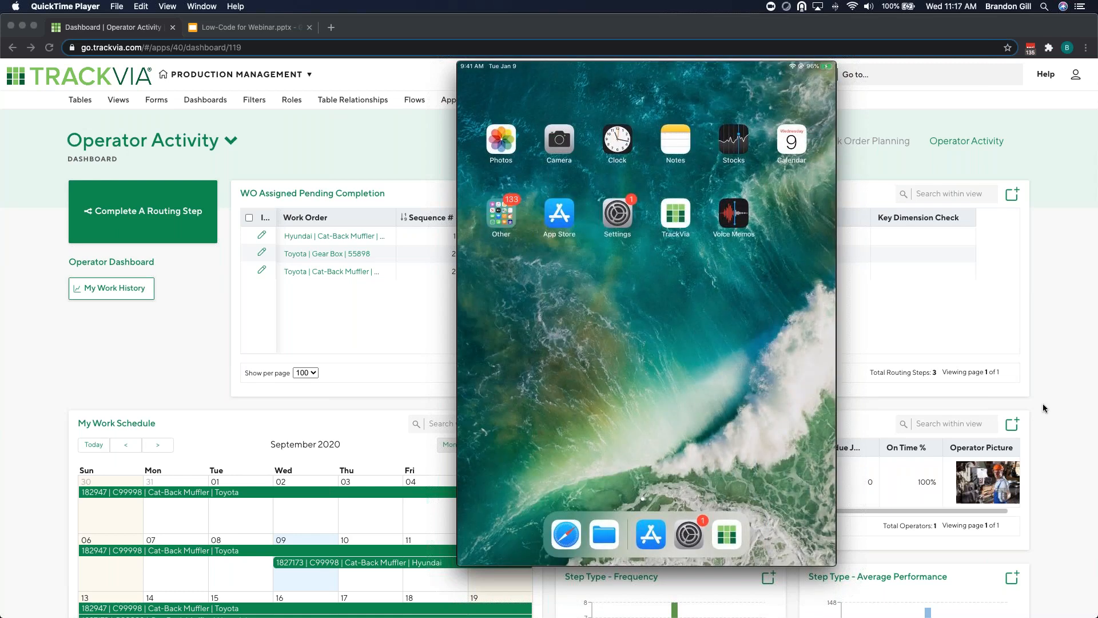
pyautogui.click(674, 213)
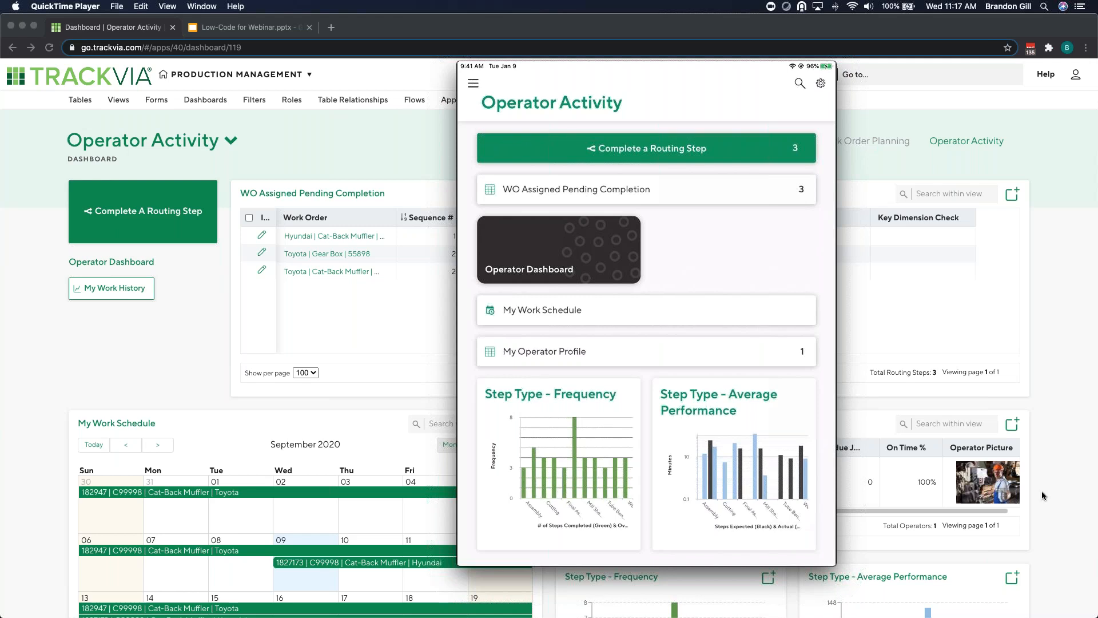
pyautogui.click(645, 148)
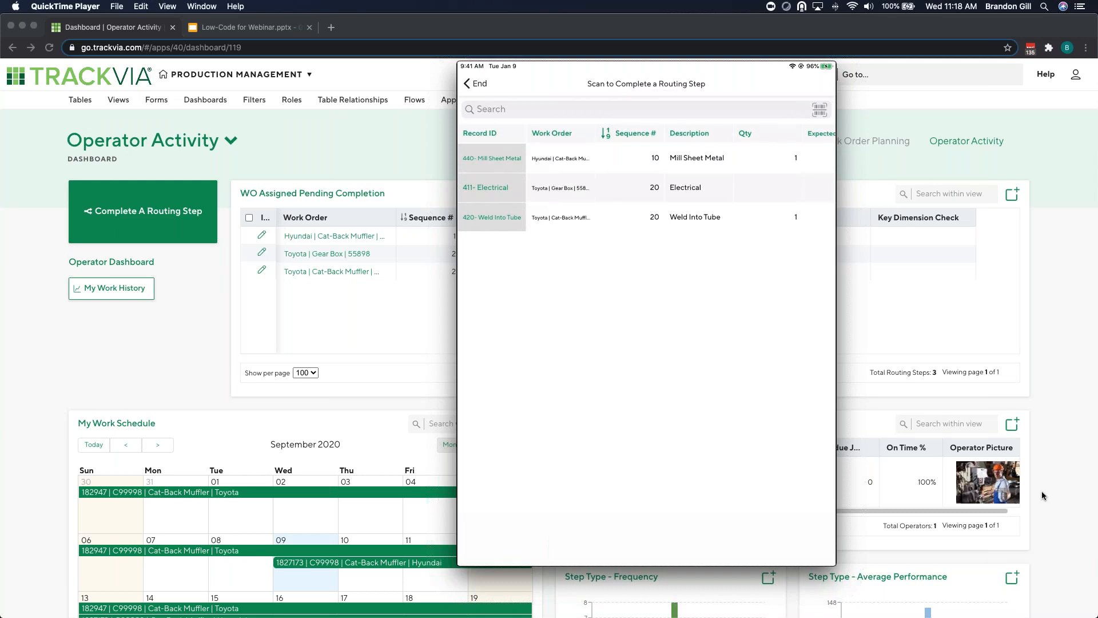
# Open Mill Sheet Metal, set Key Dimension Check to Fail, and start the documentation photo
pyautogui.click(490, 187)
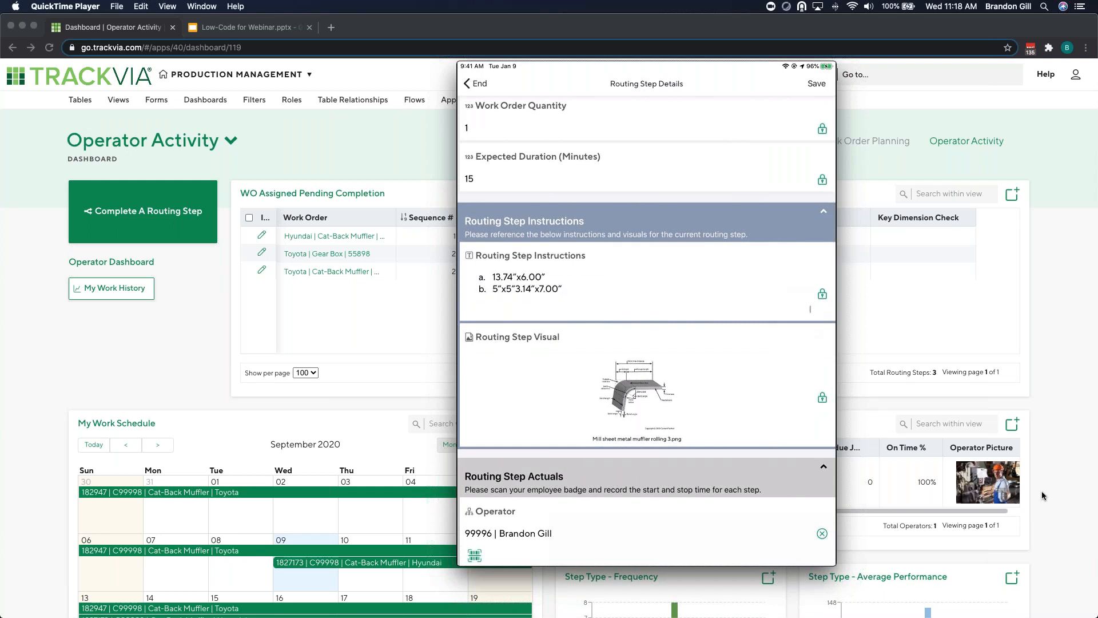
pyautogui.scroll(-3)
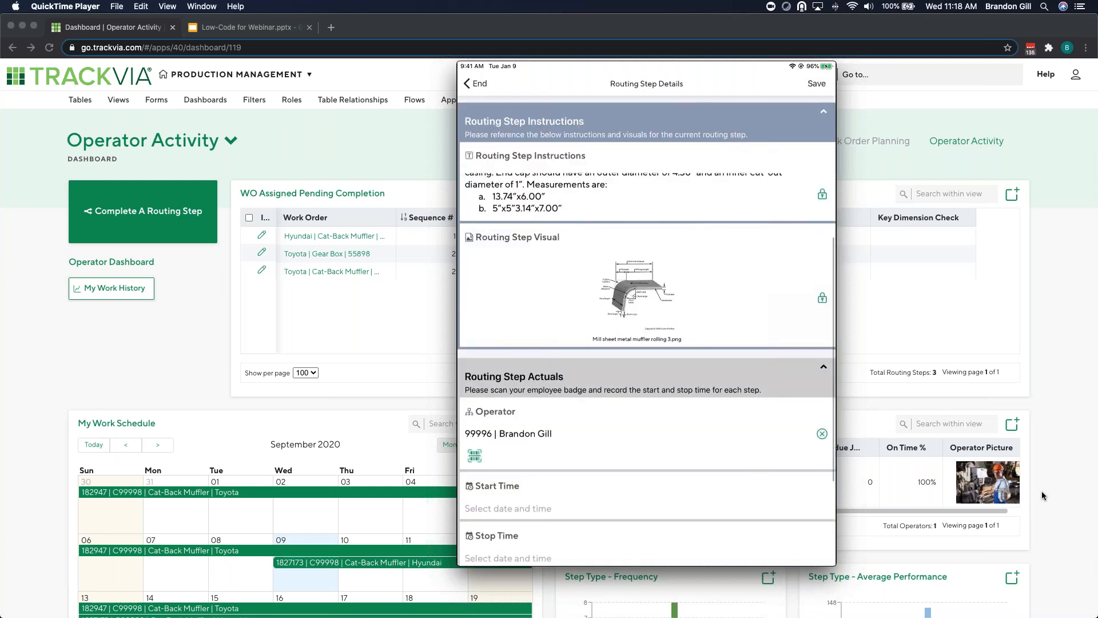
pyautogui.scroll(-3)
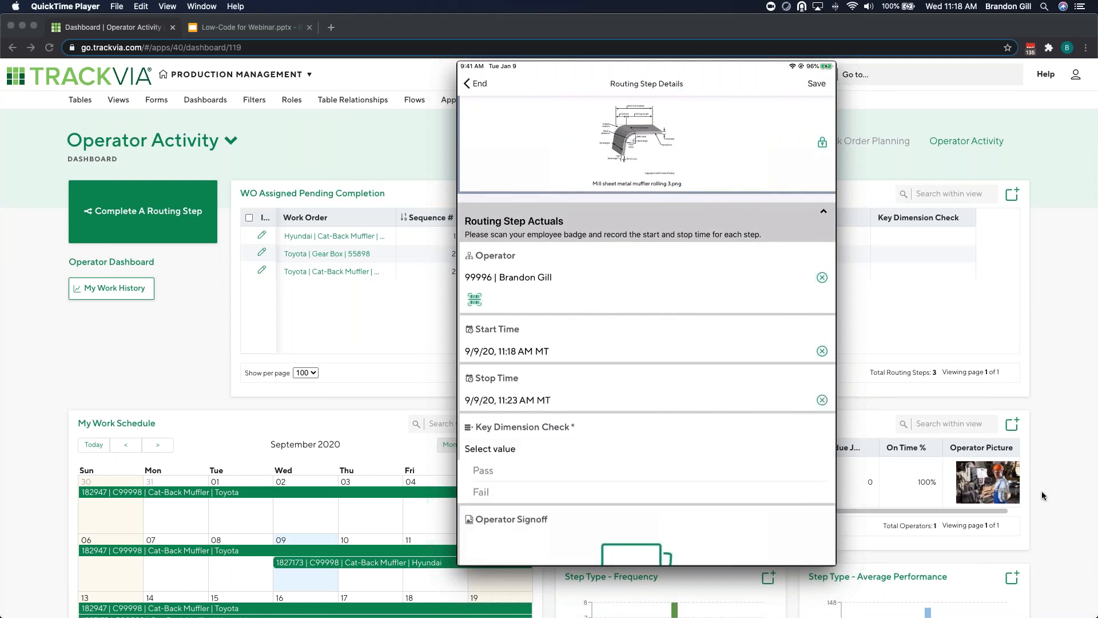
pyautogui.scroll(-3)
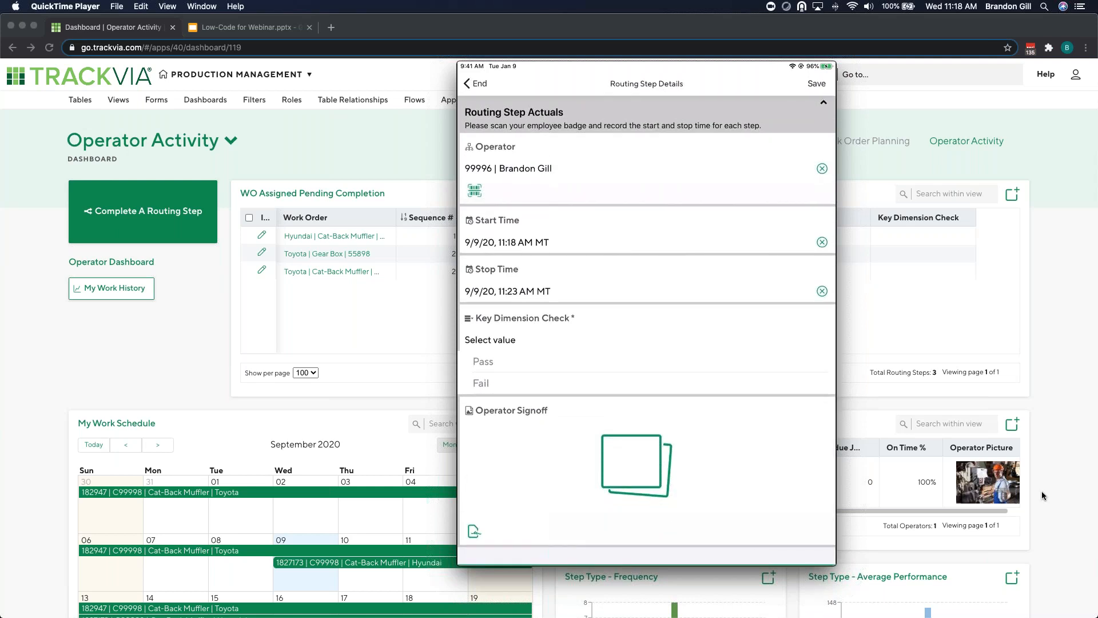
pyautogui.click(482, 362)
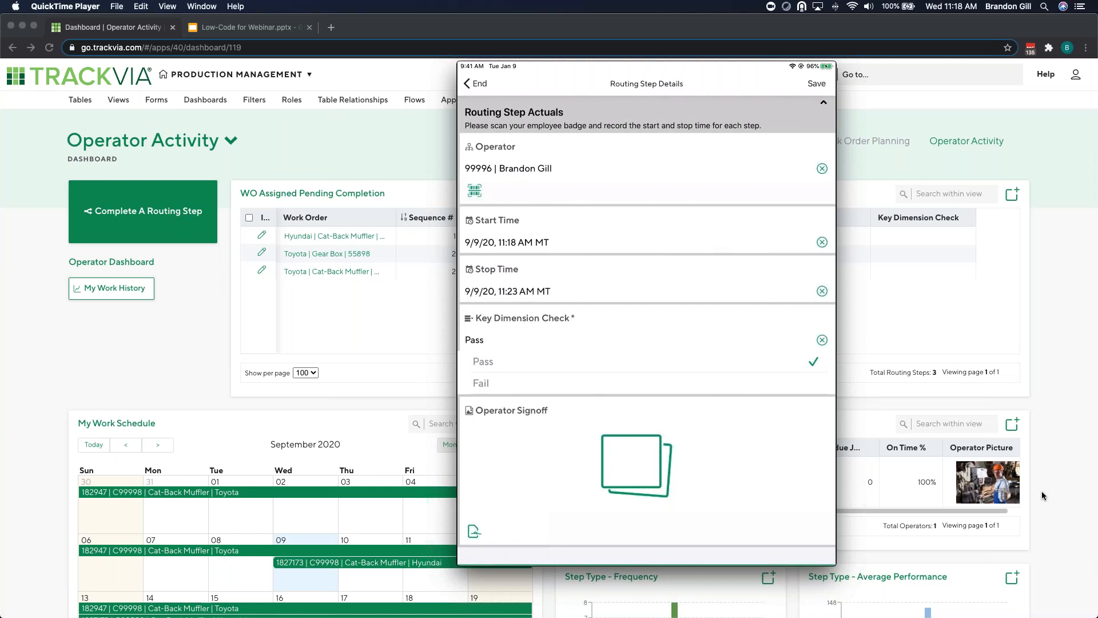
pyautogui.click(481, 383)
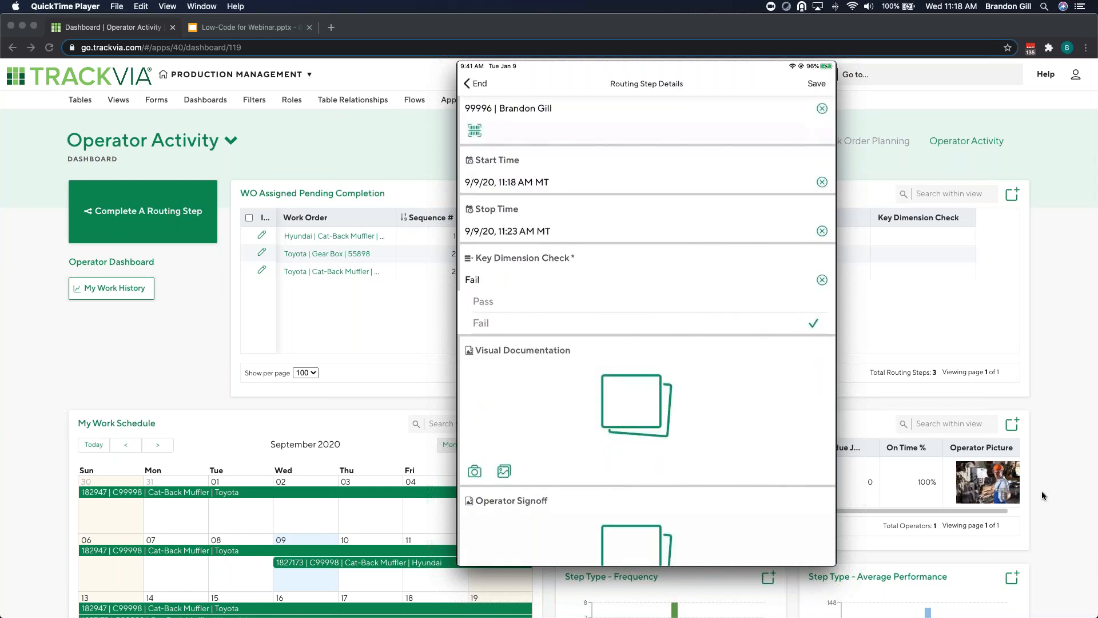
pyautogui.click(474, 470)
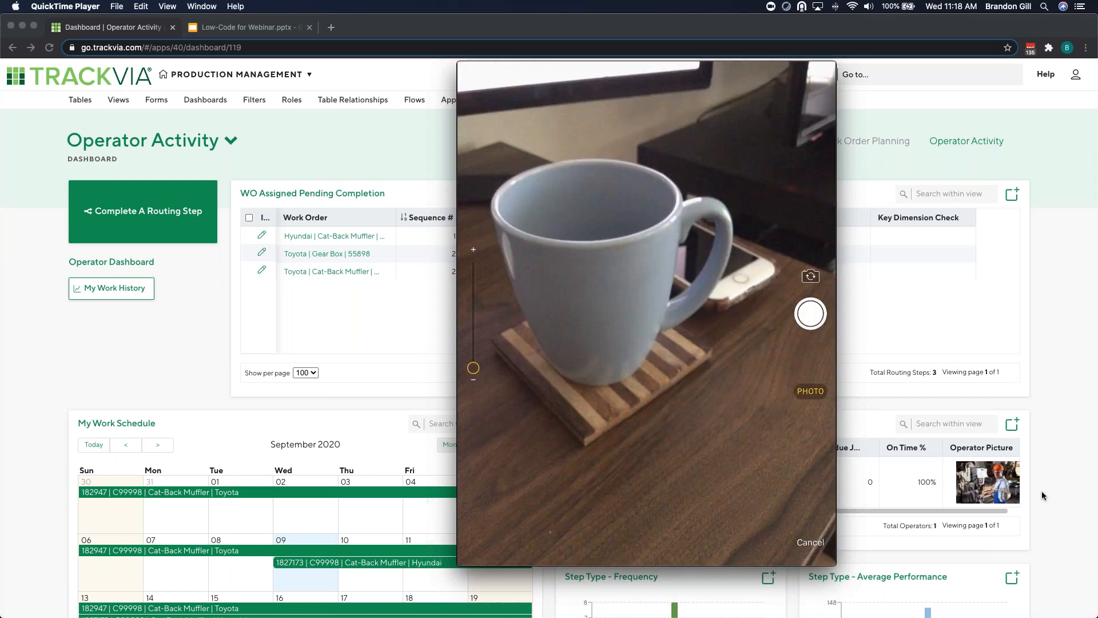
# Capture and confirm the documentation photo, then add the operator signoff signature
pyautogui.click(811, 313)
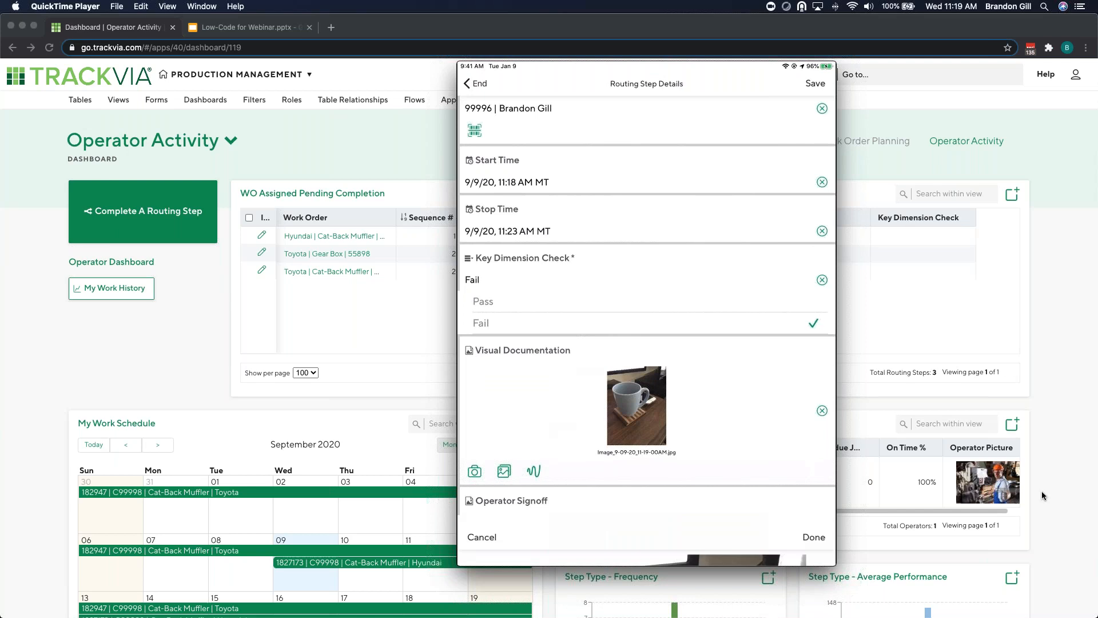
pyautogui.click(636, 406)
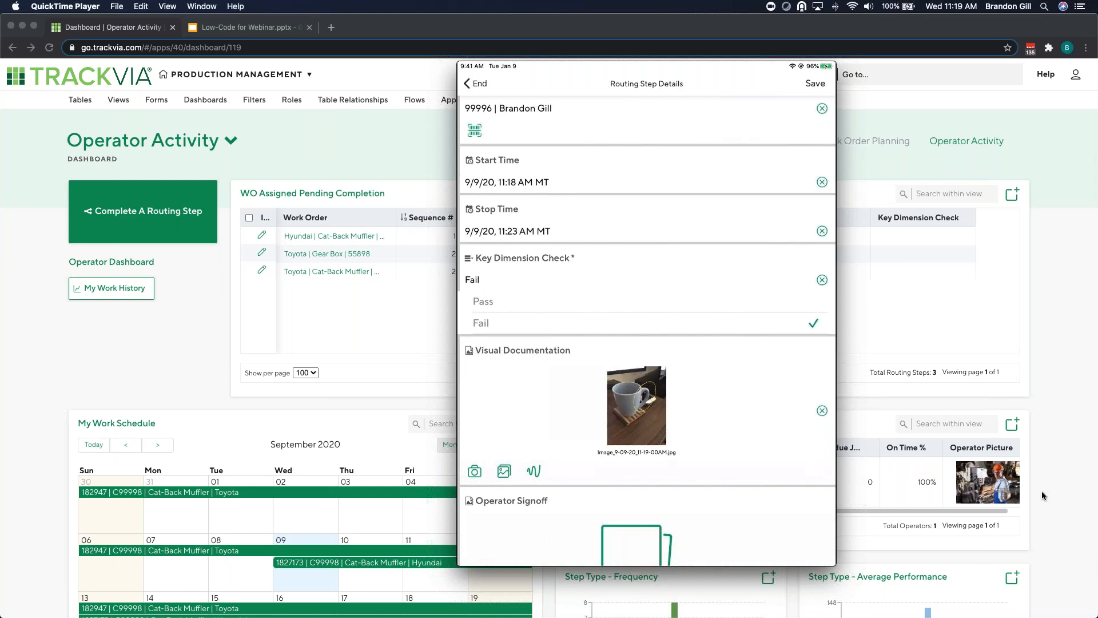
pyautogui.scroll(-3)
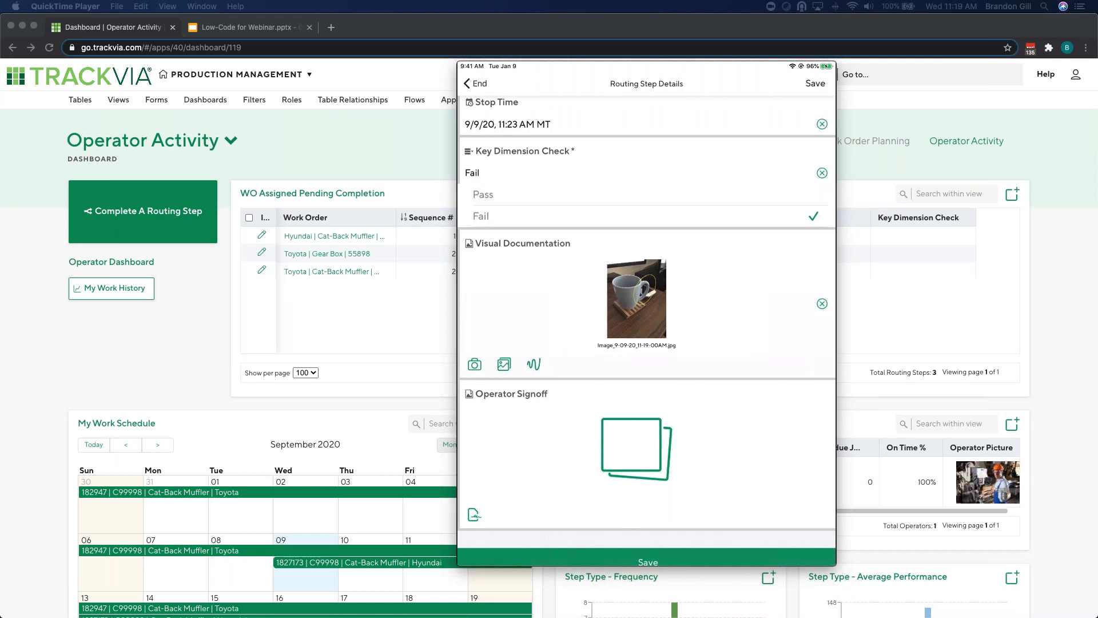
pyautogui.click(637, 452)
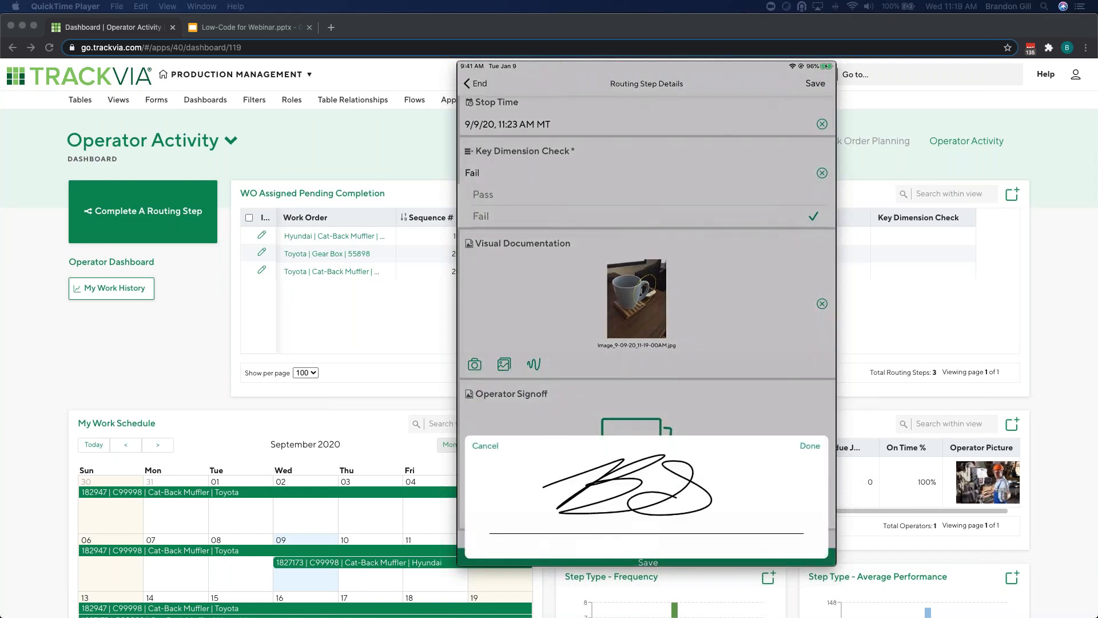
pyautogui.click(810, 445)
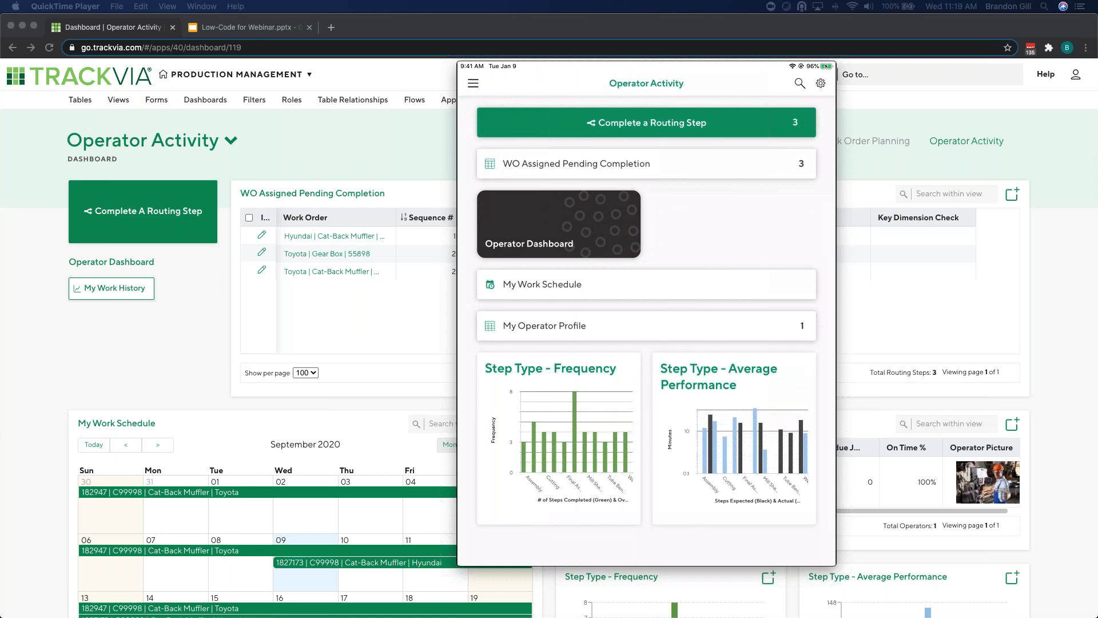
# Open the Toyota Gear Box 411 Electrical step, then begin leaving the routing workflow
pyautogui.click(646, 123)
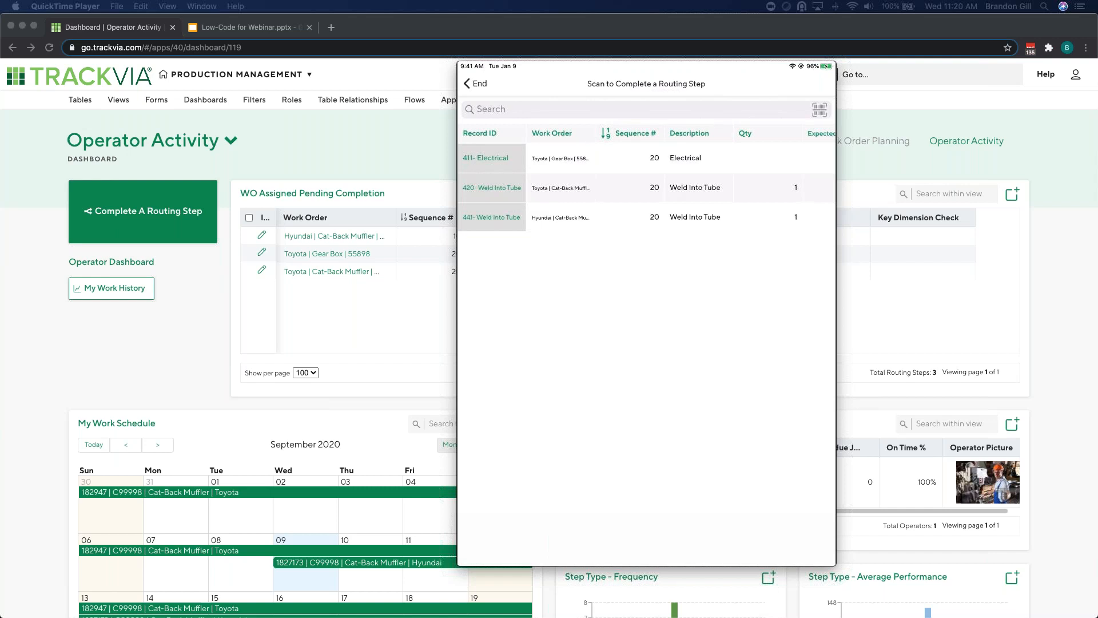
pyautogui.click(493, 158)
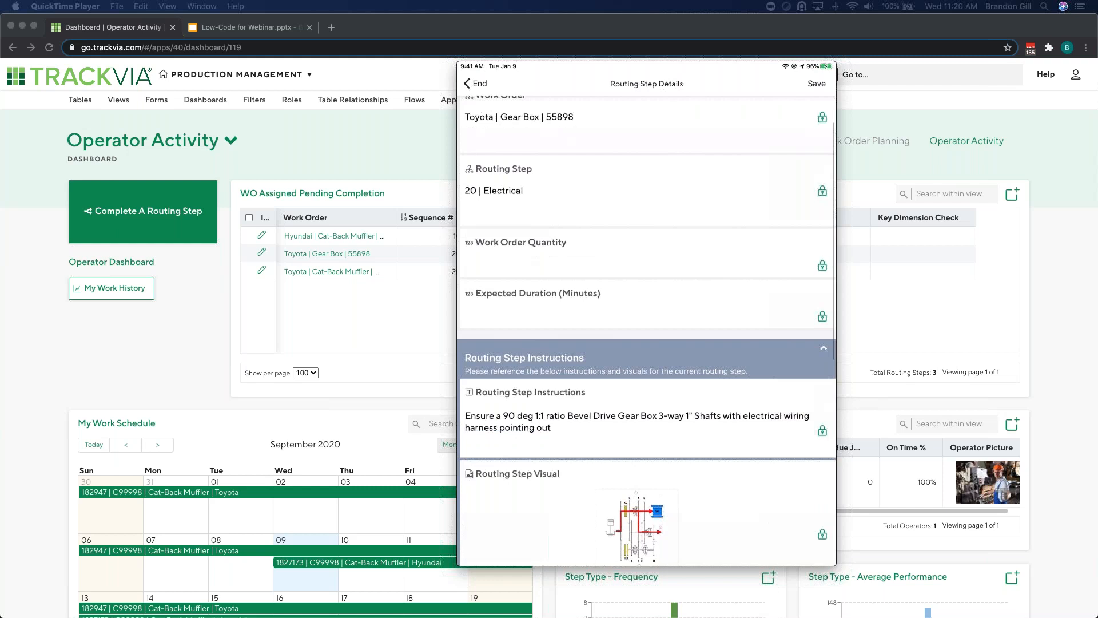
pyautogui.click(480, 84)
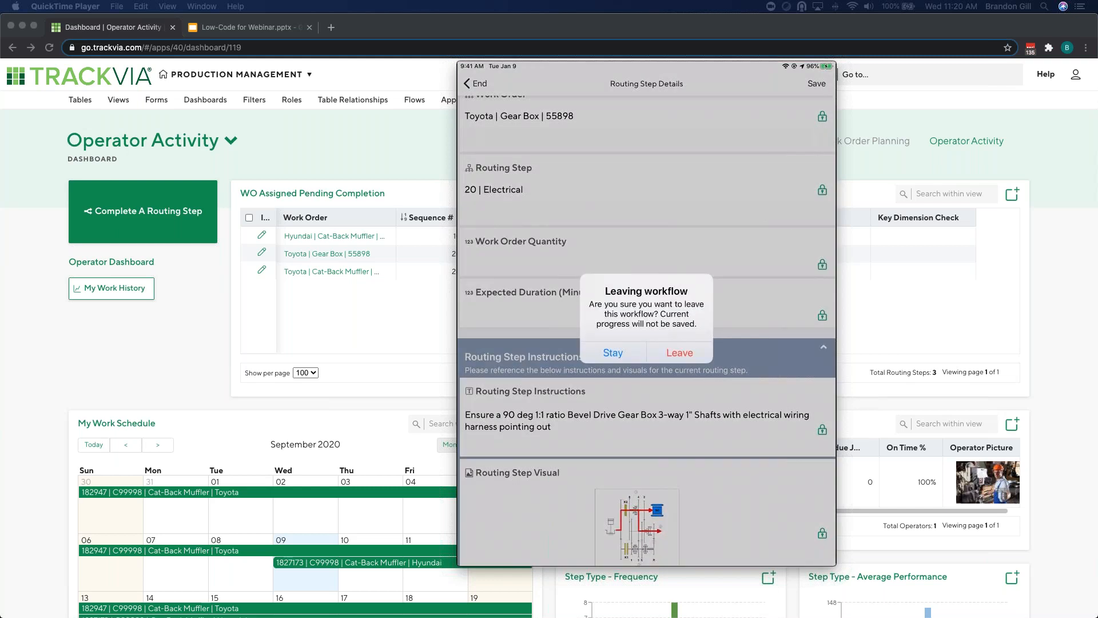
pyautogui.click(613, 353)
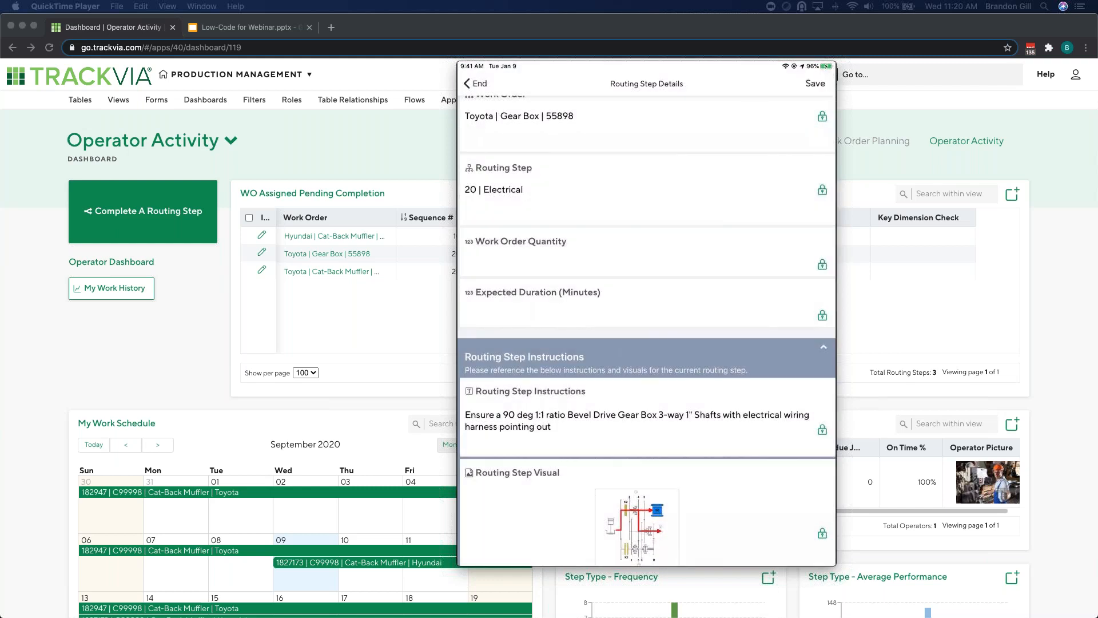
pyautogui.click(466, 84)
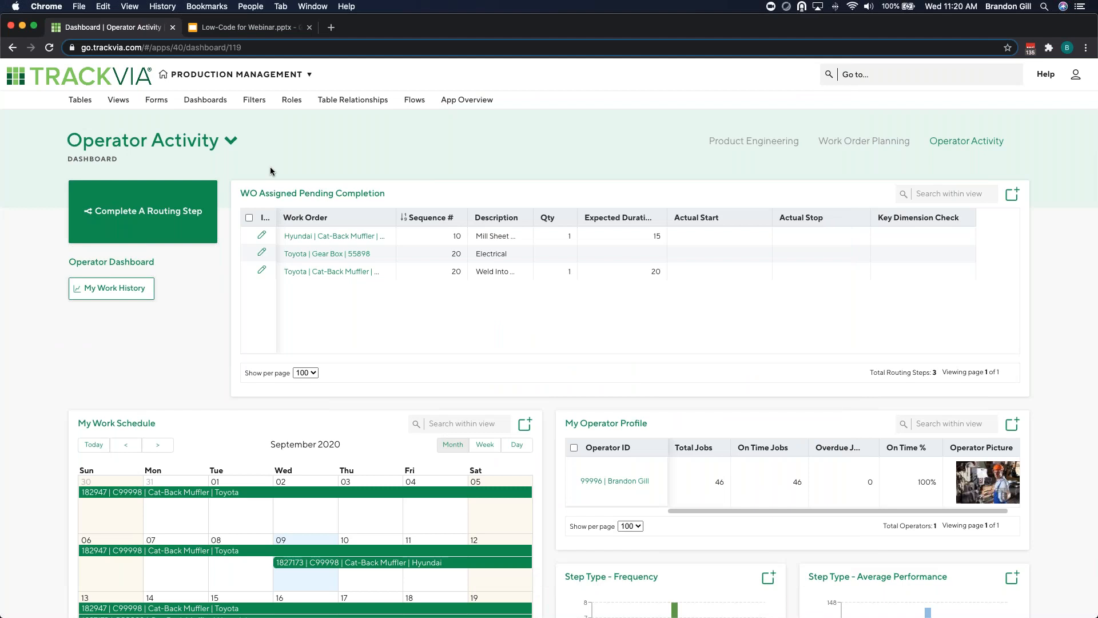
pyautogui.moveTo(252, 159)
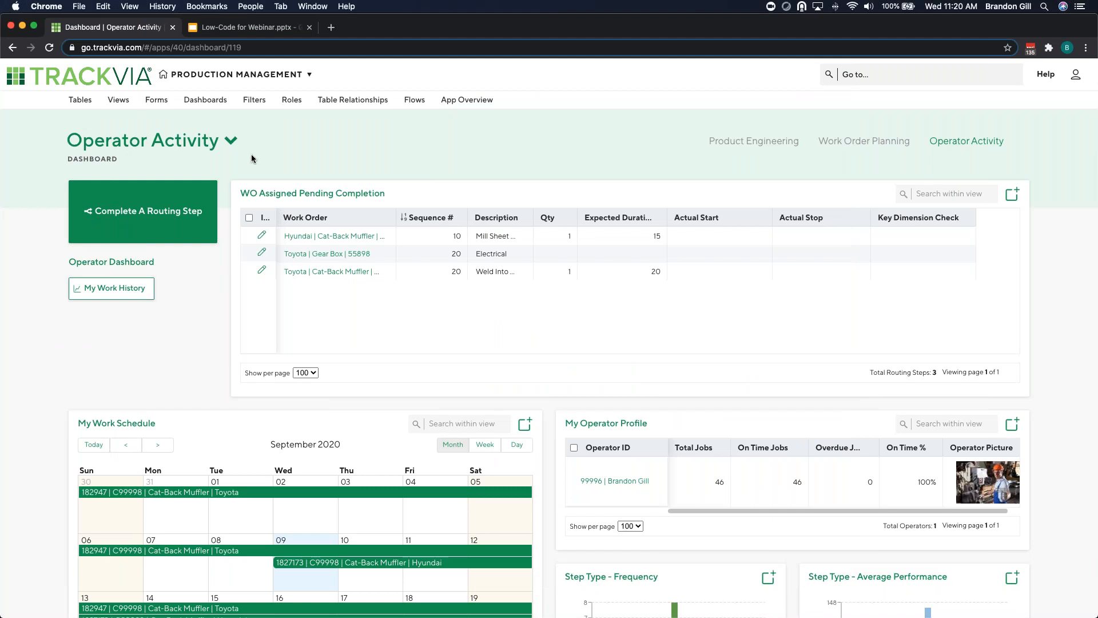
pyautogui.moveTo(338, 142)
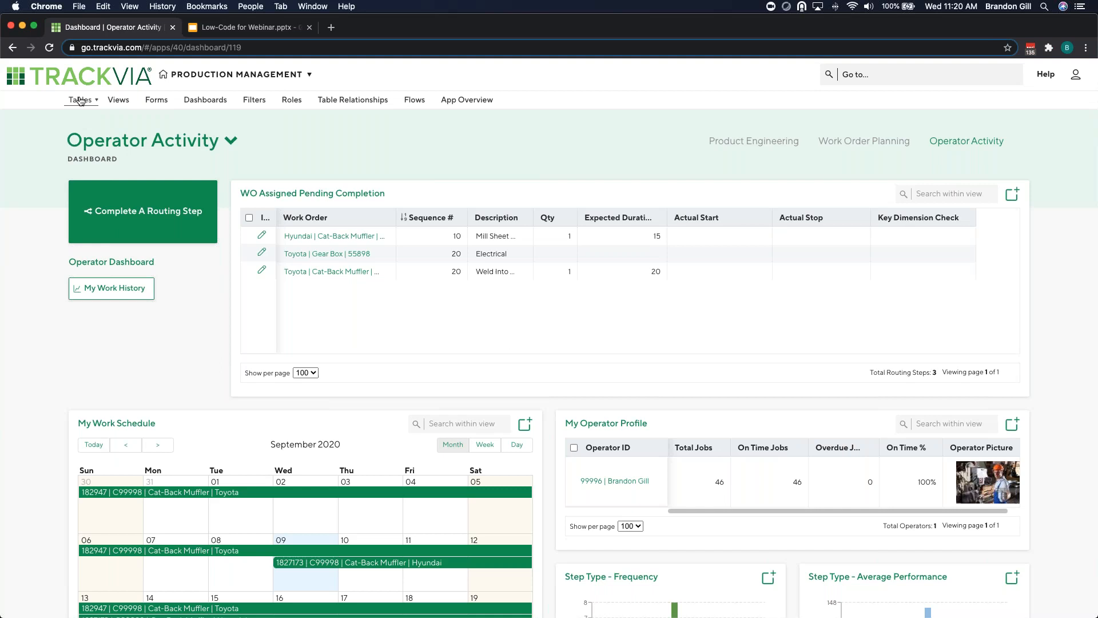
# Open the Tables menu and edit the Work Orders table structure
pyautogui.click(78, 99)
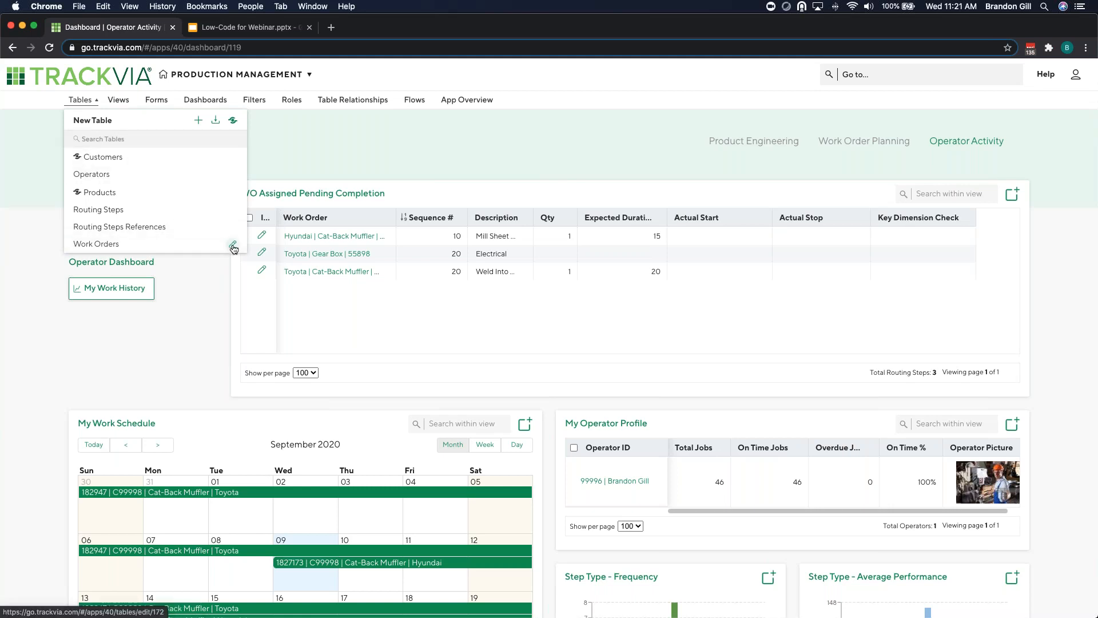
pyautogui.click(233, 246)
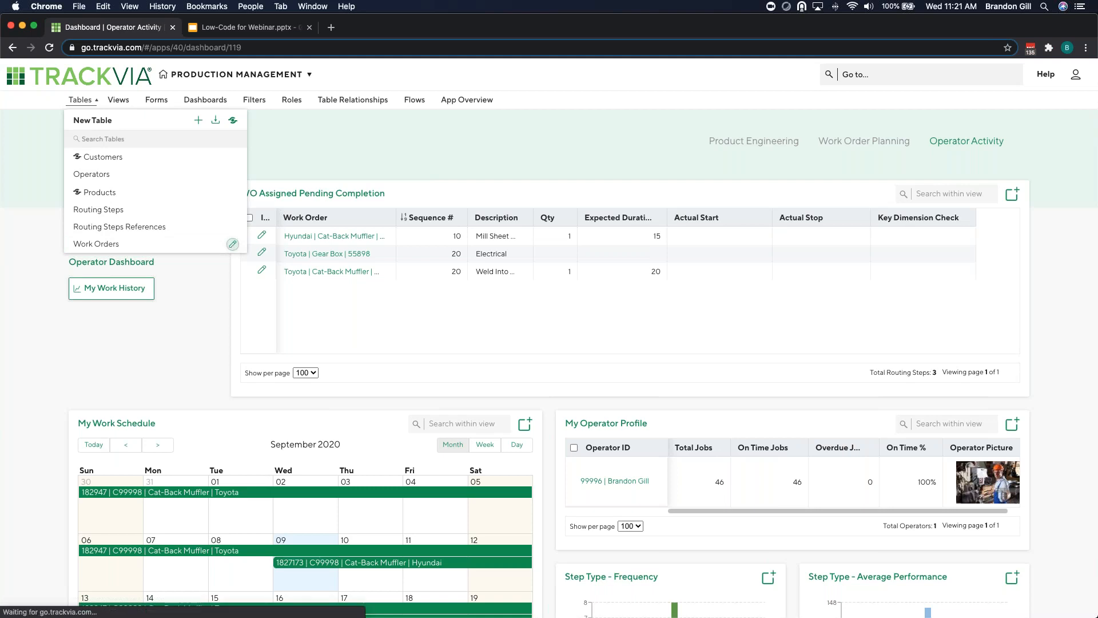
pyautogui.click(96, 244)
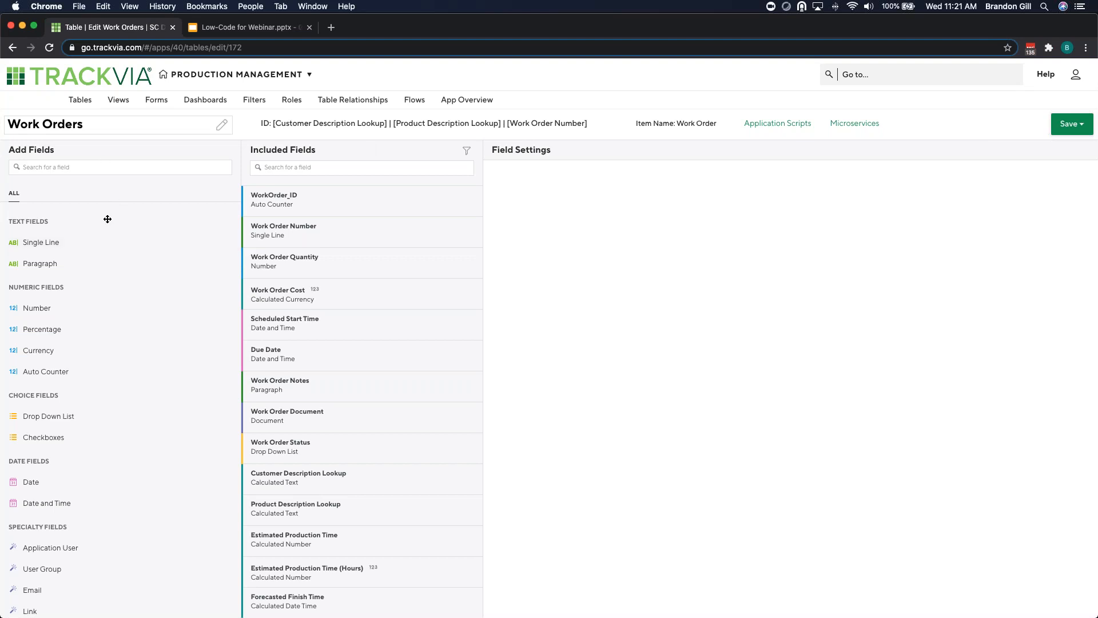
pyautogui.moveTo(121, 229)
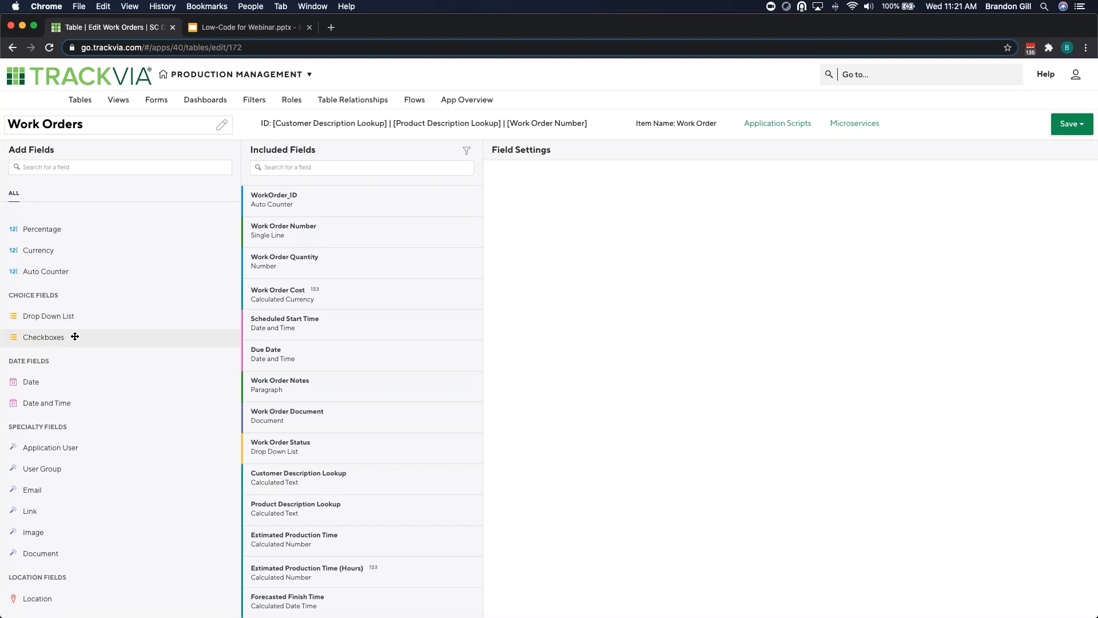
pyautogui.moveTo(80, 404)
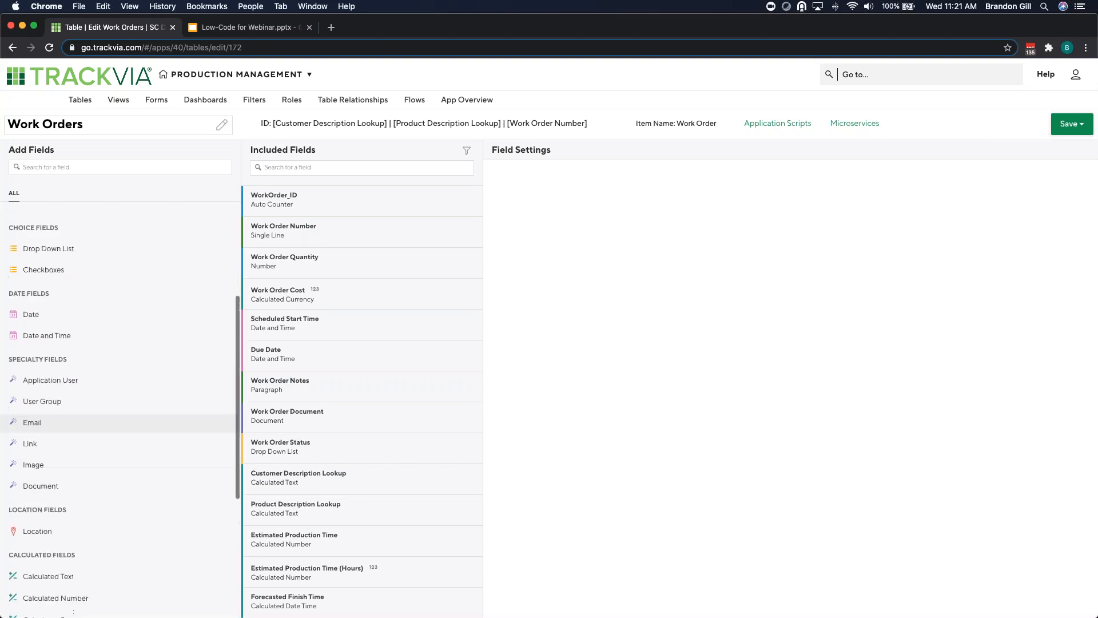
# Scroll through the Work Orders table editor's Add Fields list of field types
pyautogui.scroll(-3)
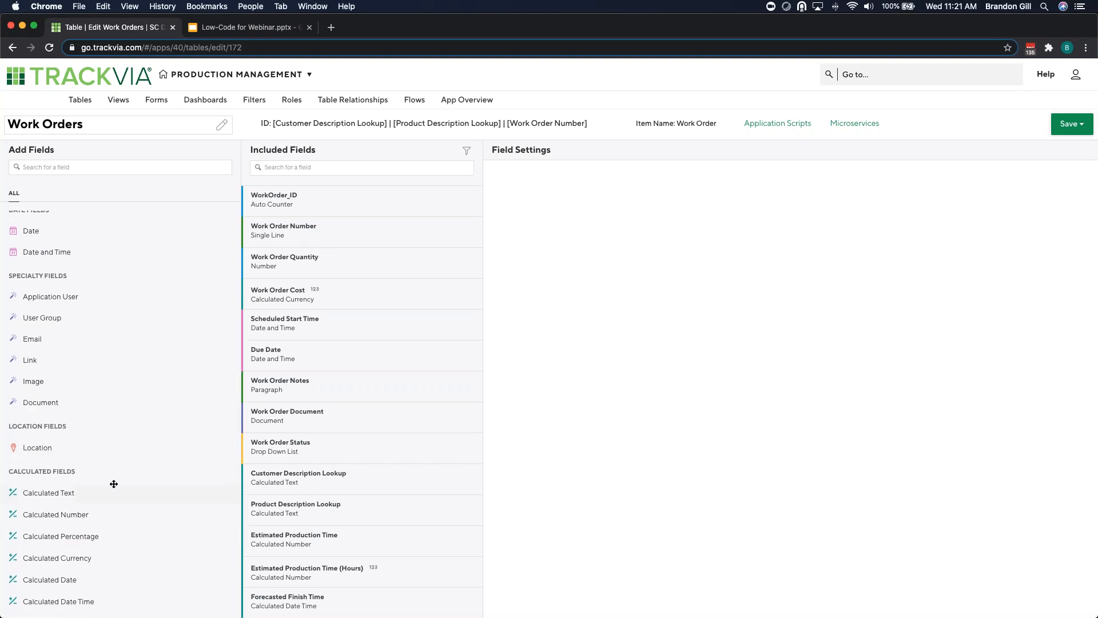
pyautogui.moveTo(120, 562)
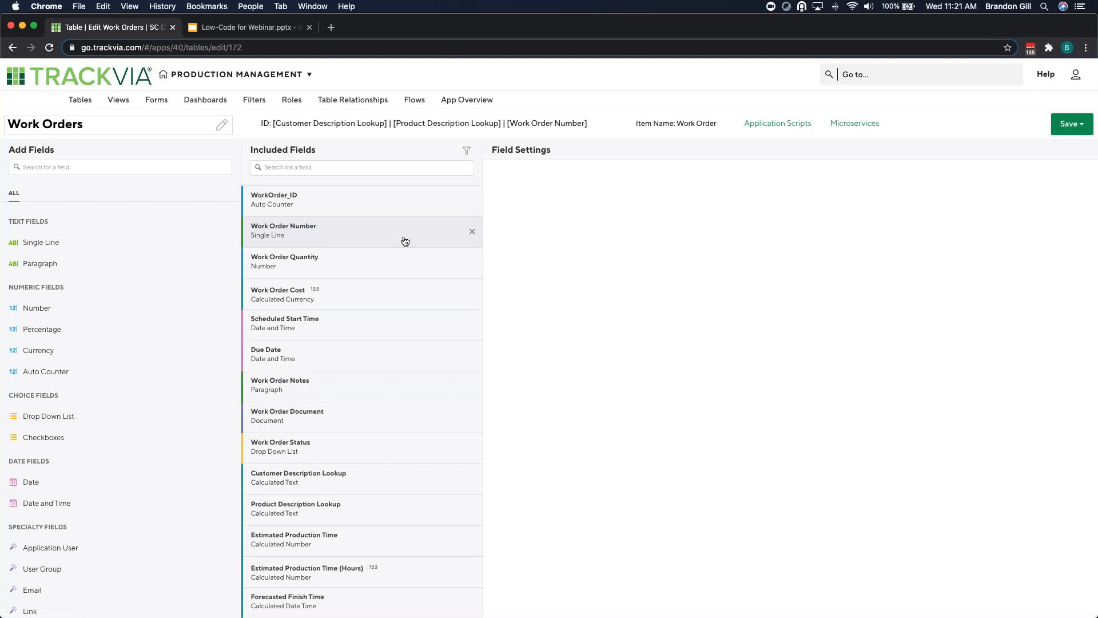
pyautogui.moveTo(370, 454)
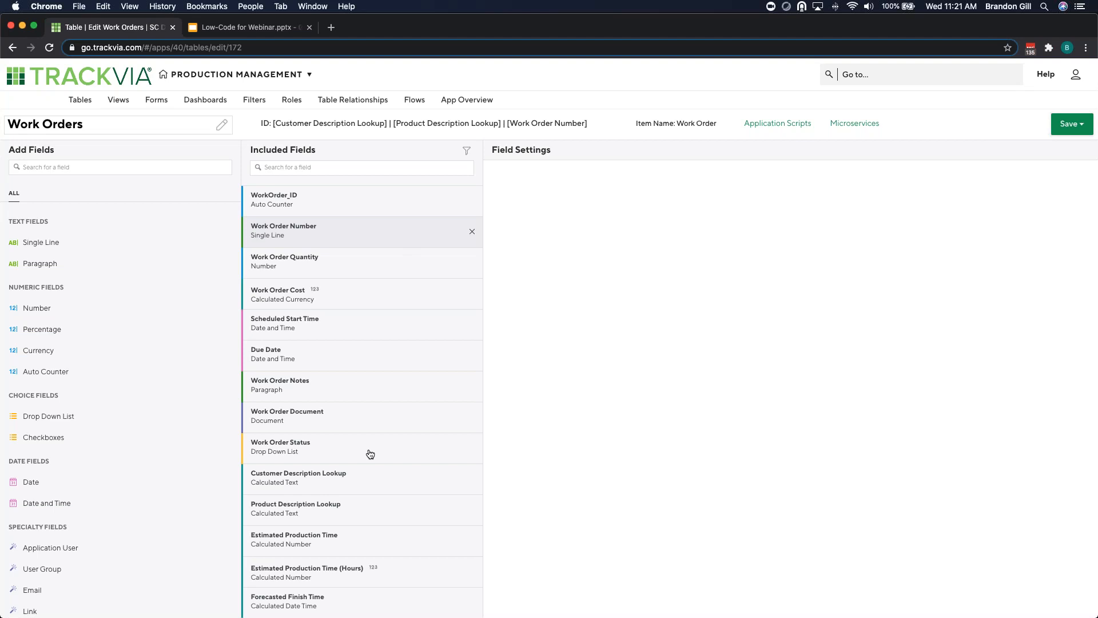
pyautogui.scroll(-3)
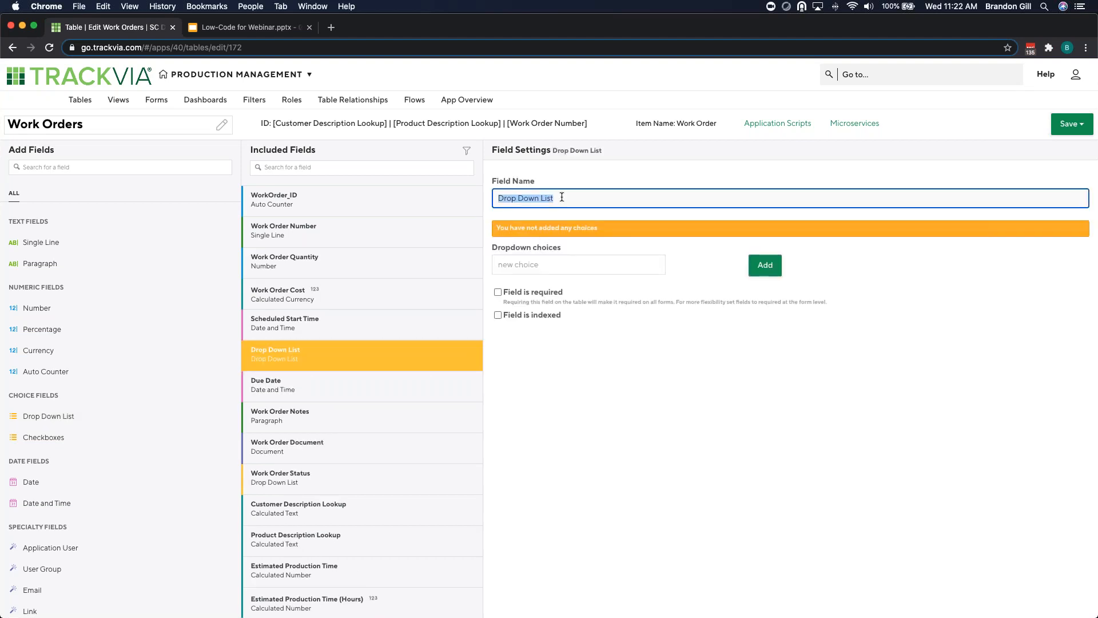
# Name the drop-down WO Priority with High, Med and Low choices, and save the table
pyautogui.write('WO')
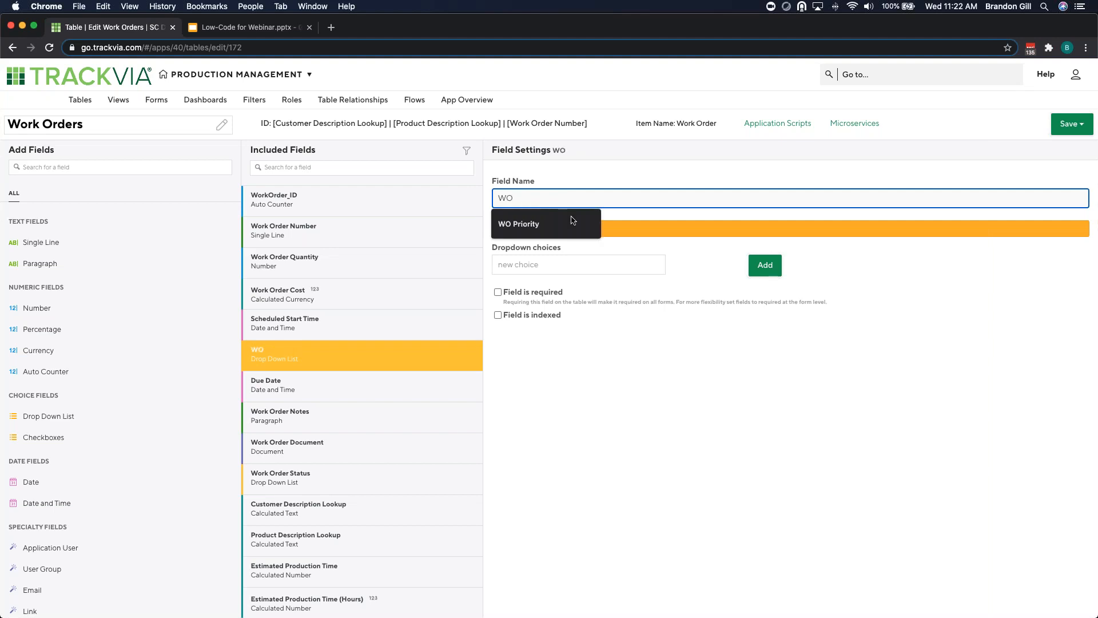
pyautogui.write('Hig')
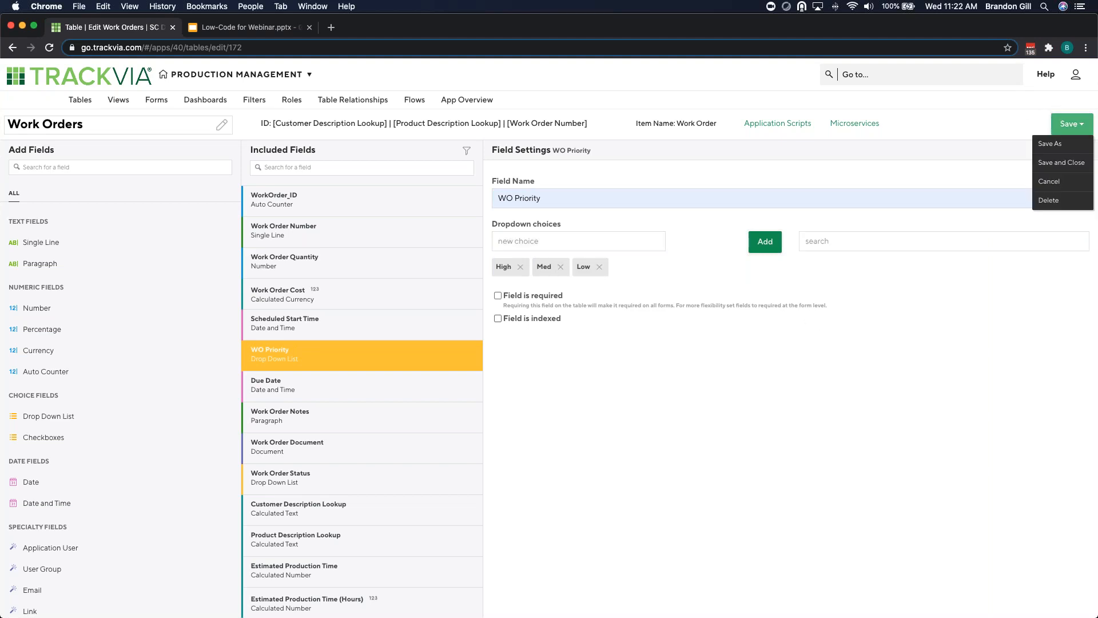
pyautogui.click(1062, 162)
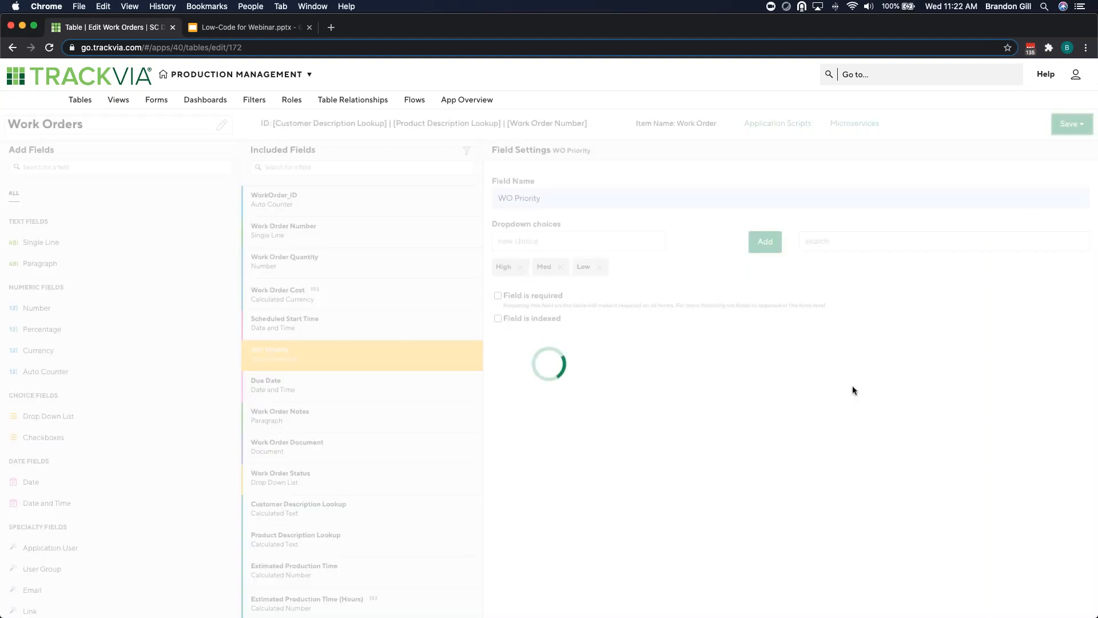
pyautogui.click(1071, 124)
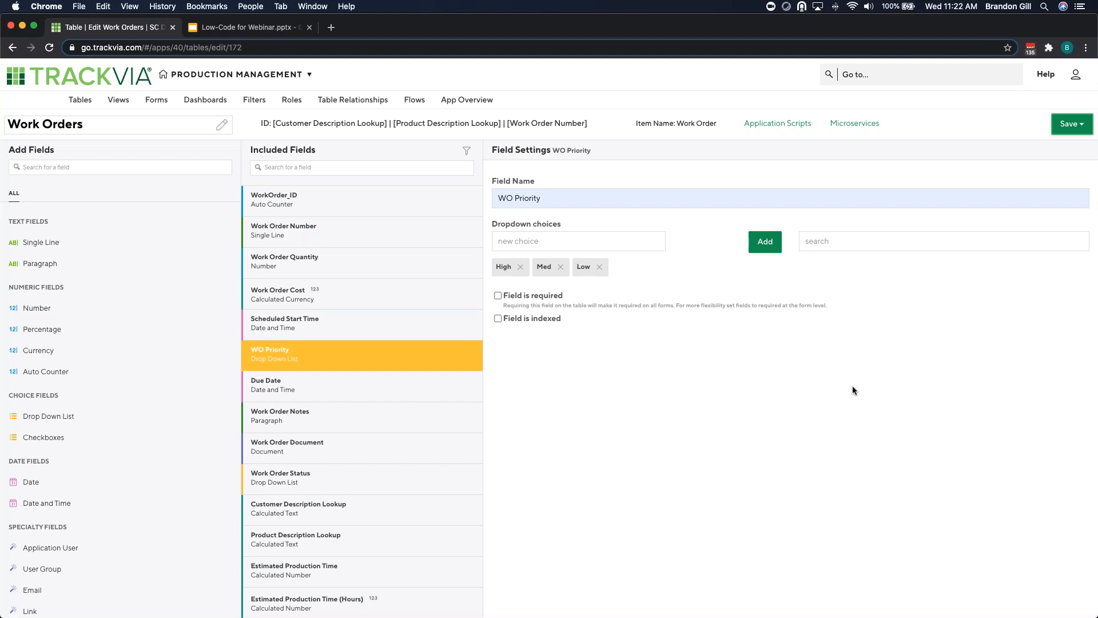
pyautogui.moveTo(691, 300)
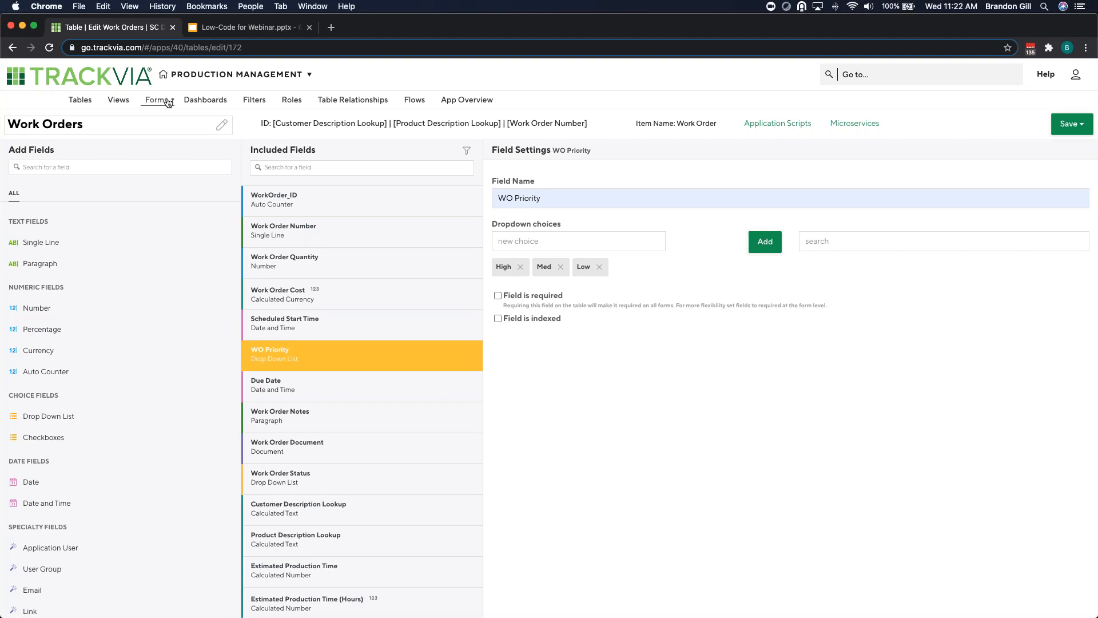
# Open the Work Order Create form from the Work Orders forms list for editing
pyautogui.click(155, 100)
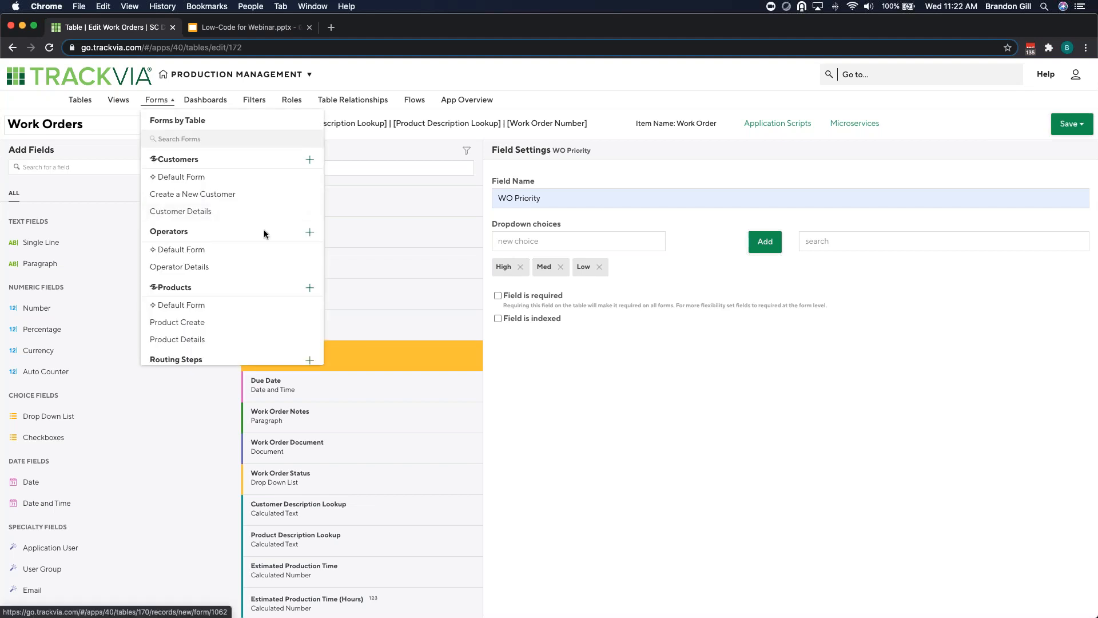
pyautogui.scroll(-3)
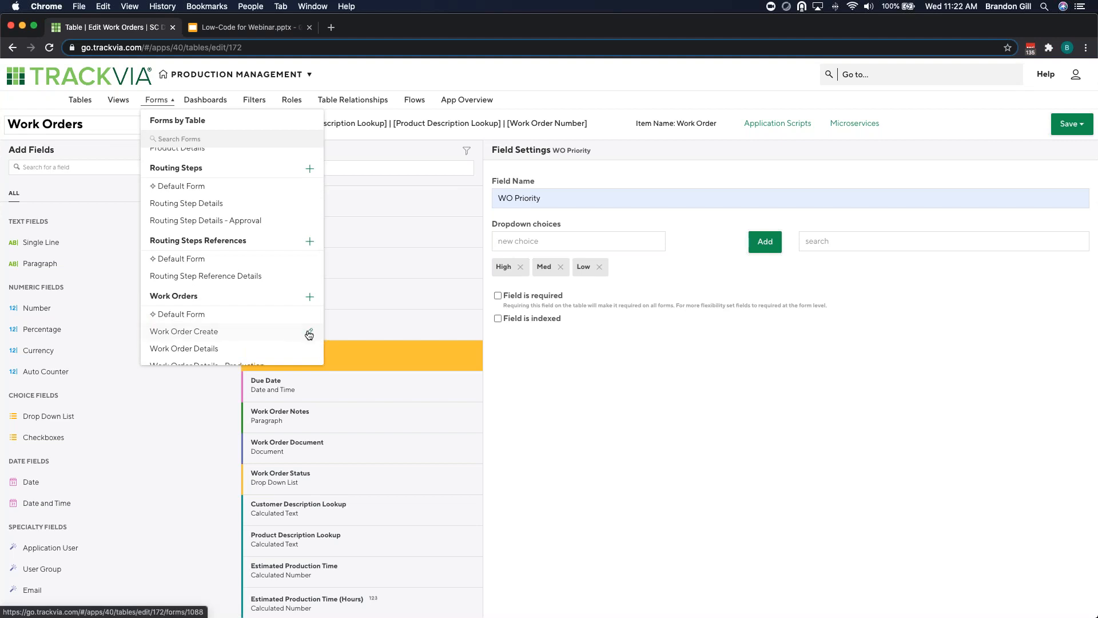
pyautogui.click(184, 331)
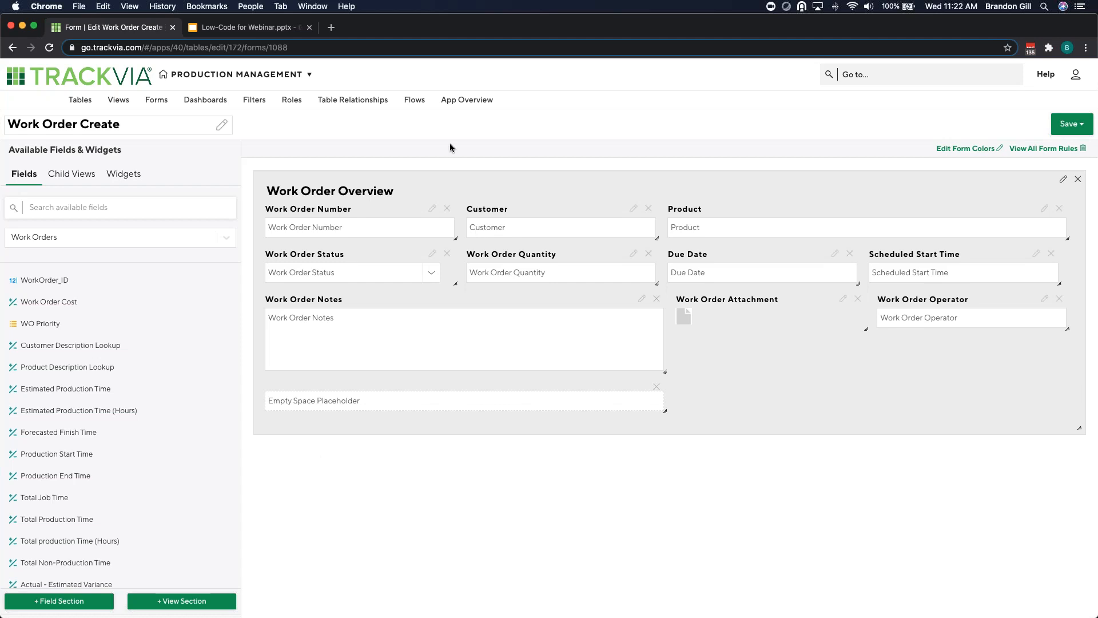
pyautogui.moveTo(403, 152)
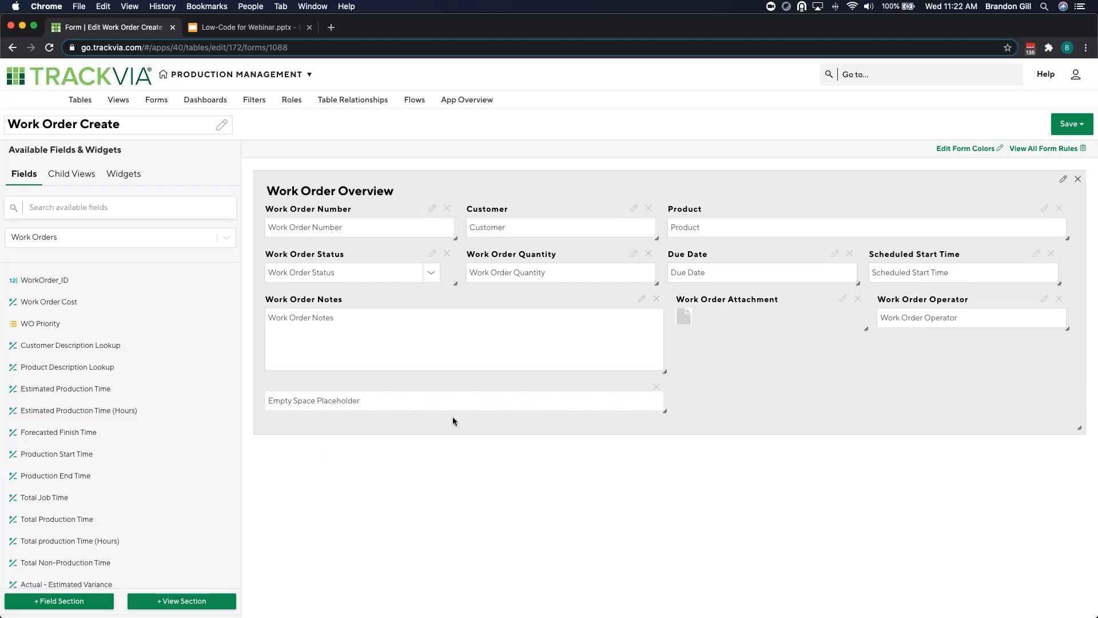
pyautogui.moveTo(405, 427)
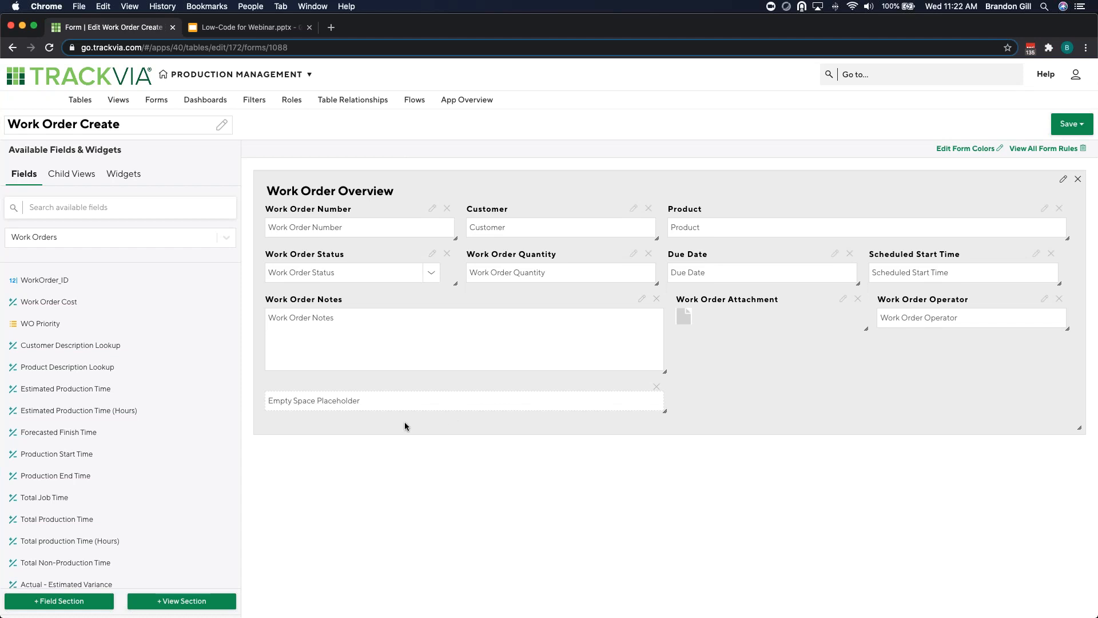
pyautogui.moveTo(100, 257)
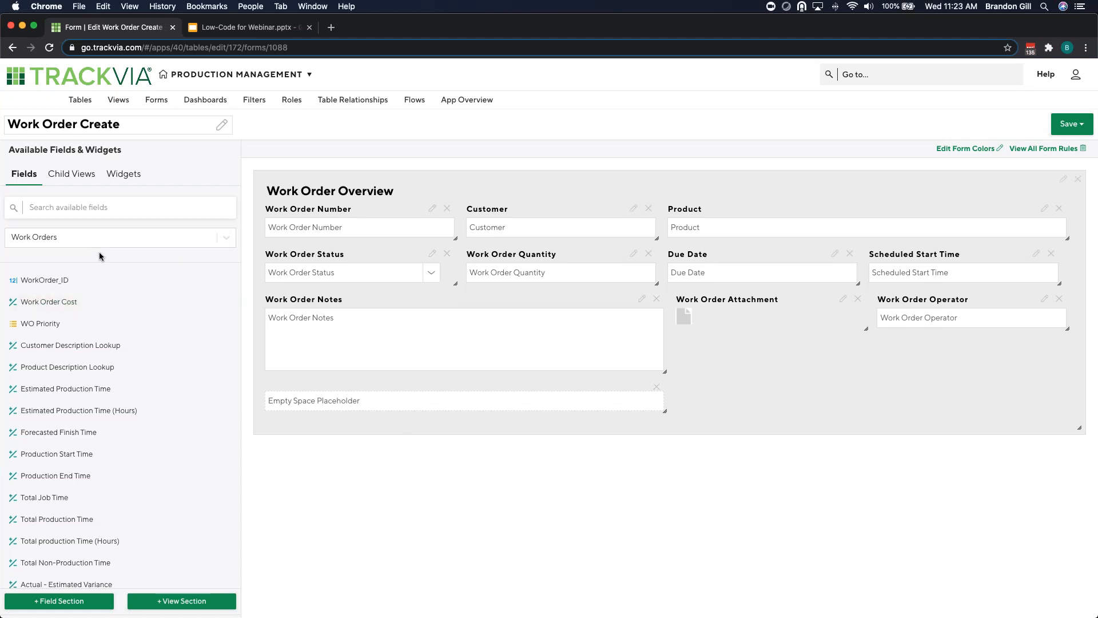
pyautogui.moveTo(726, 409)
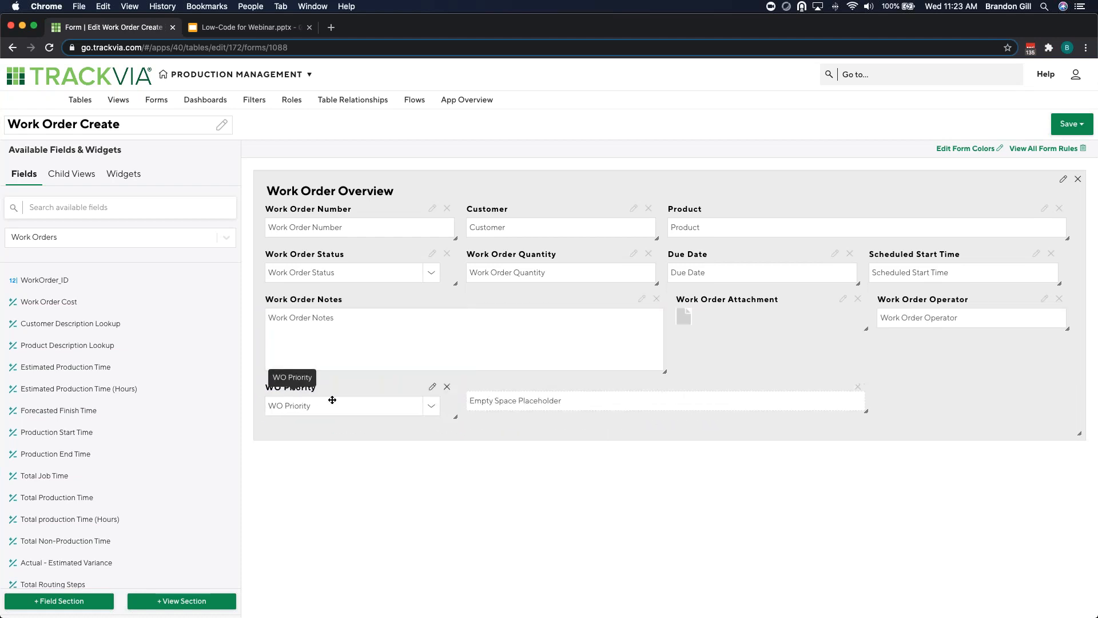
pyautogui.moveTo(497, 409)
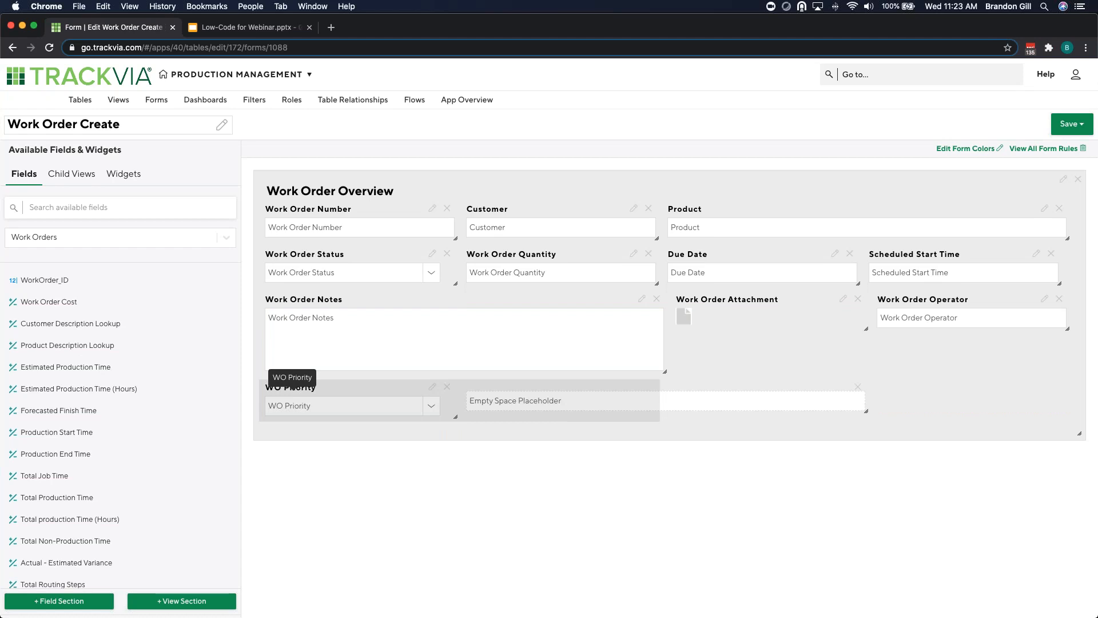
# Give the Work Order Overview section a light blue-grey D0E0E3 background
pyautogui.click(1063, 180)
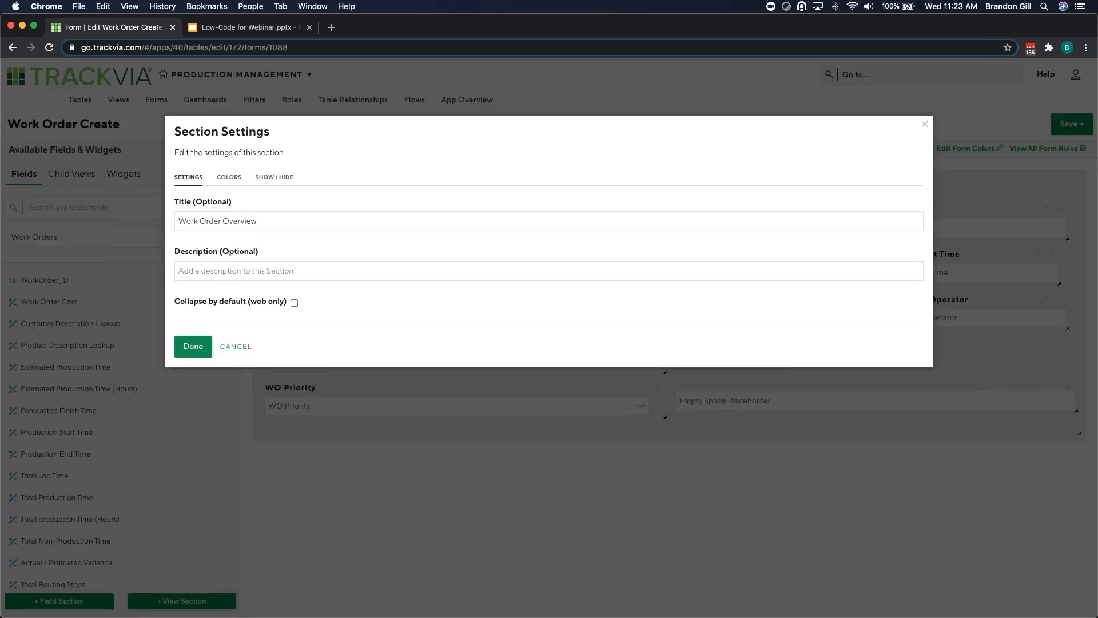
pyautogui.click(228, 177)
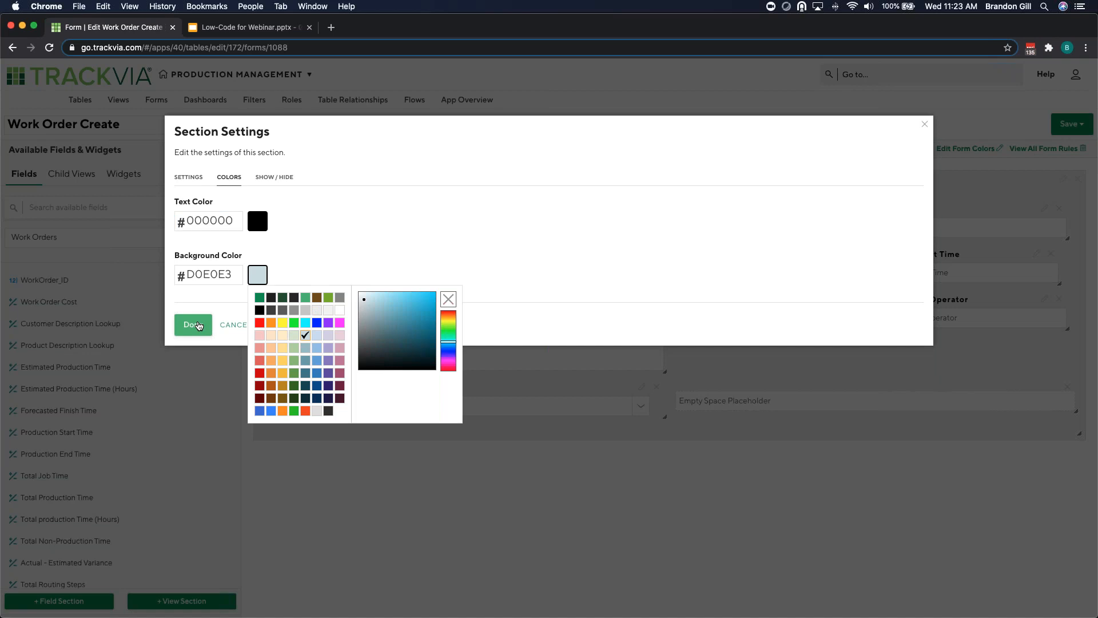
pyautogui.click(193, 324)
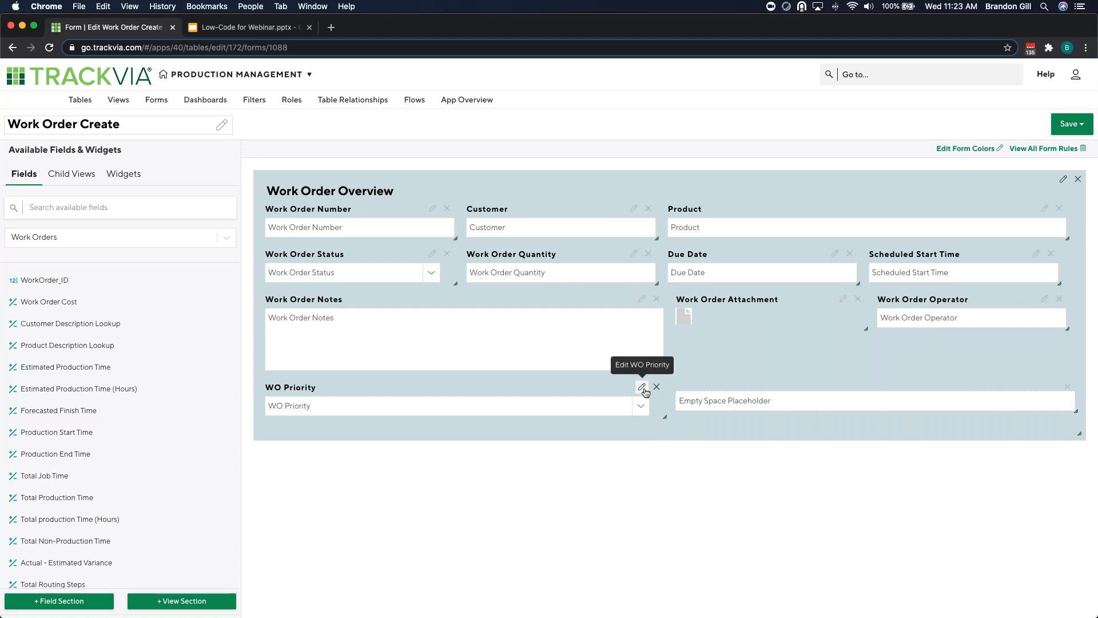
# Make WO Priority required on this form, then save and close the form
pyautogui.click(640, 388)
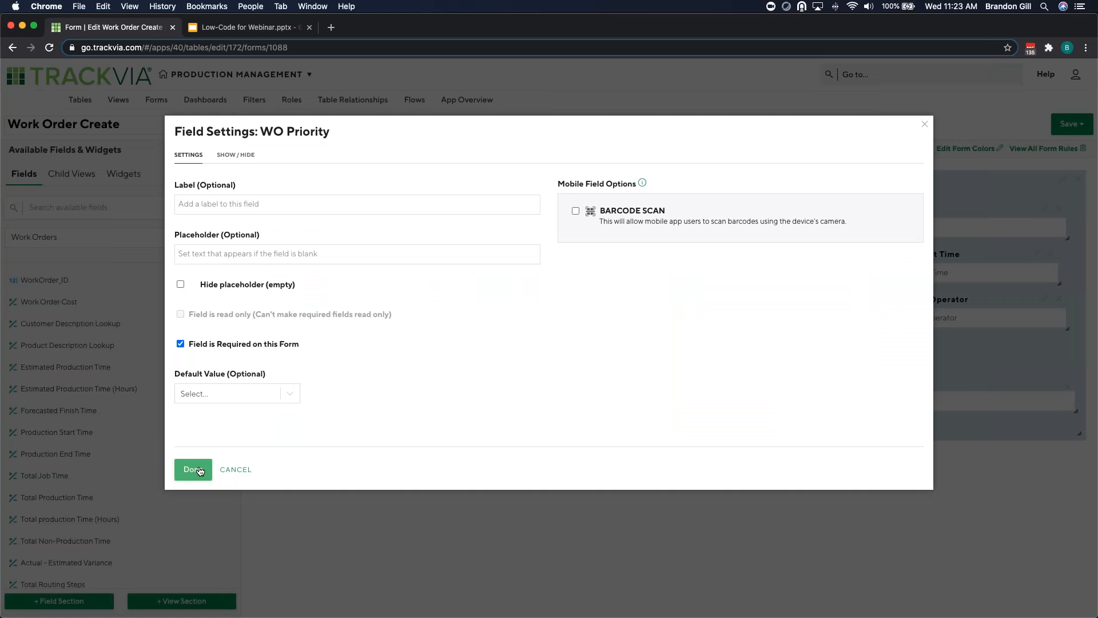
pyautogui.click(193, 469)
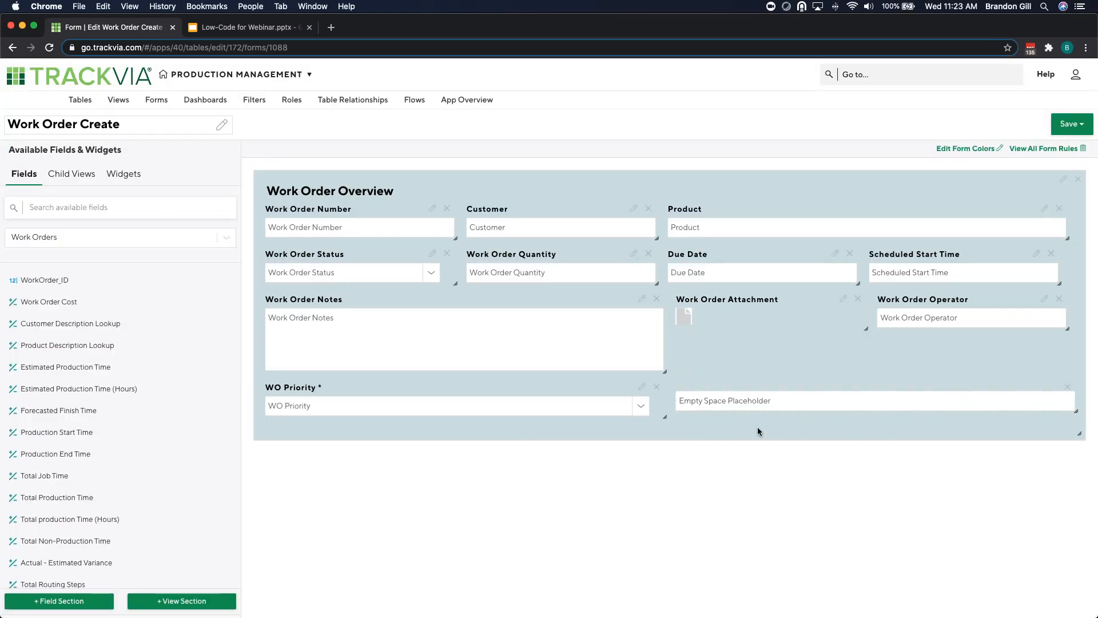
pyautogui.click(1071, 124)
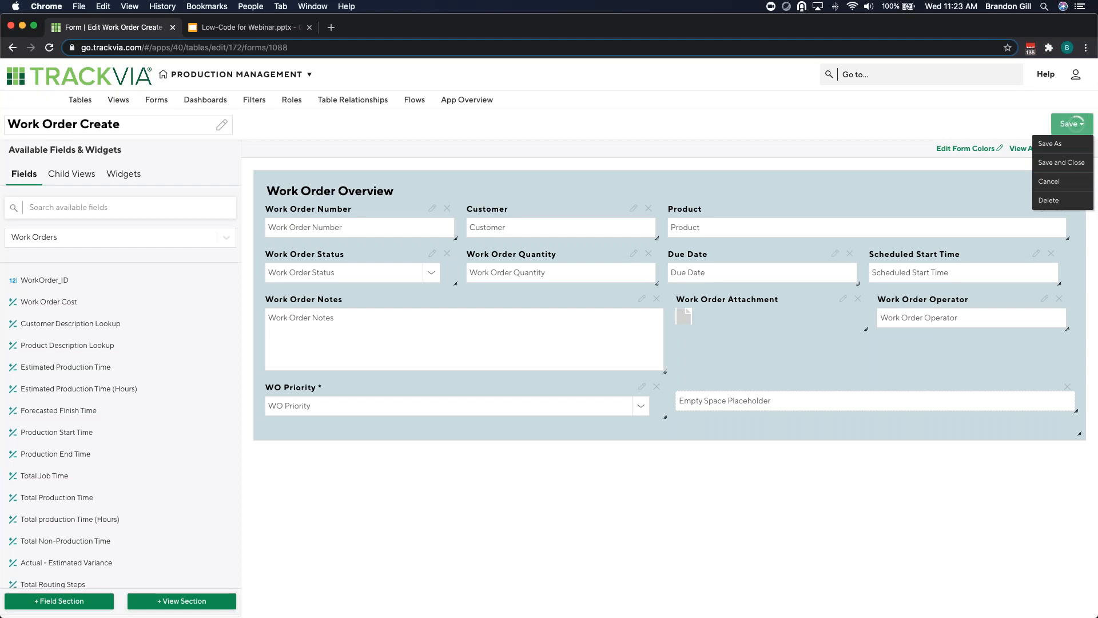
pyautogui.click(1062, 163)
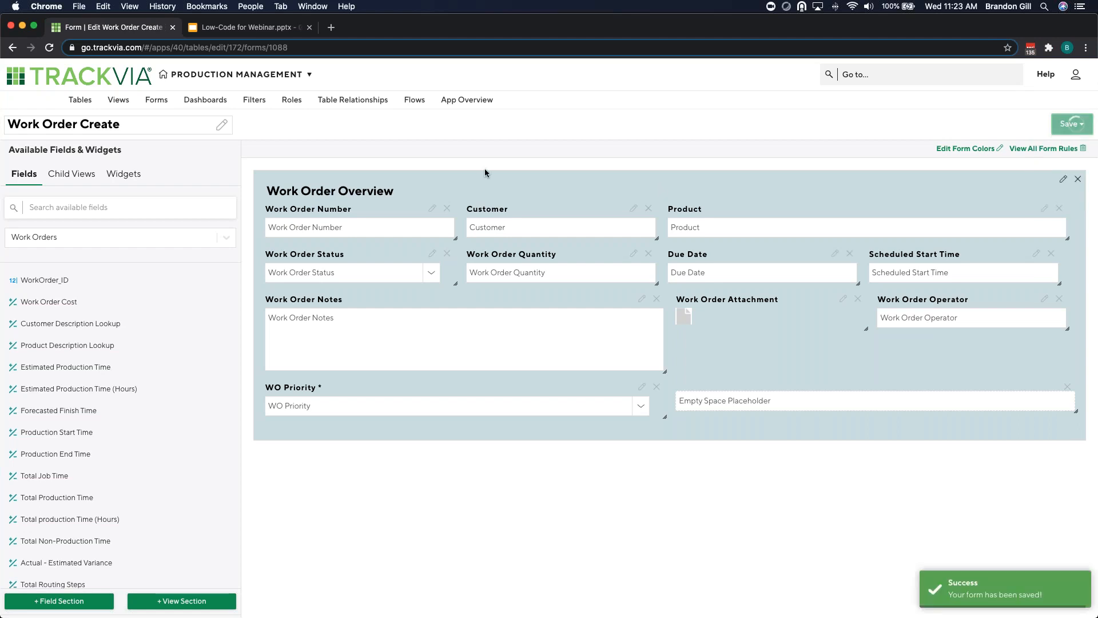
pyautogui.moveTo(122, 84)
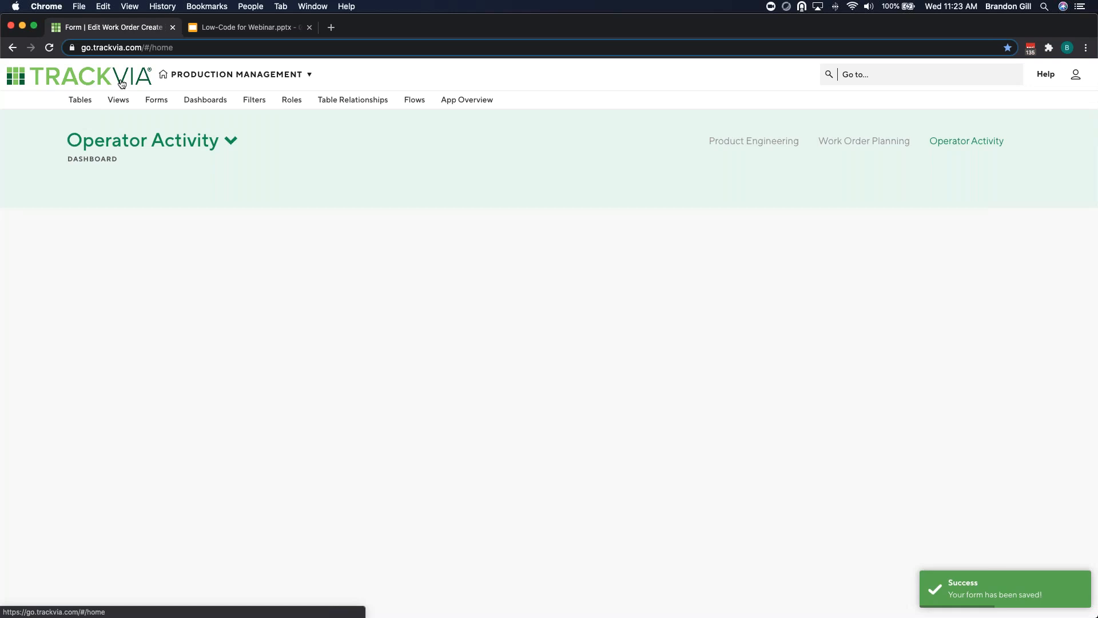
# From Work Order Planning, add a work order, confirm saving without priority fails, then pick High
pyautogui.click(864, 141)
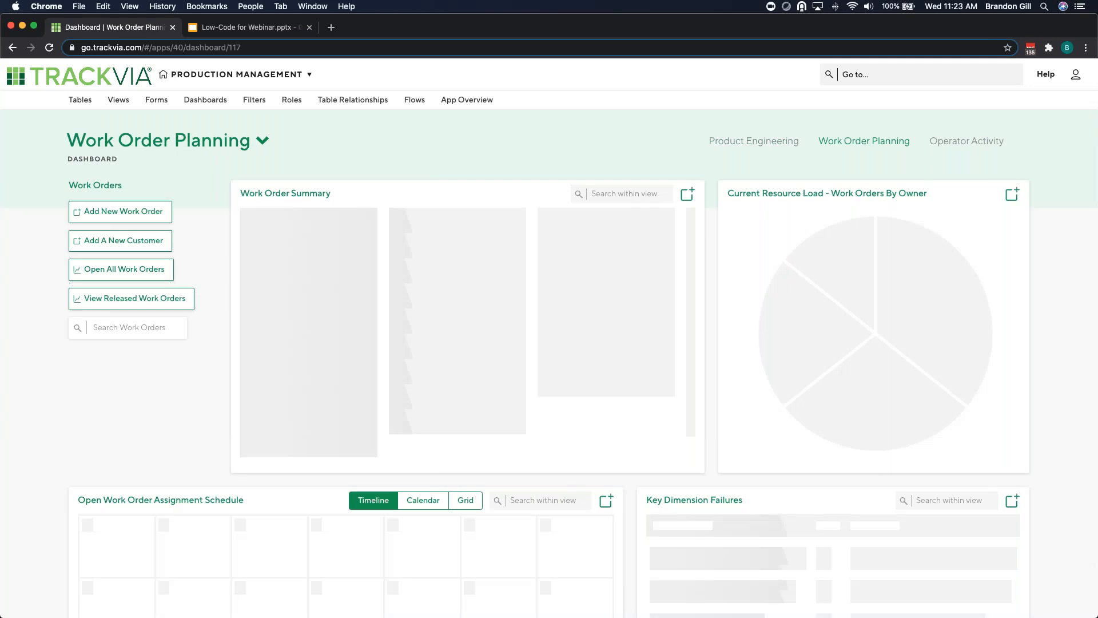
pyautogui.click(119, 211)
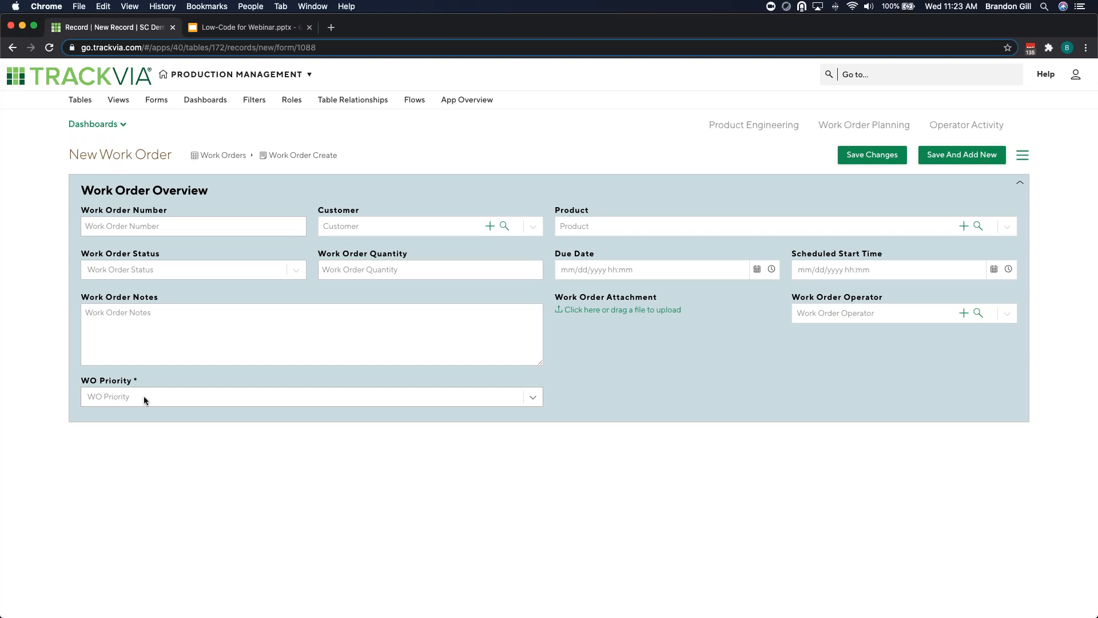
pyautogui.click(312, 397)
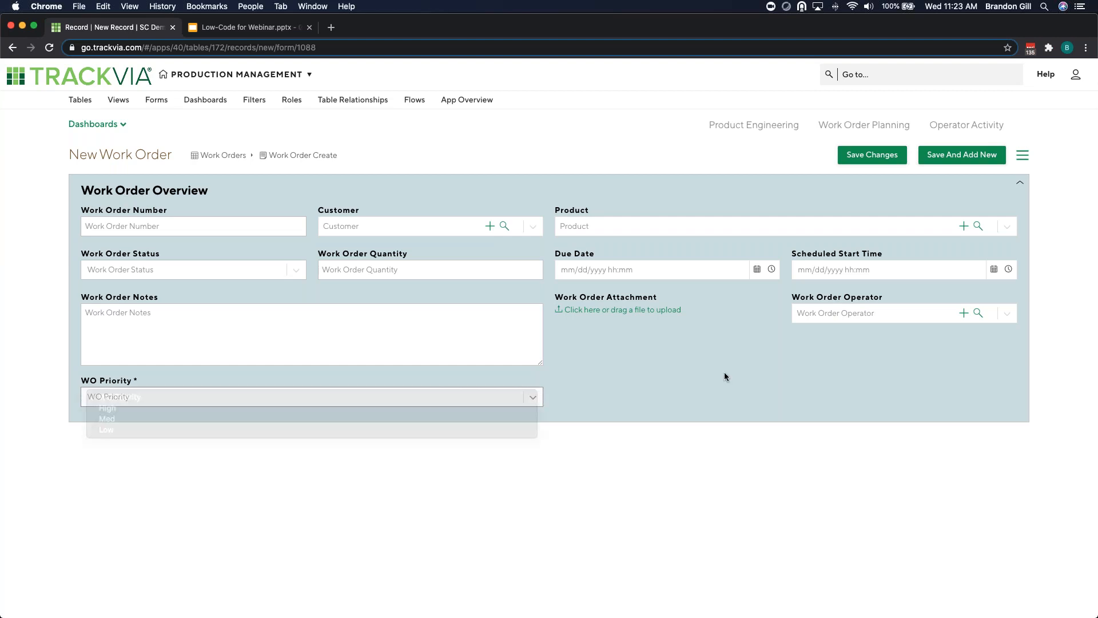
pyautogui.click(871, 155)
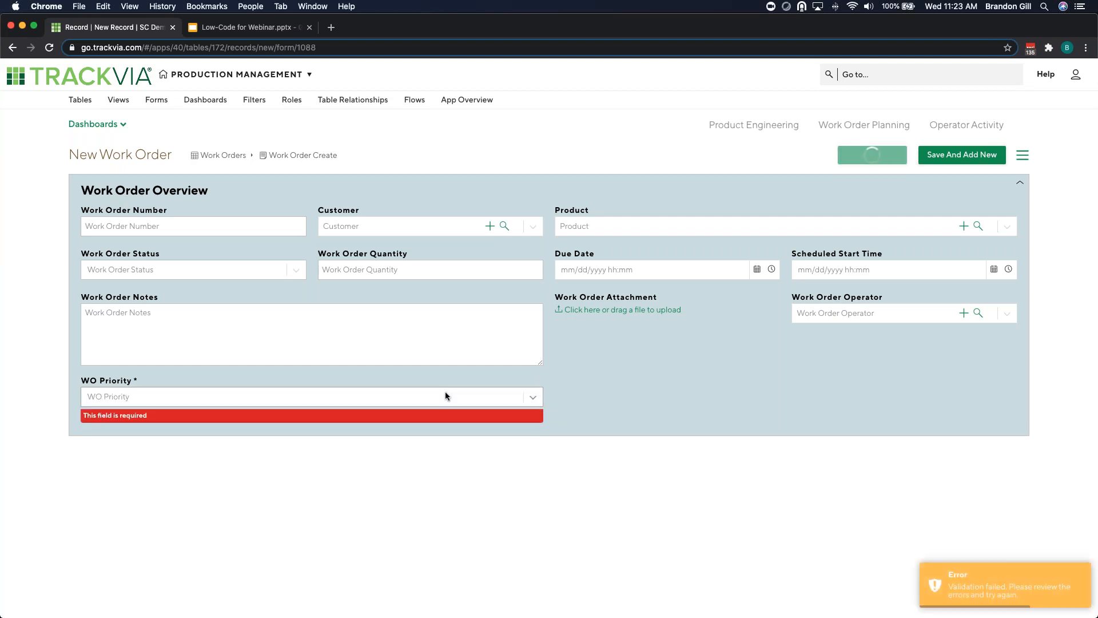
pyautogui.click(311, 396)
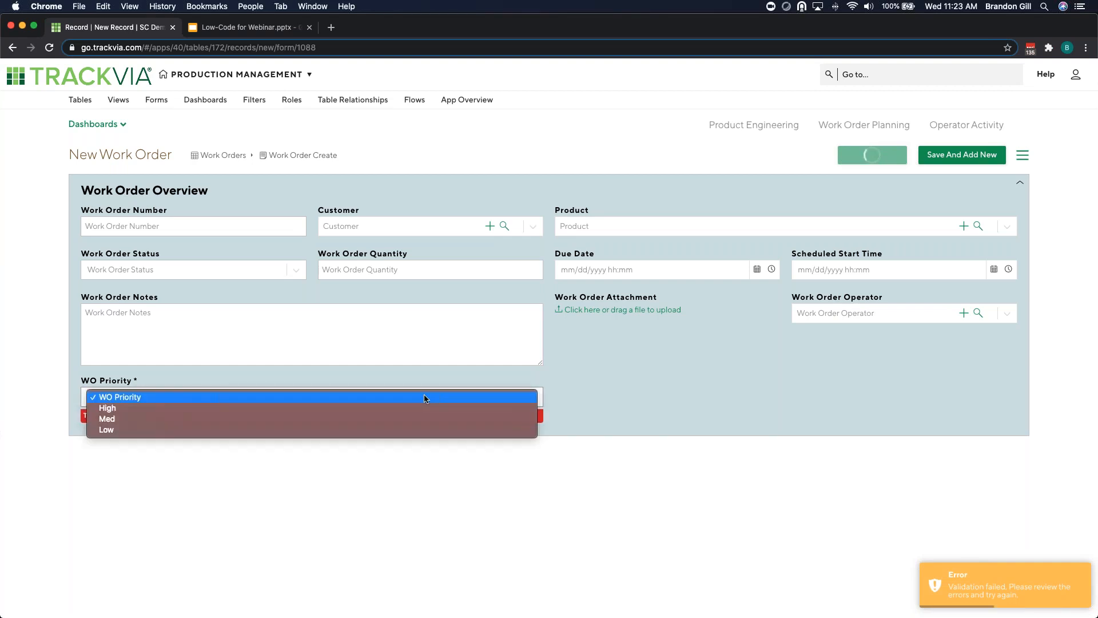
pyautogui.click(107, 407)
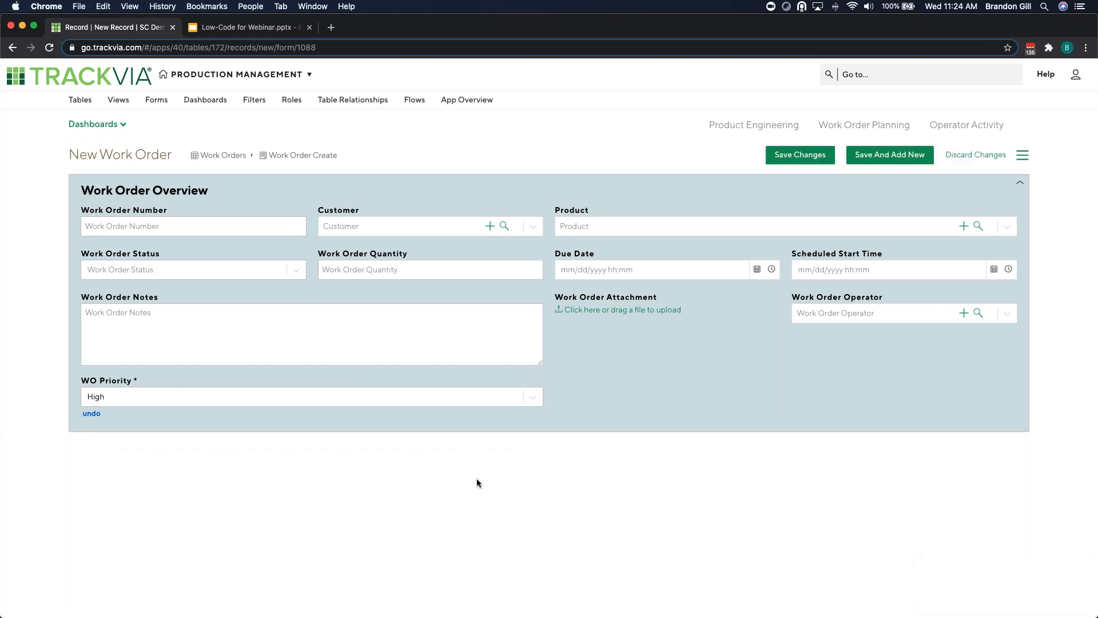